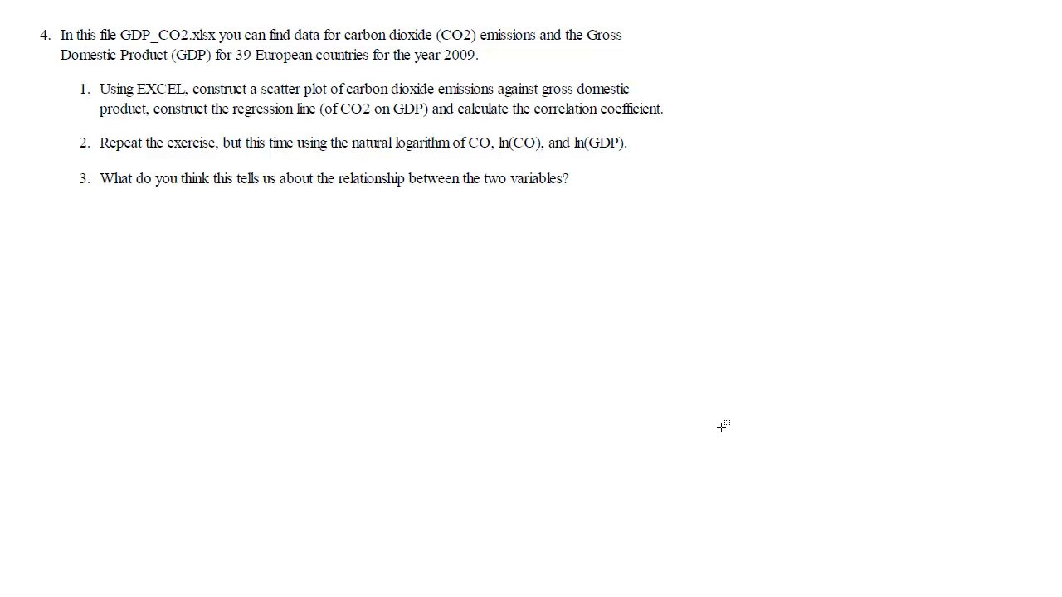
pyautogui.moveTo(10, 12)
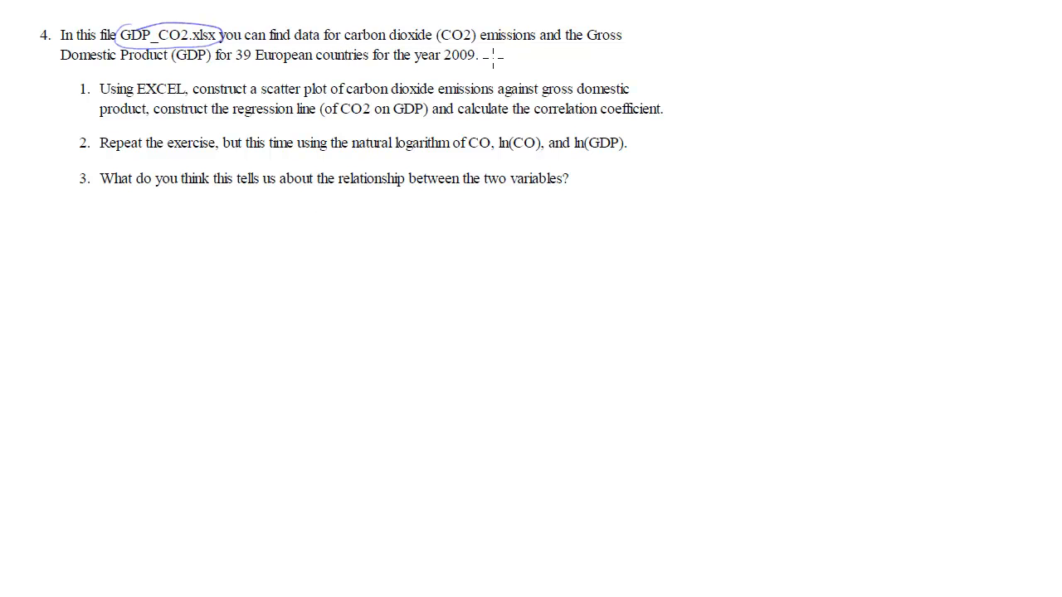
# - Underline 'year 2009' and the CO2-on-GDP wording, and write a handwritten note beside the paragraph
pyautogui.moveTo(415, 58); pyautogui.dragTo(490, 79)
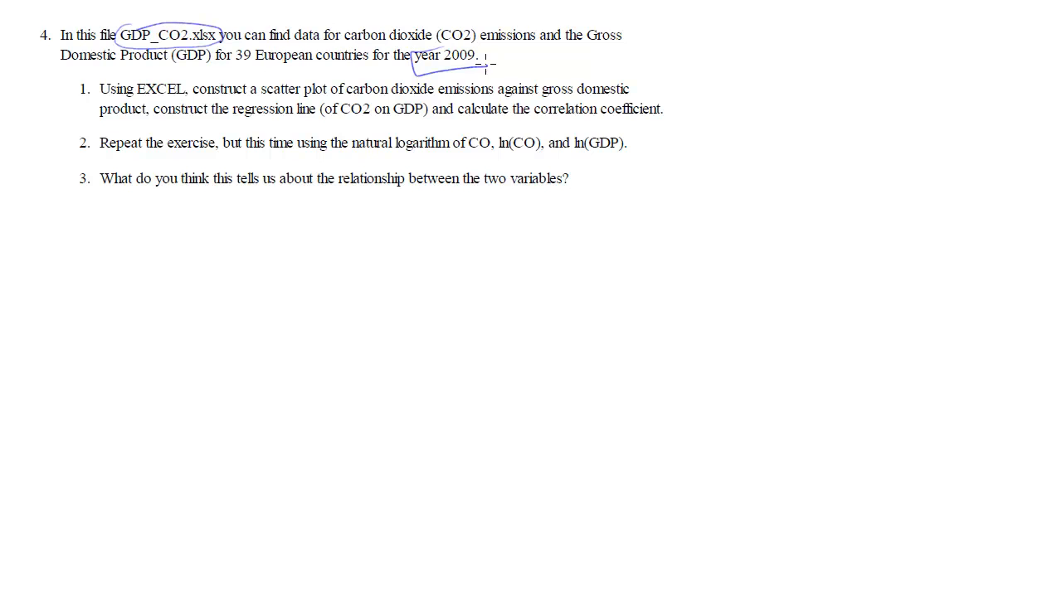
pyautogui.moveTo(535, 70); pyautogui.dragTo(564, 60)
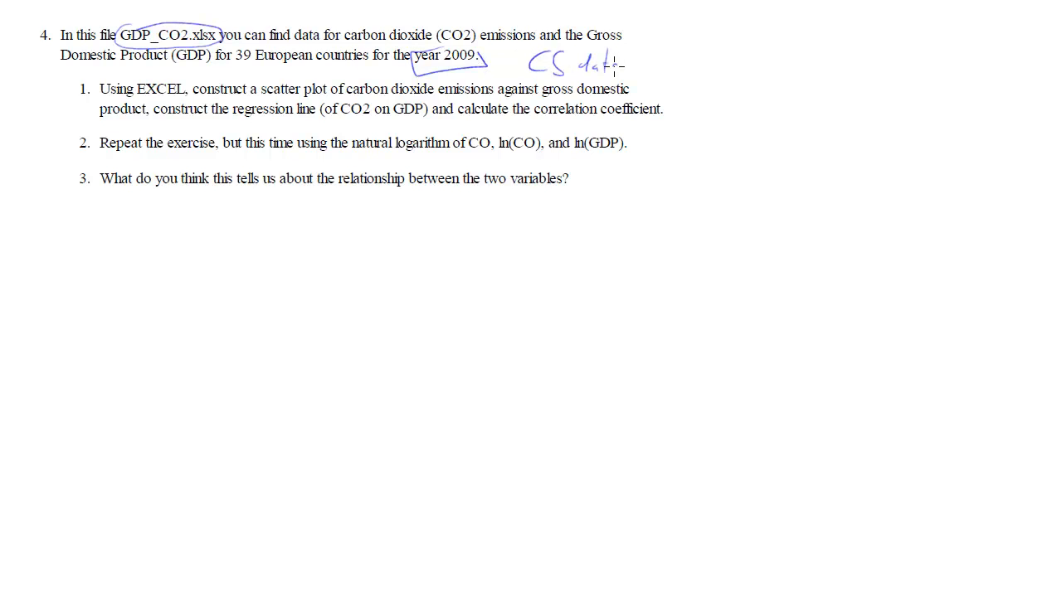
pyautogui.moveTo(345, 40); pyautogui.dragTo(431, 40)
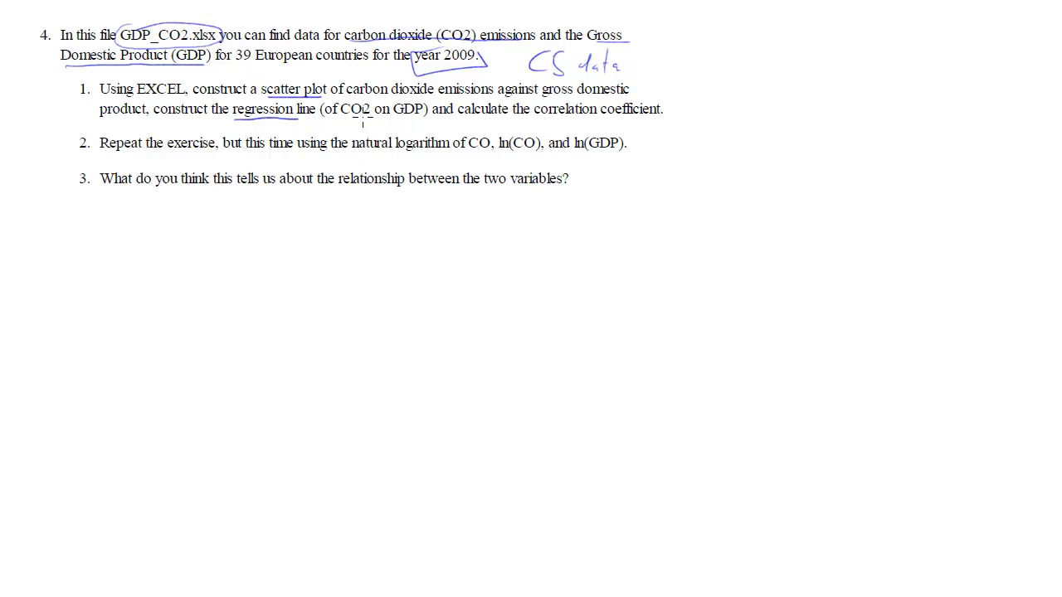
pyautogui.moveTo(345, 119); pyautogui.dragTo(423, 120)
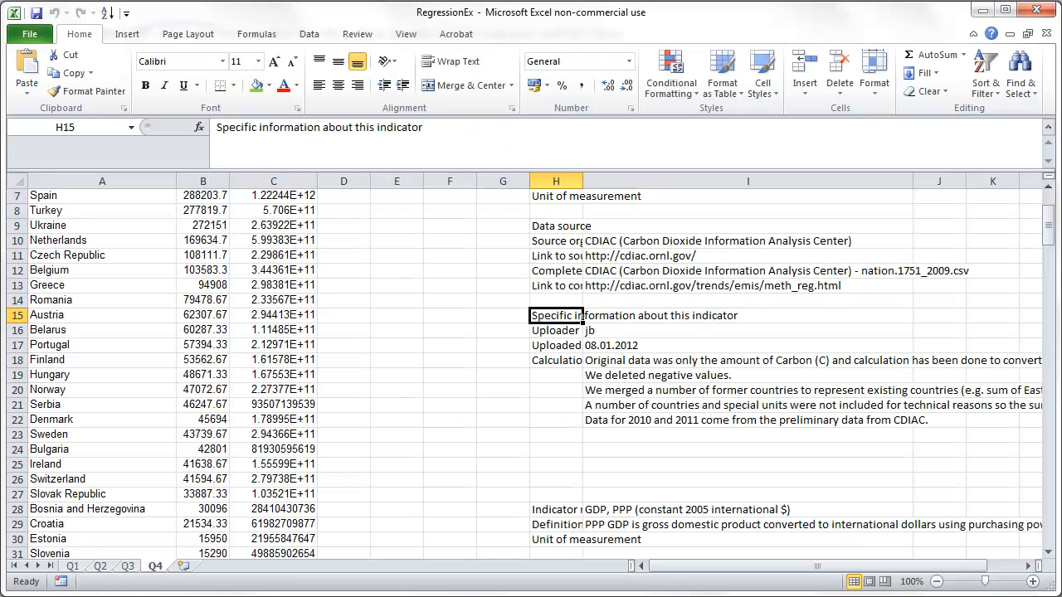
pyautogui.moveTo(395, 181)
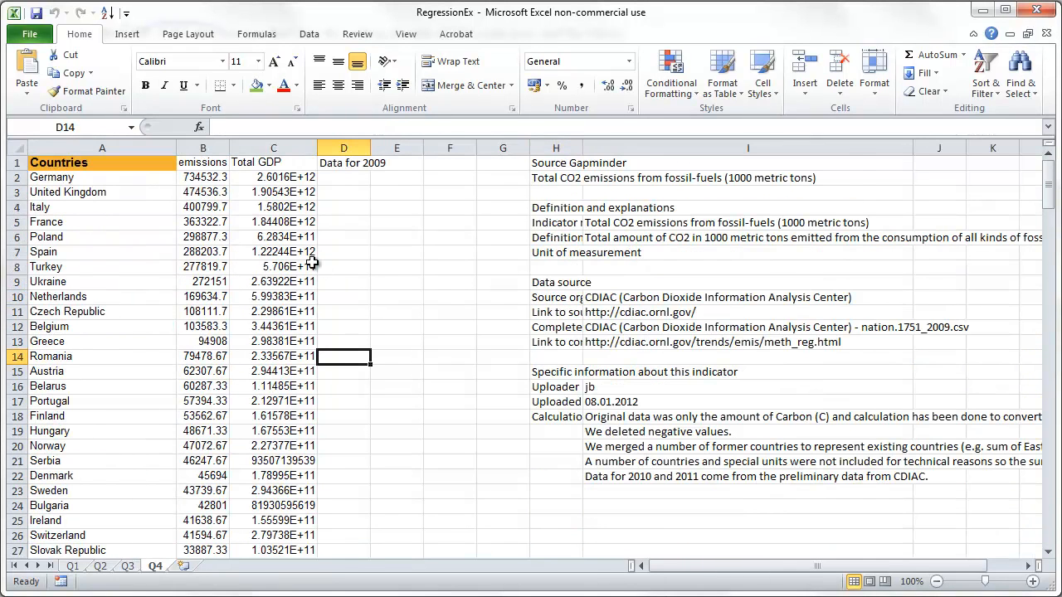
# - Insert a markers-only scatter chart from the selected emissions and Total GDP values
pyautogui.moveTo(203, 176); pyautogui.dragTo(272, 252)
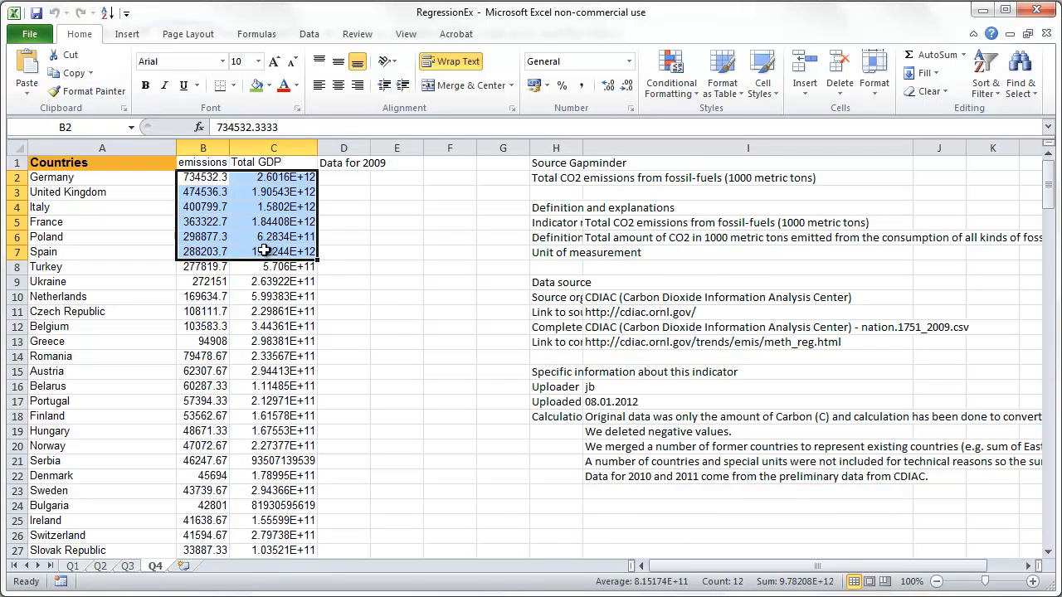
pyautogui.scroll(-3)
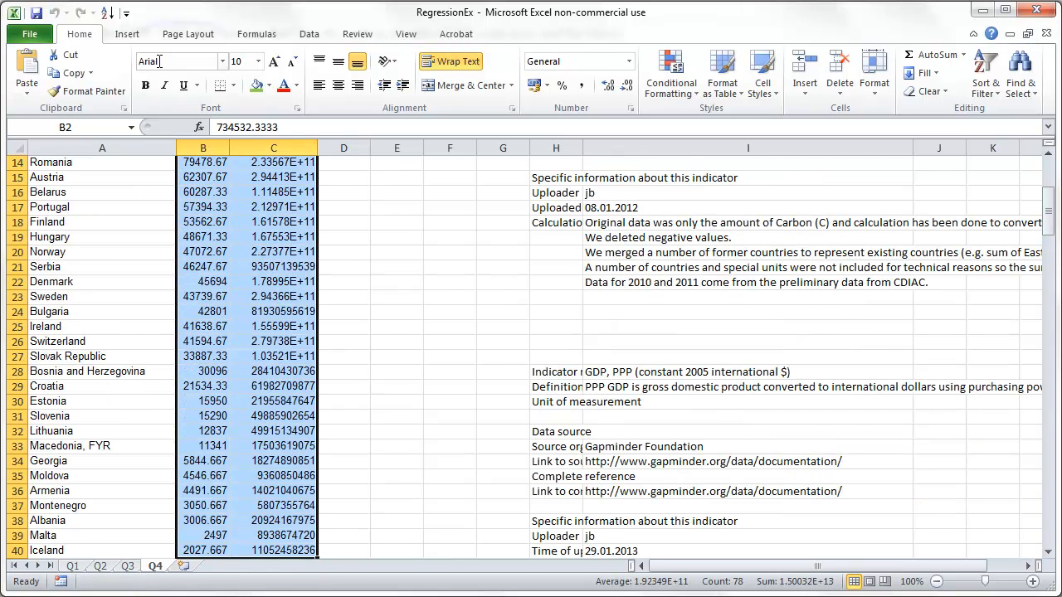
pyautogui.click(494, 70)
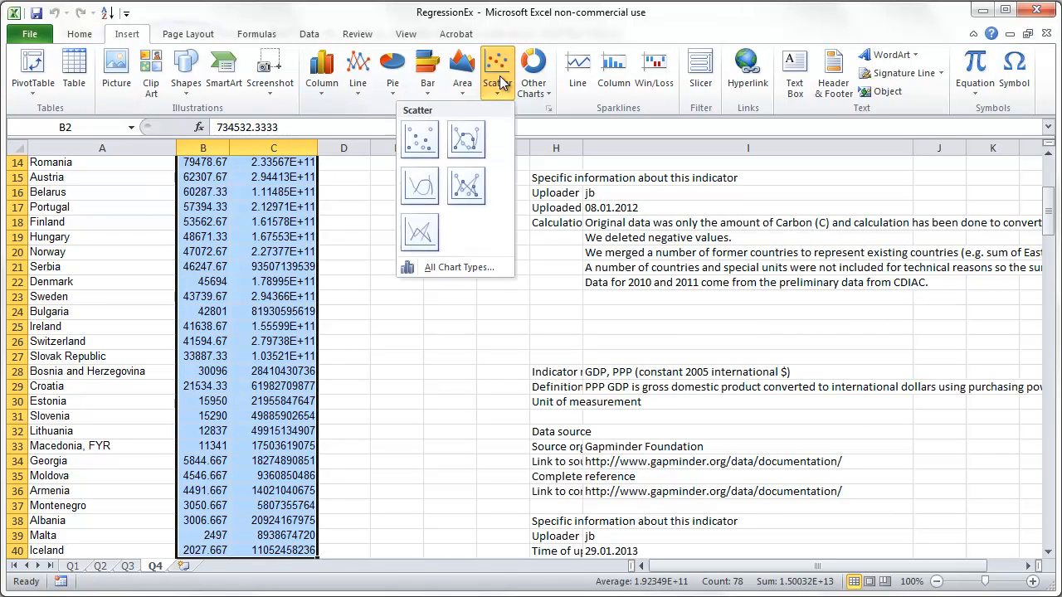
pyautogui.click(418, 140)
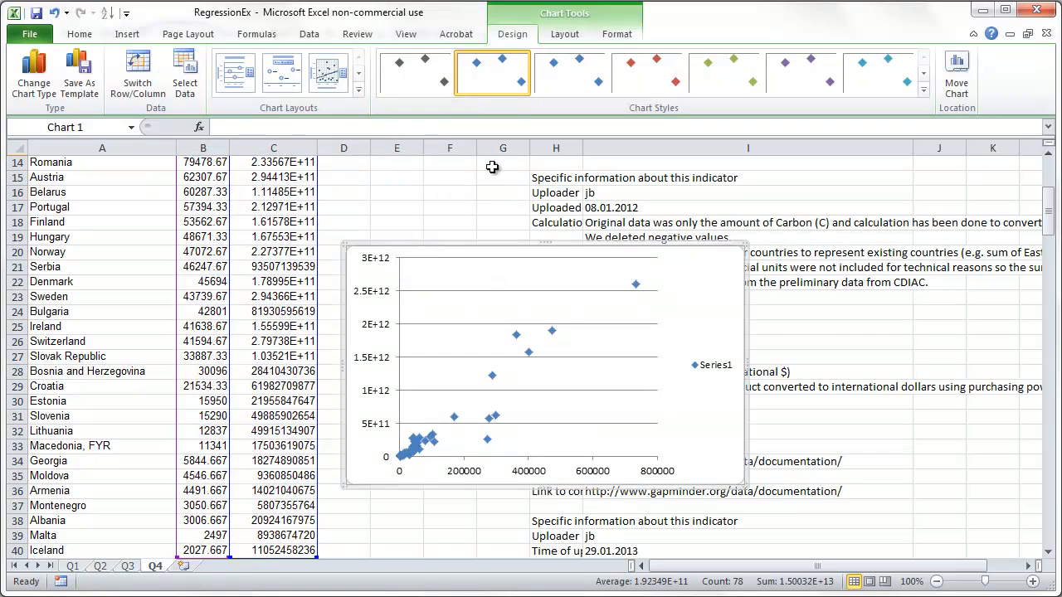
pyautogui.moveTo(727, 478)
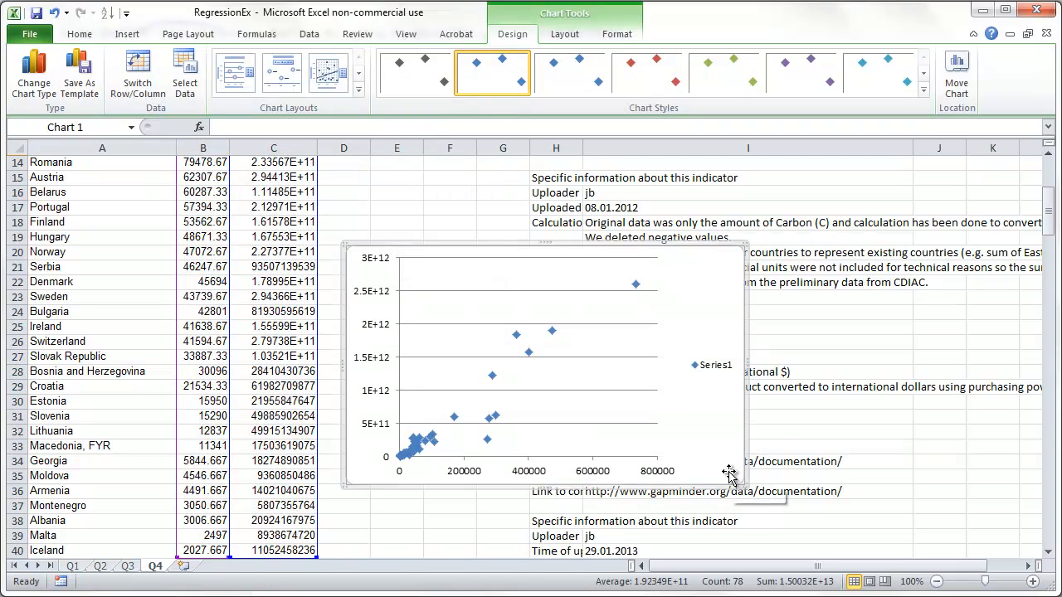
pyautogui.moveTo(484, 408)
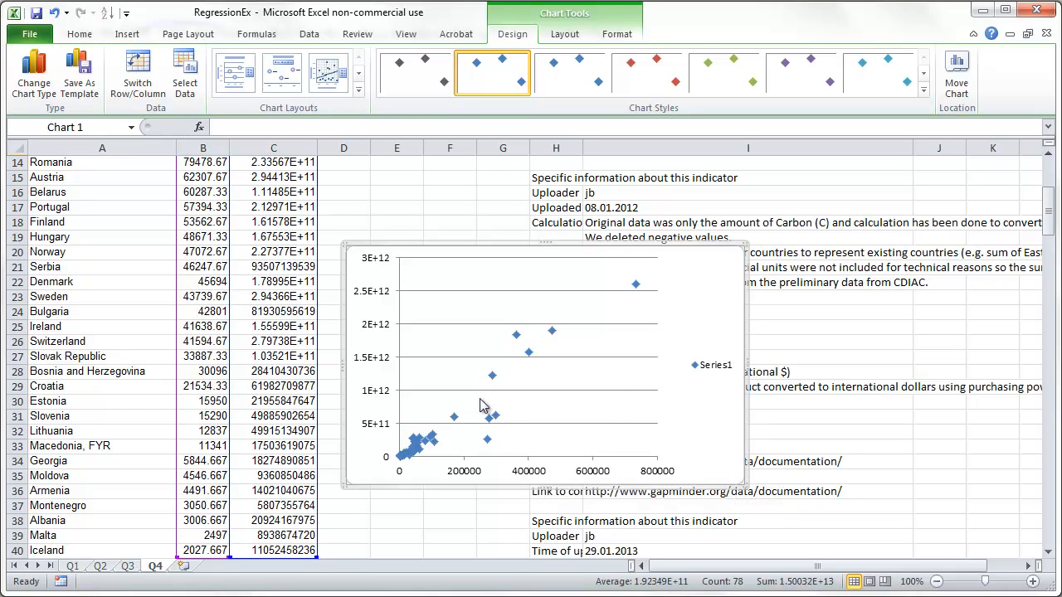
pyautogui.moveTo(727, 435)
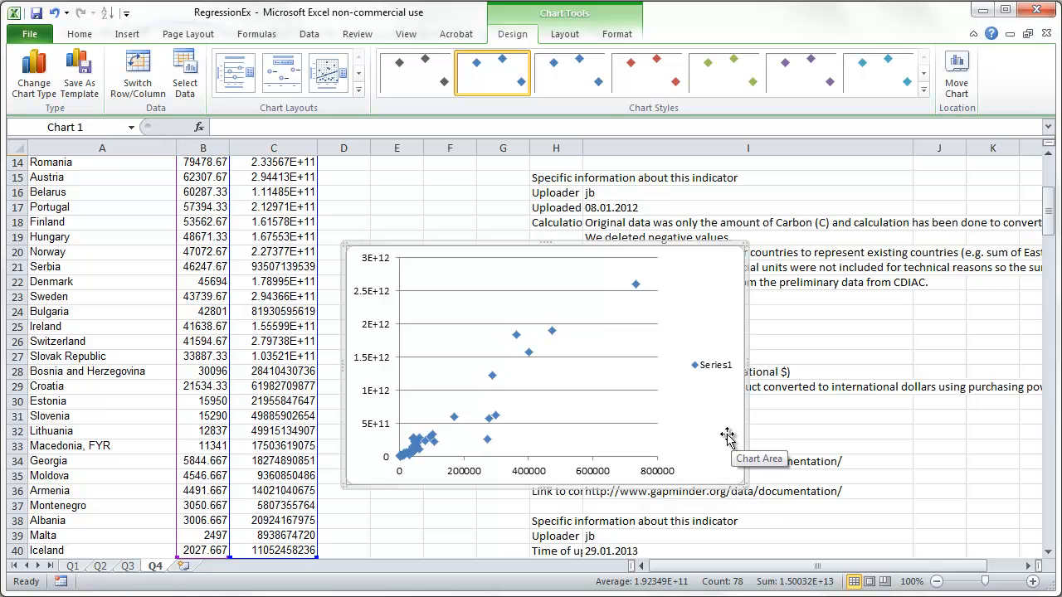
pyautogui.moveTo(193, 446)
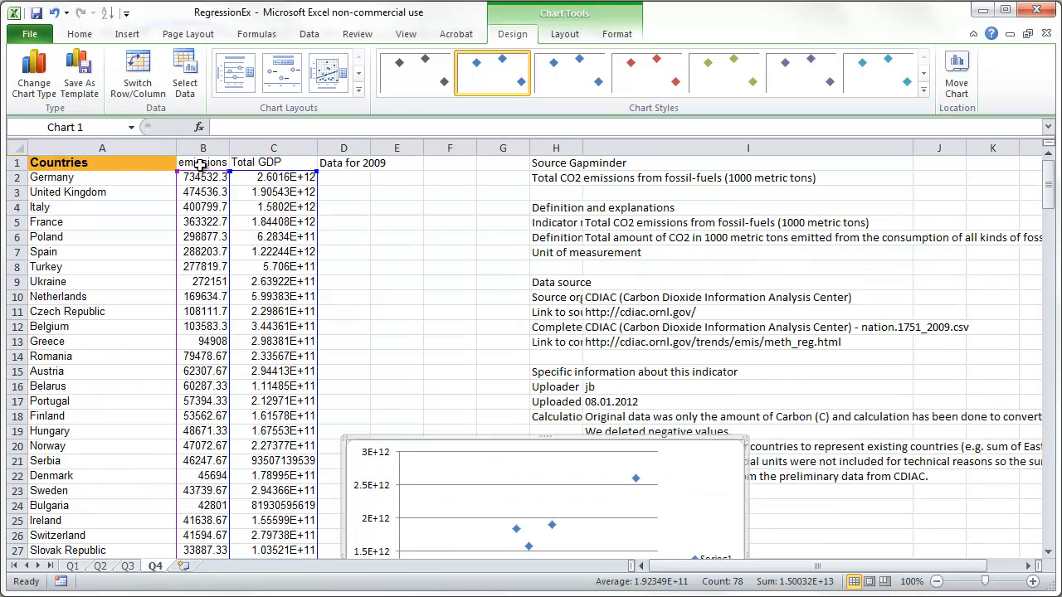
pyautogui.scroll(-3)
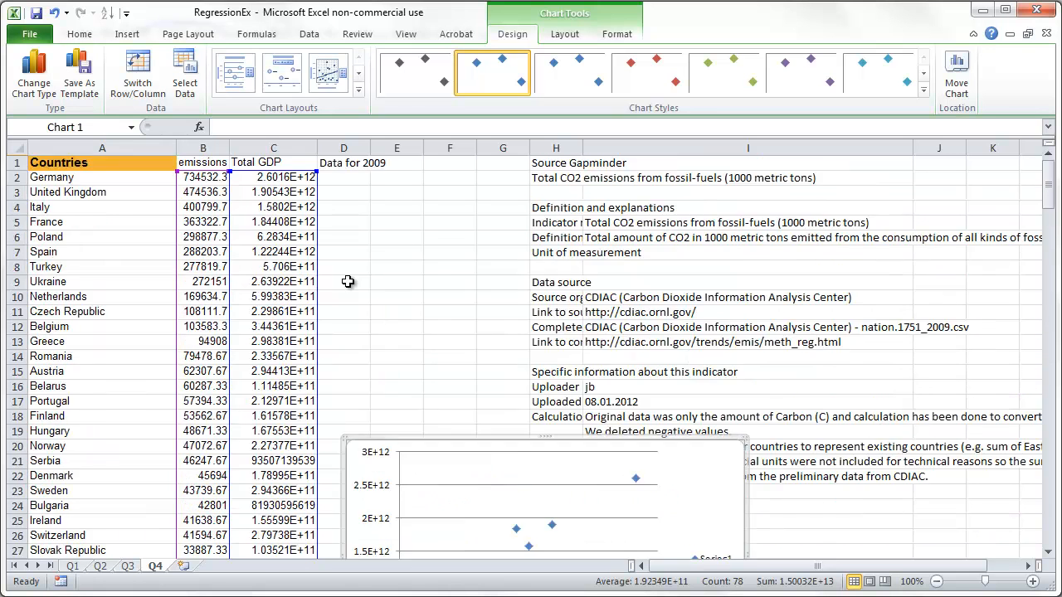
pyautogui.scroll(-3)
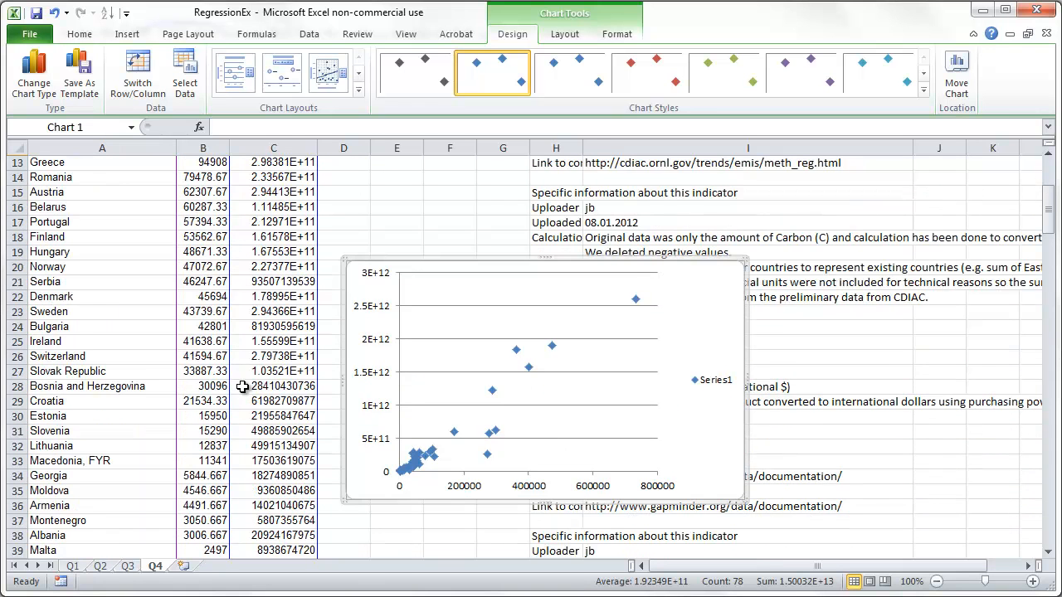
pyautogui.scroll(-3)
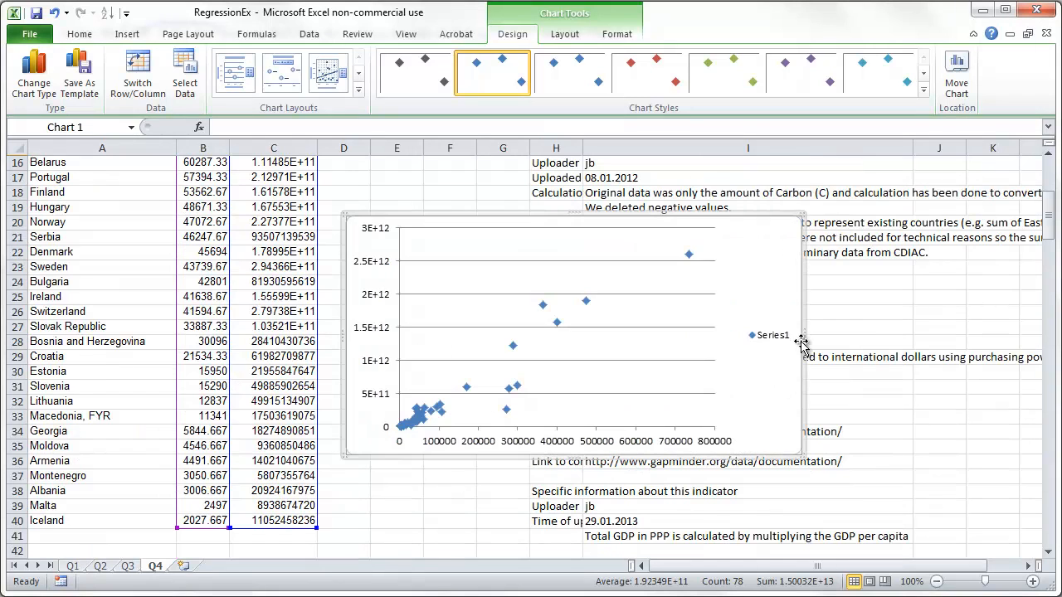
pyautogui.moveTo(539, 395)
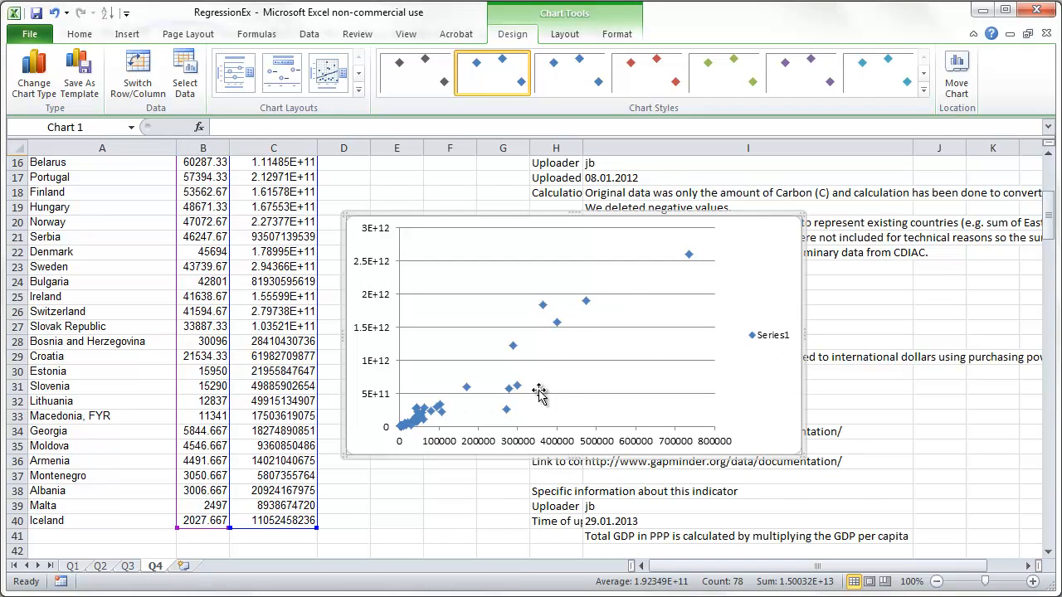
pyautogui.moveTo(528, 373)
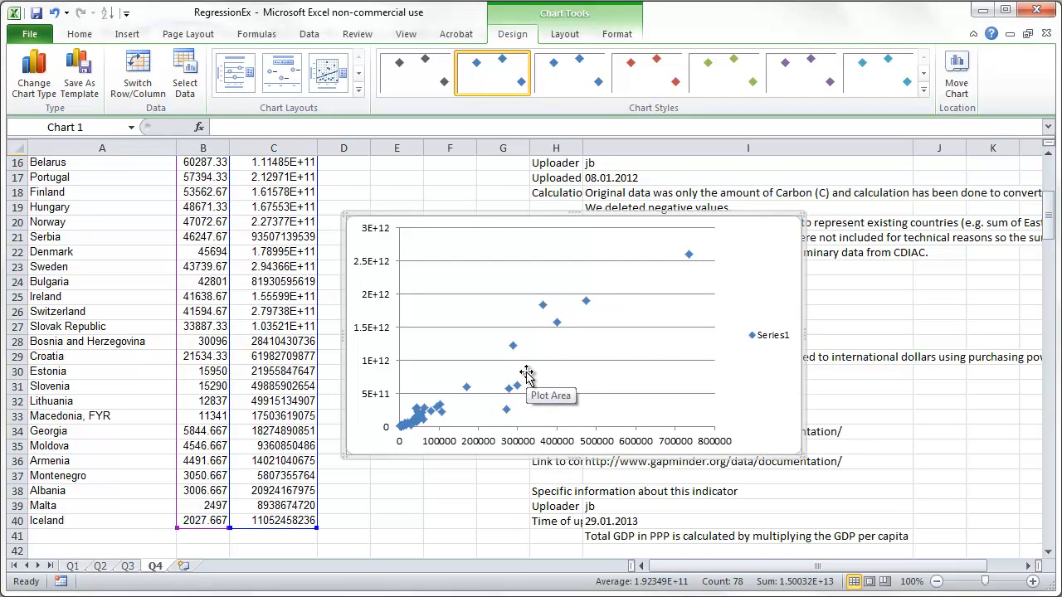
pyautogui.moveTo(778, 448)
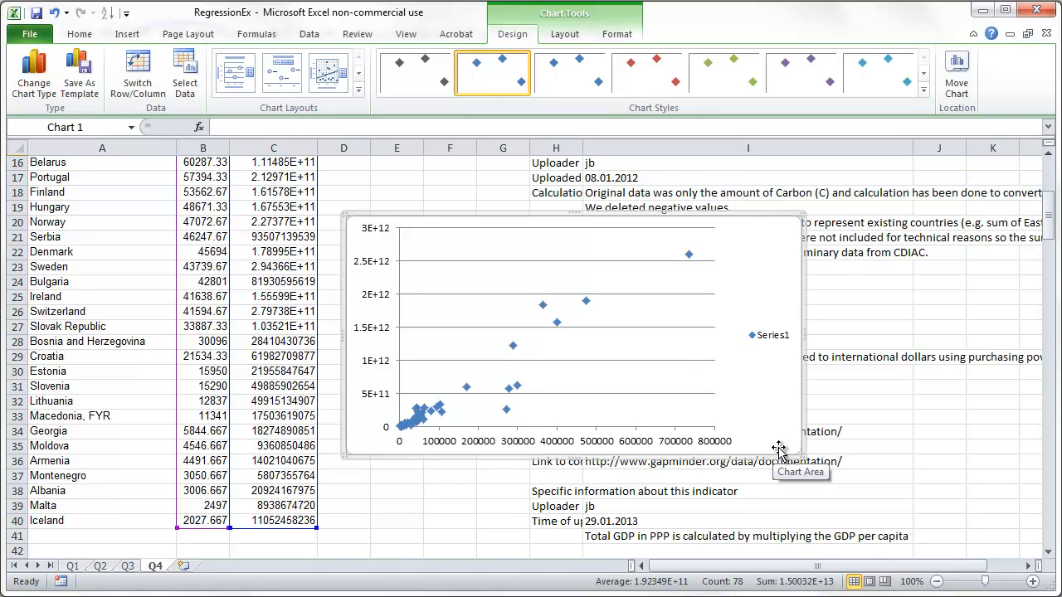
pyautogui.moveTo(783, 446)
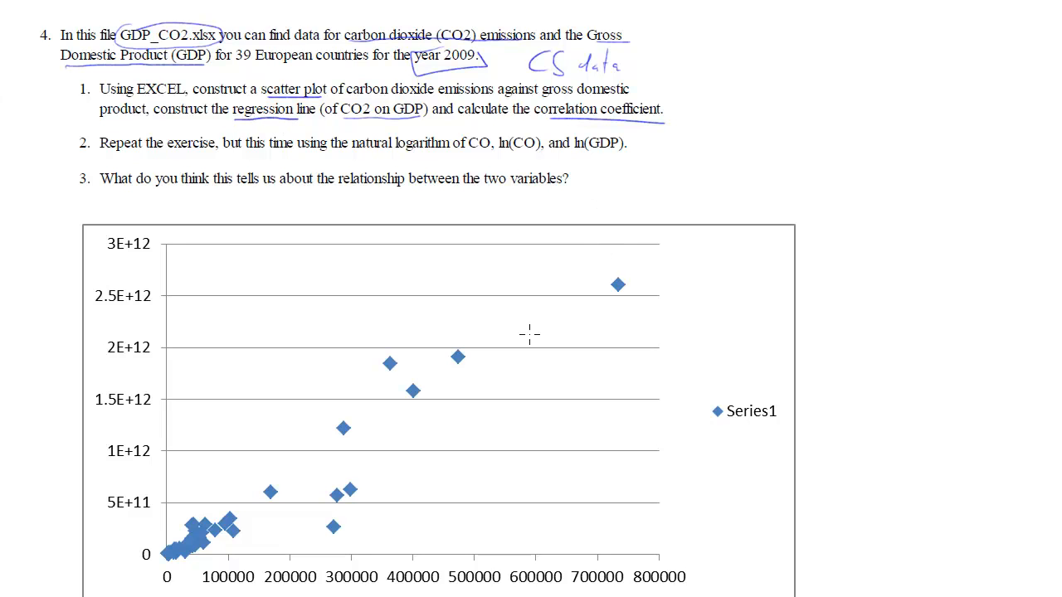
pyautogui.moveTo(548, 284)
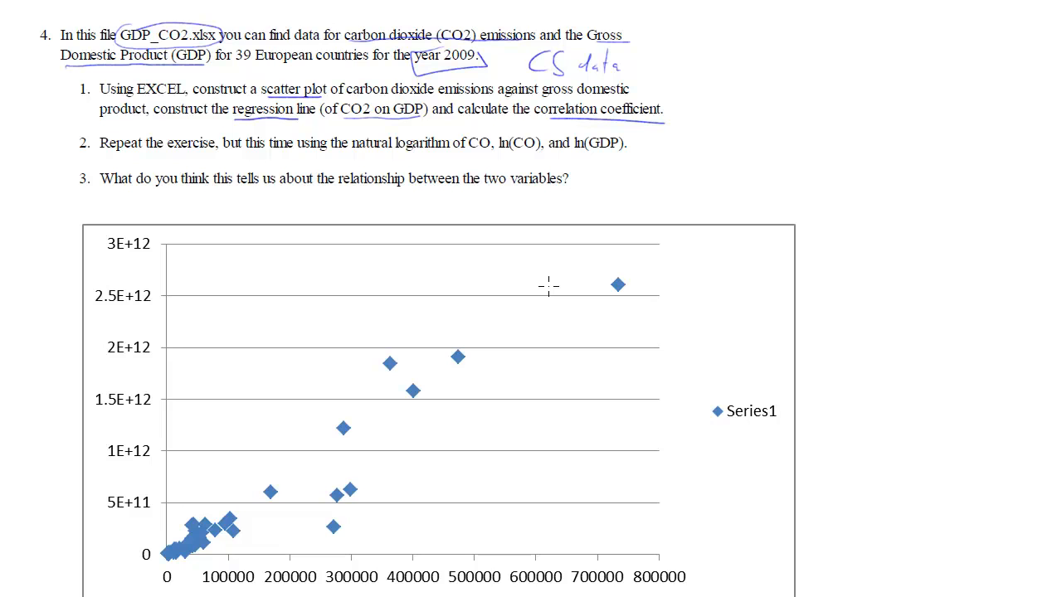
pyautogui.moveTo(743, 123)
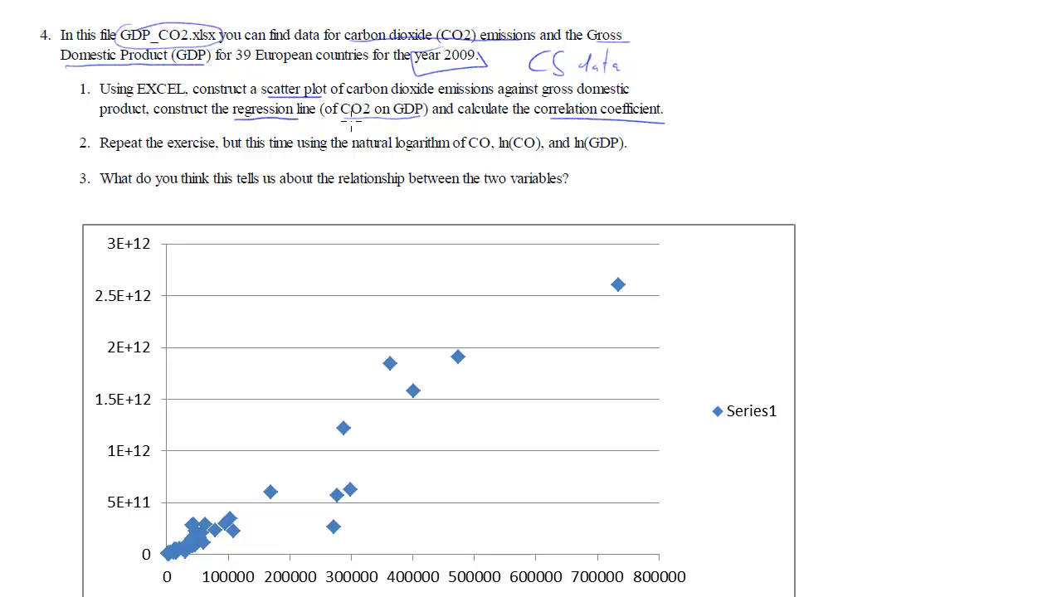
pyautogui.moveTo(723, 77)
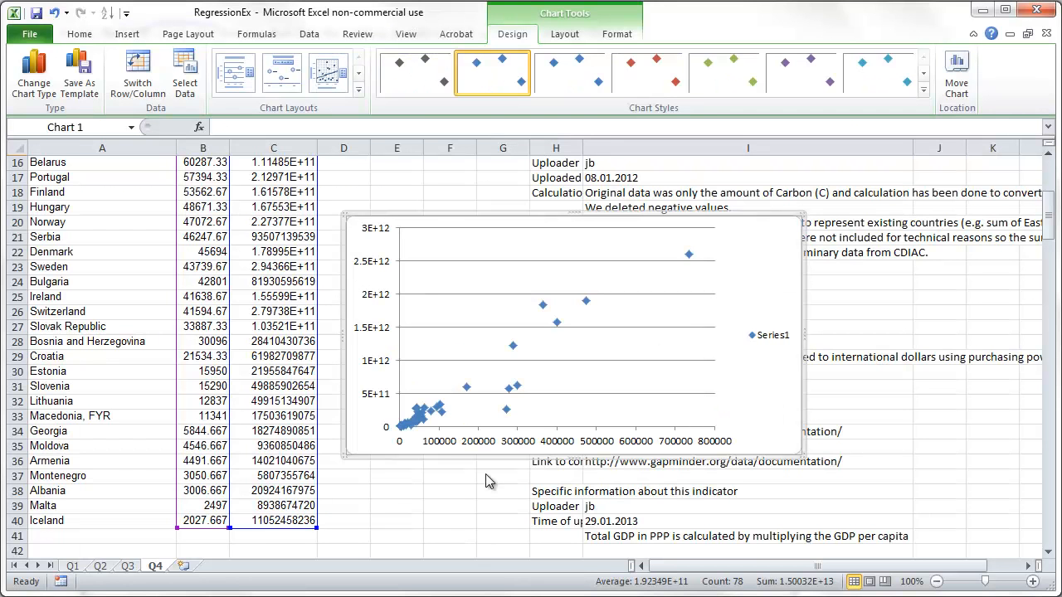
pyautogui.moveTo(841, 315)
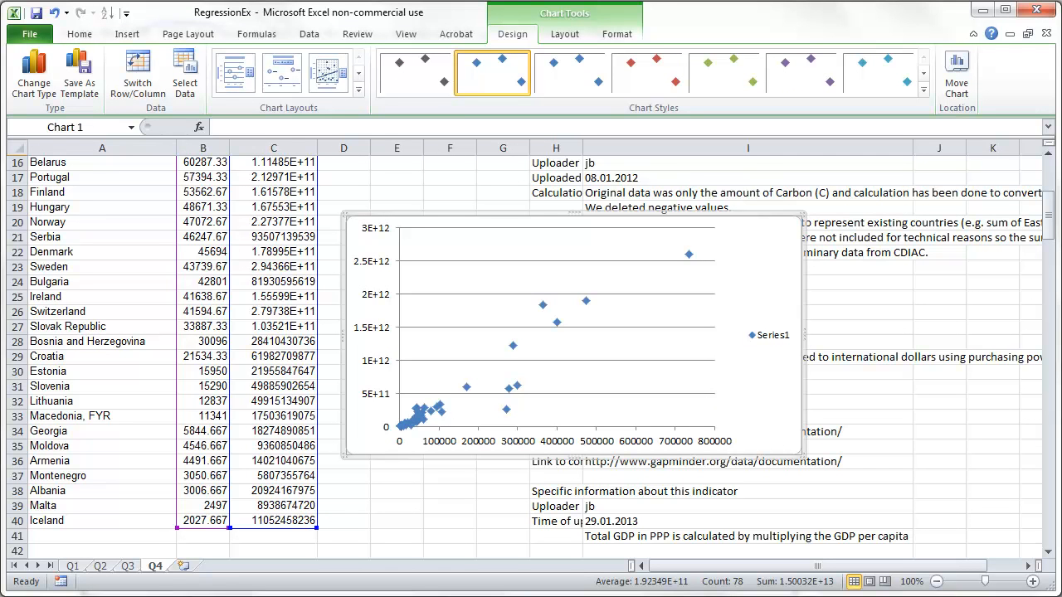
# - Enter a CORREL formula in E40 relating the emissions column to the Total GDP column
pyautogui.click(395, 521)
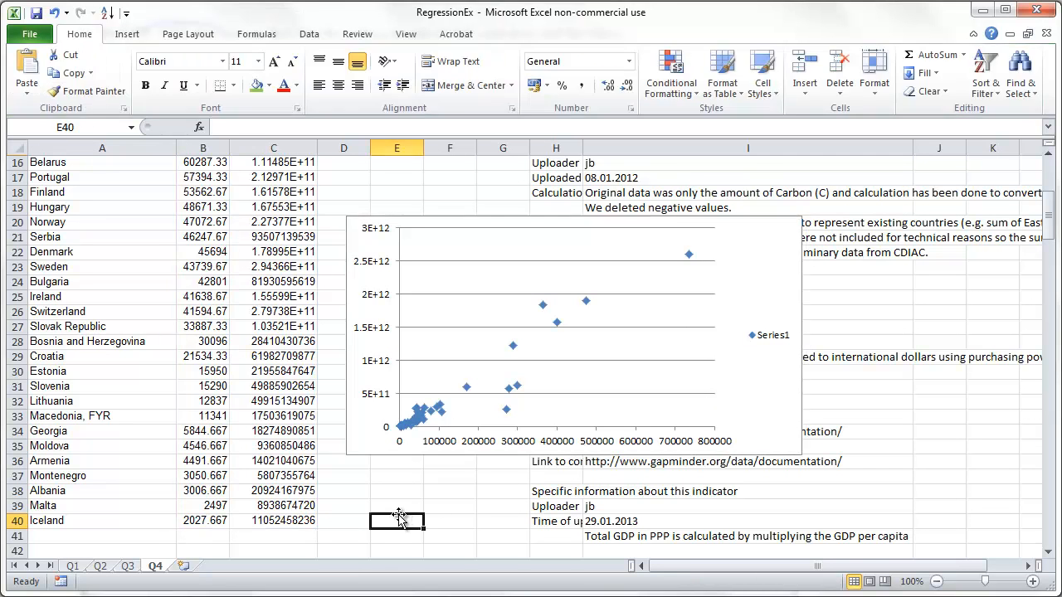
pyautogui.write('=corr')
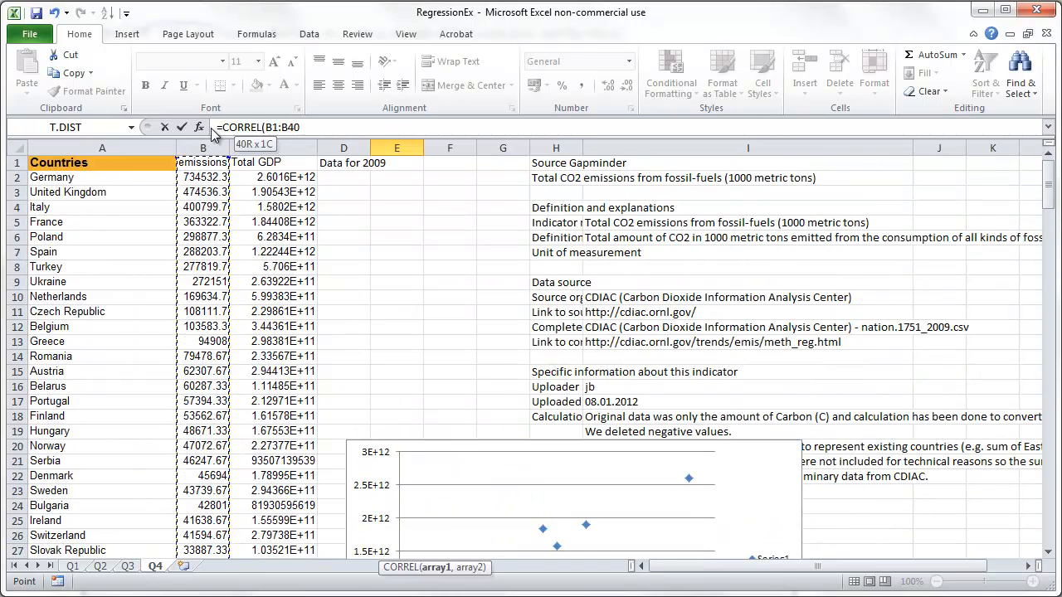
pyautogui.click(202, 176)
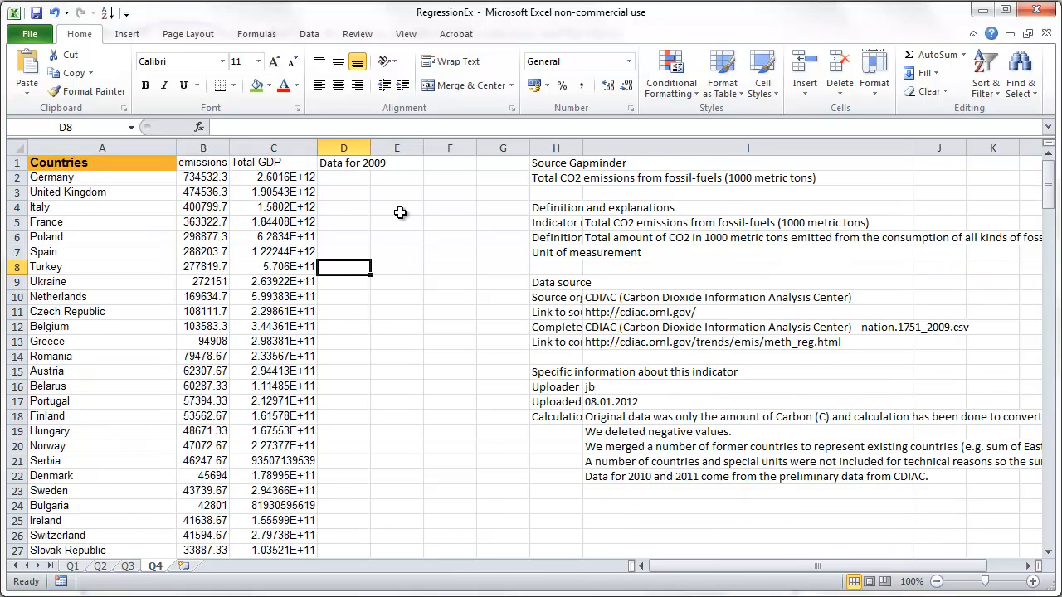
pyautogui.moveTo(417, 260)
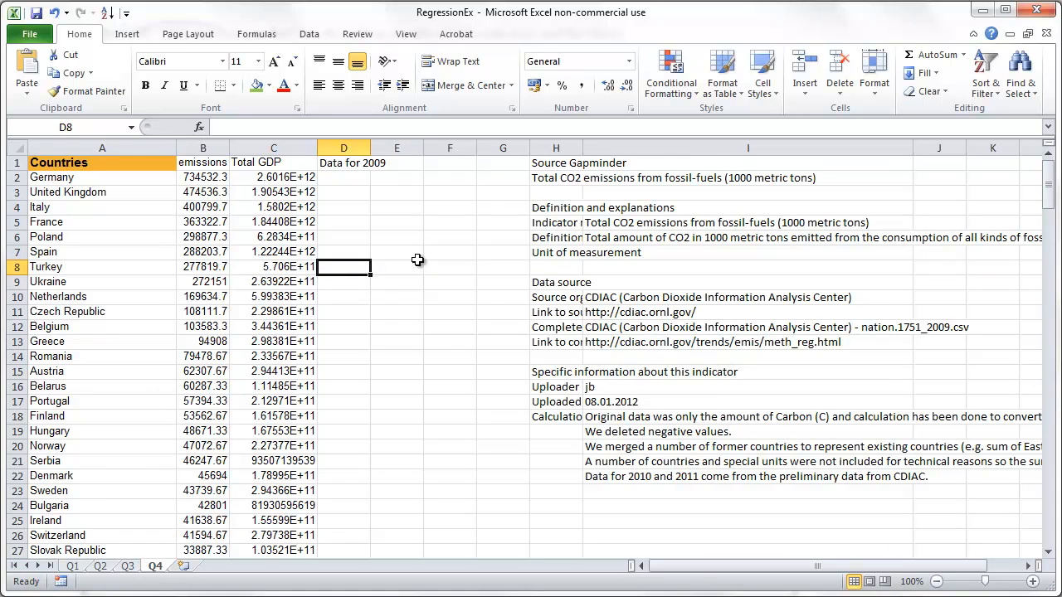
# - Check the Data tab tools from an empty cell, then show the workbook's backstage Info page
pyautogui.click(396, 404)
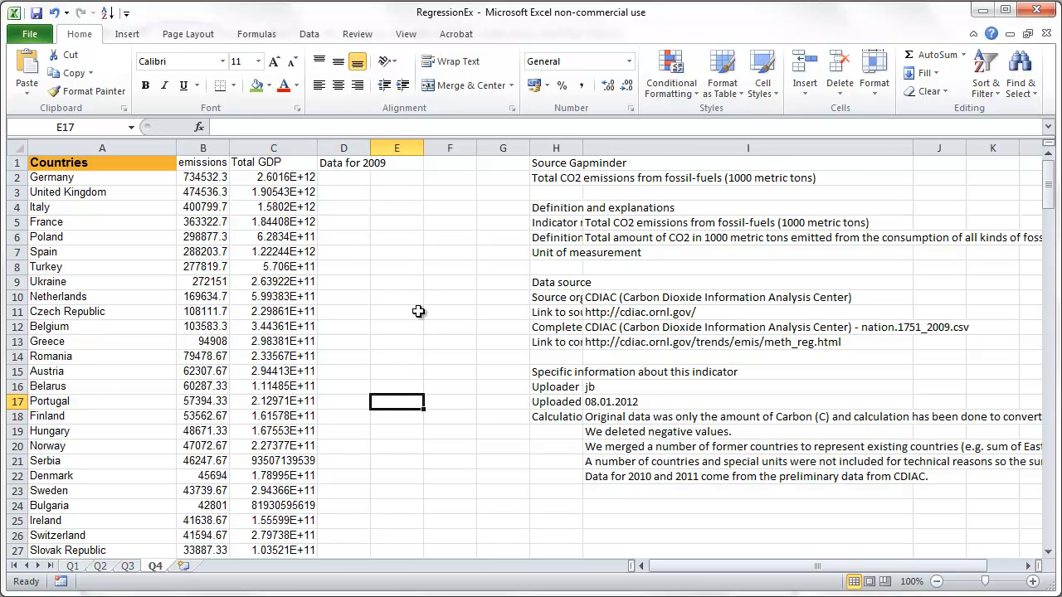
pyautogui.moveTo(429, 297)
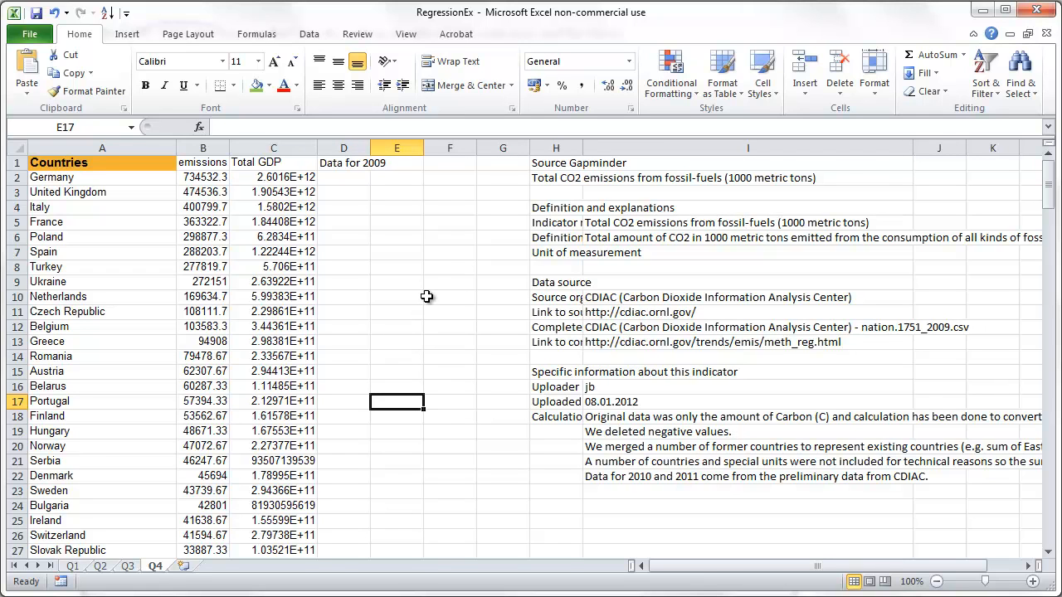
pyautogui.moveTo(447, 279)
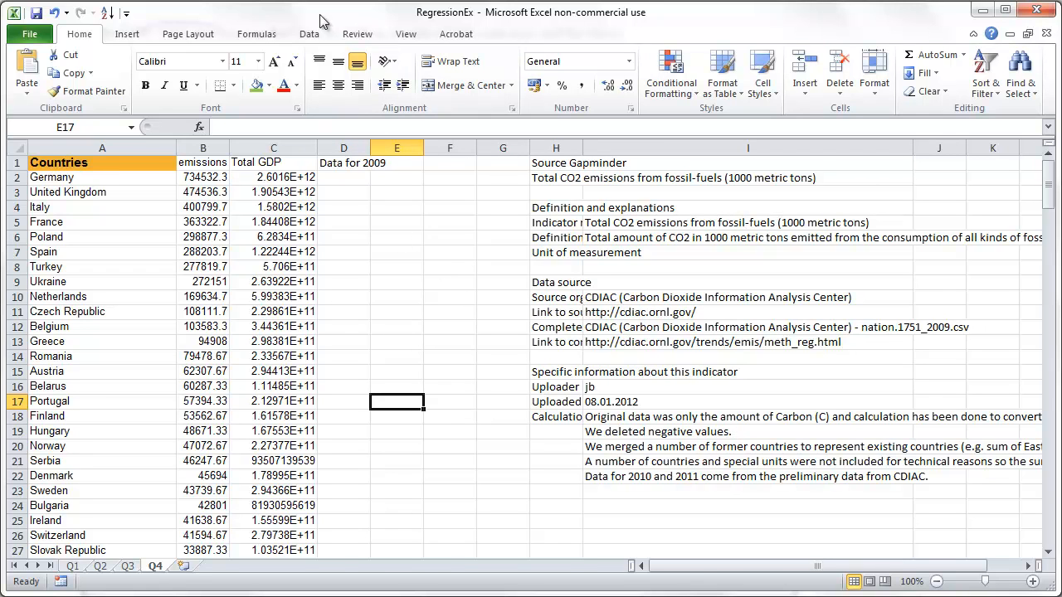
pyautogui.moveTo(299, 357)
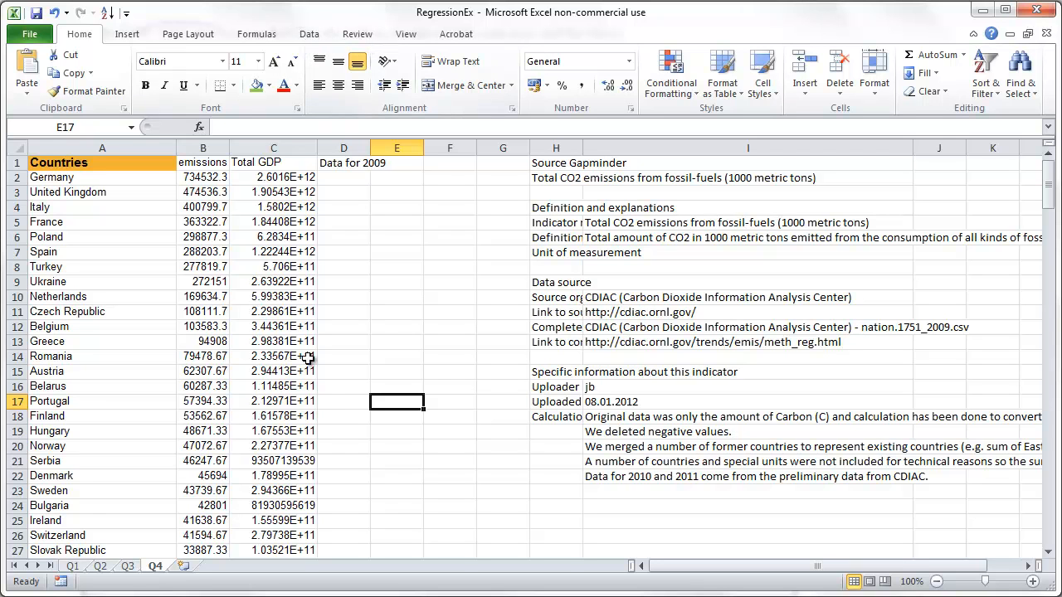
pyautogui.click(395, 342)
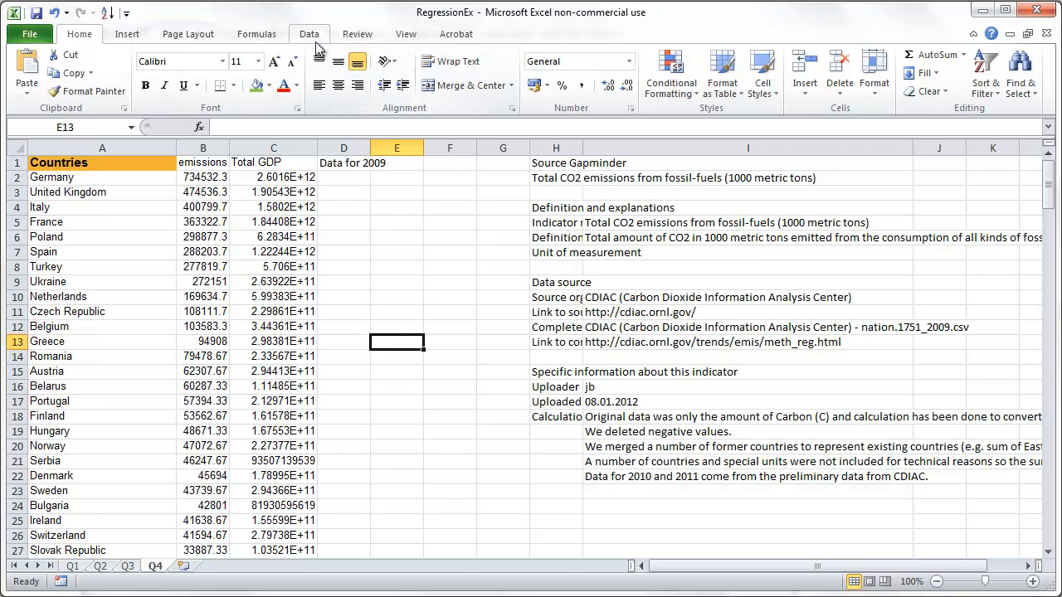
pyautogui.click(308, 33)
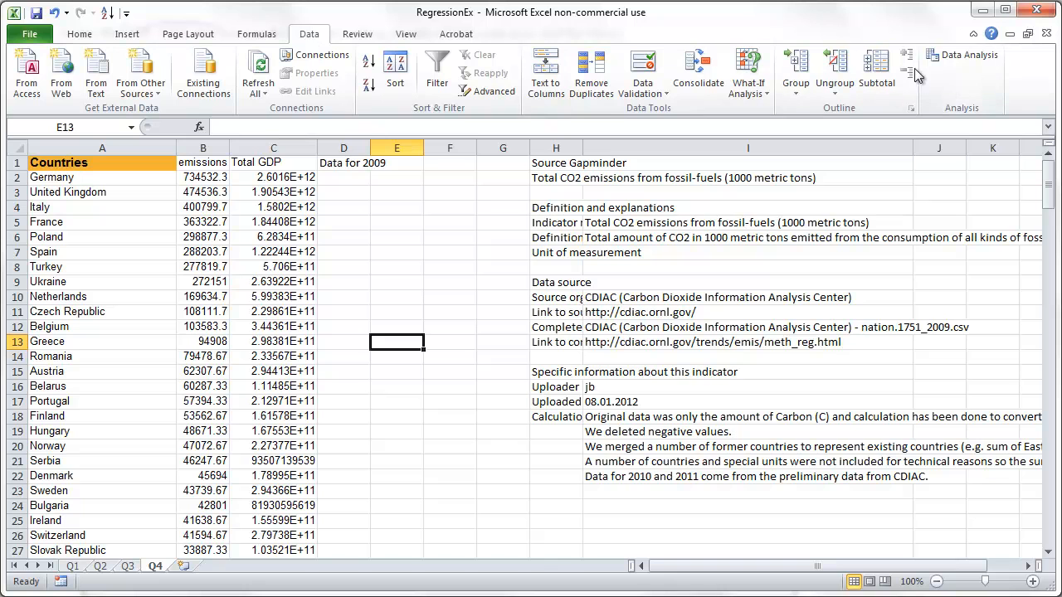
pyautogui.moveTo(962, 56)
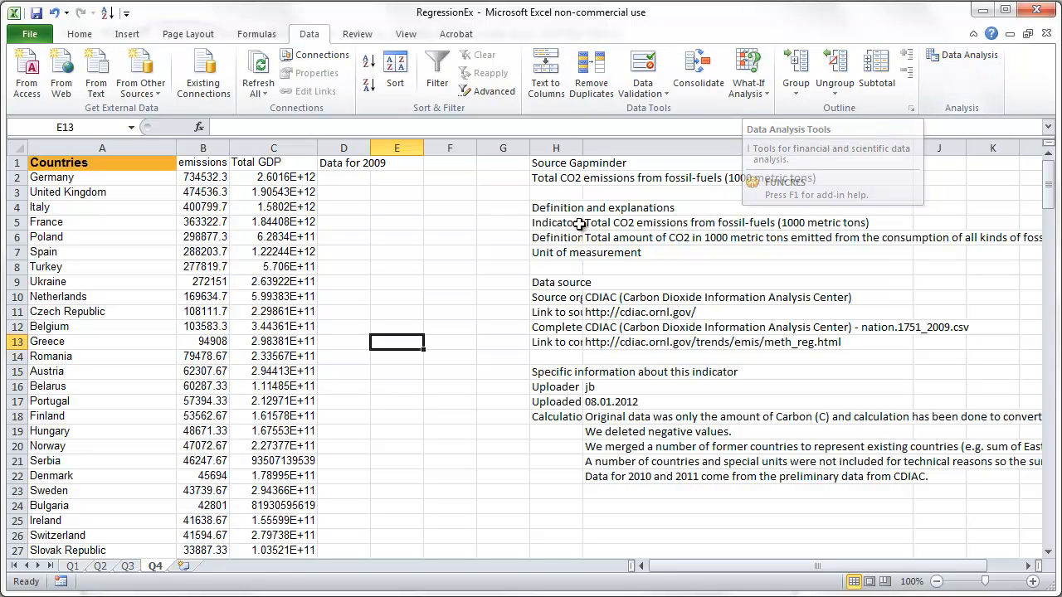
pyautogui.moveTo(863, 119)
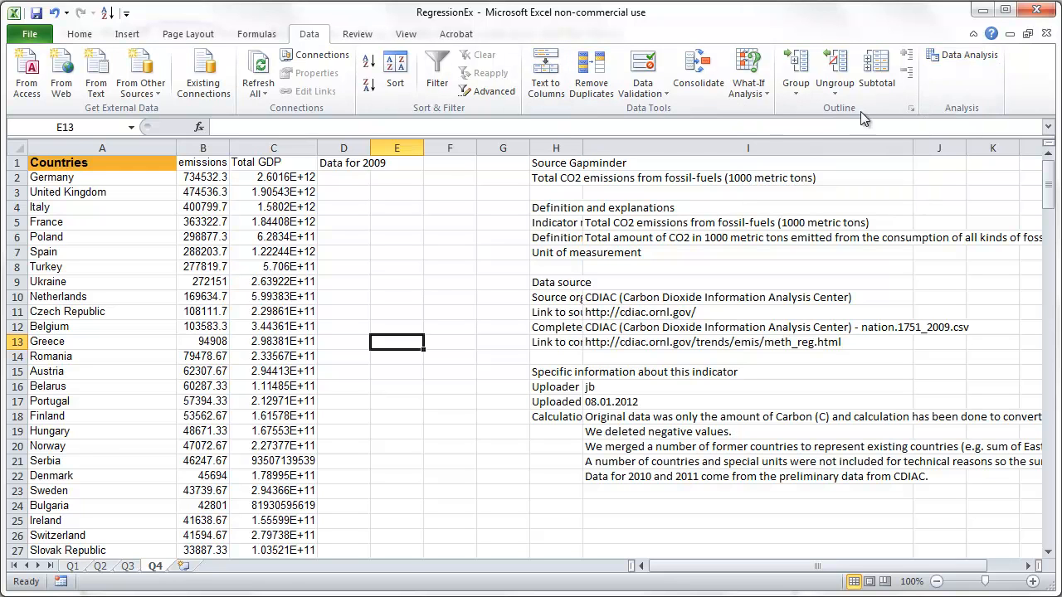
pyautogui.click(30, 40)
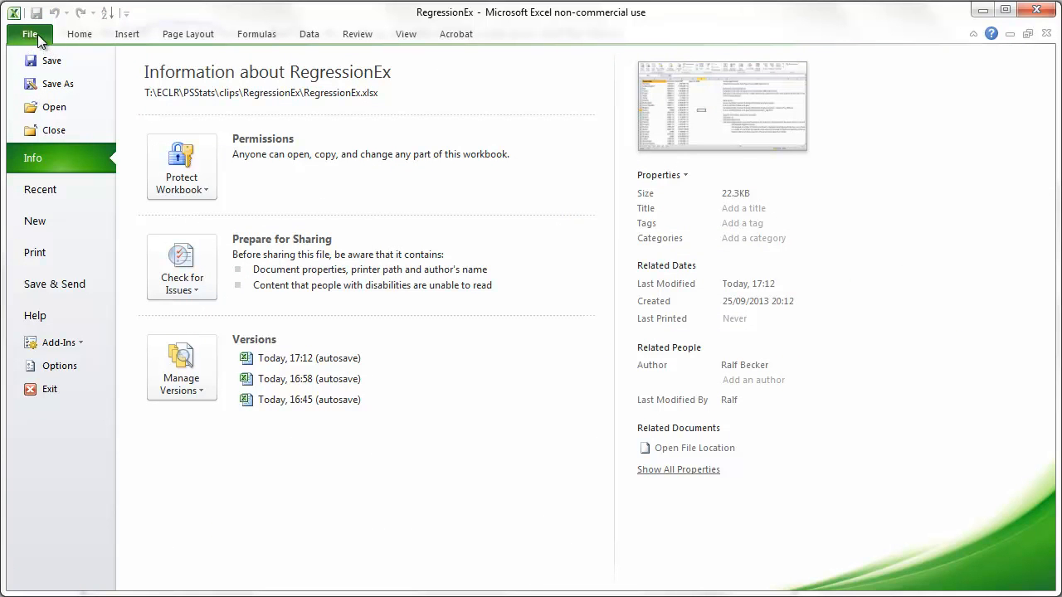
pyautogui.moveTo(56, 358)
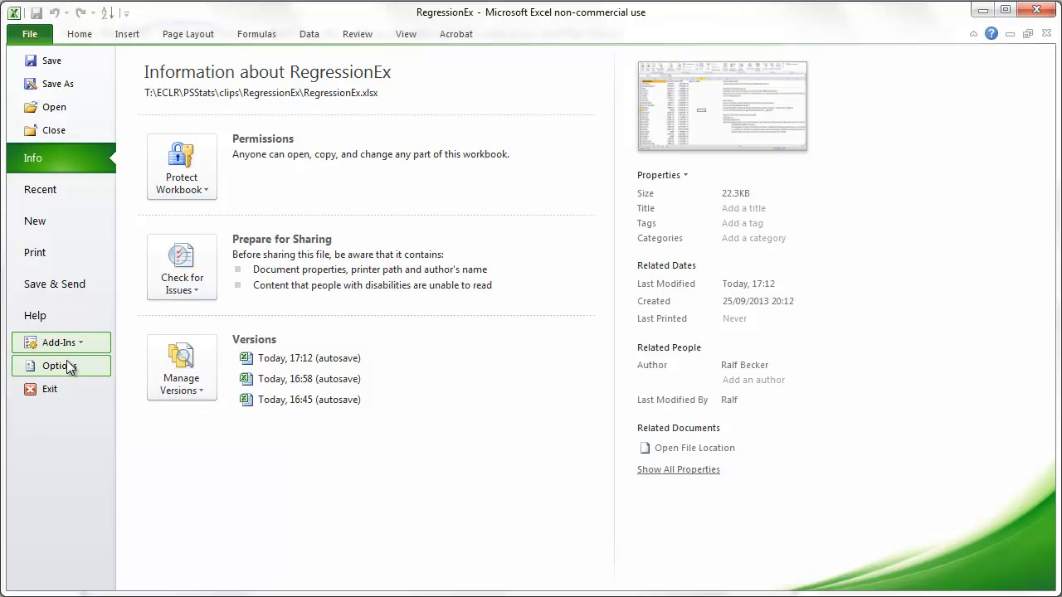
# - In Excel Options > Add-ins, confirm Analysis ToolPak appears among the active application add-ins
pyautogui.click(58, 367)
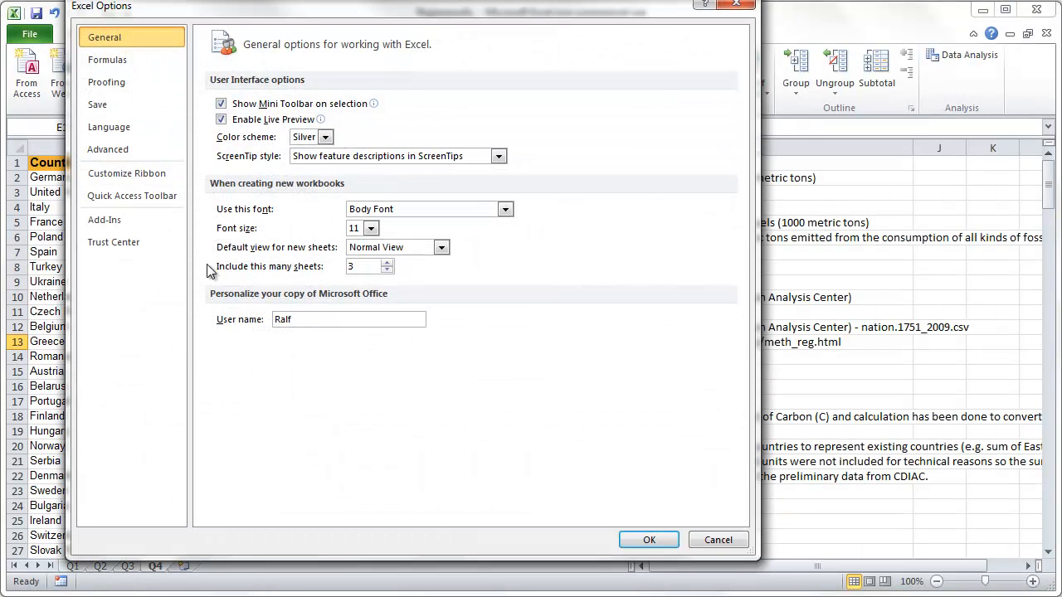
pyautogui.moveTo(717, 540)
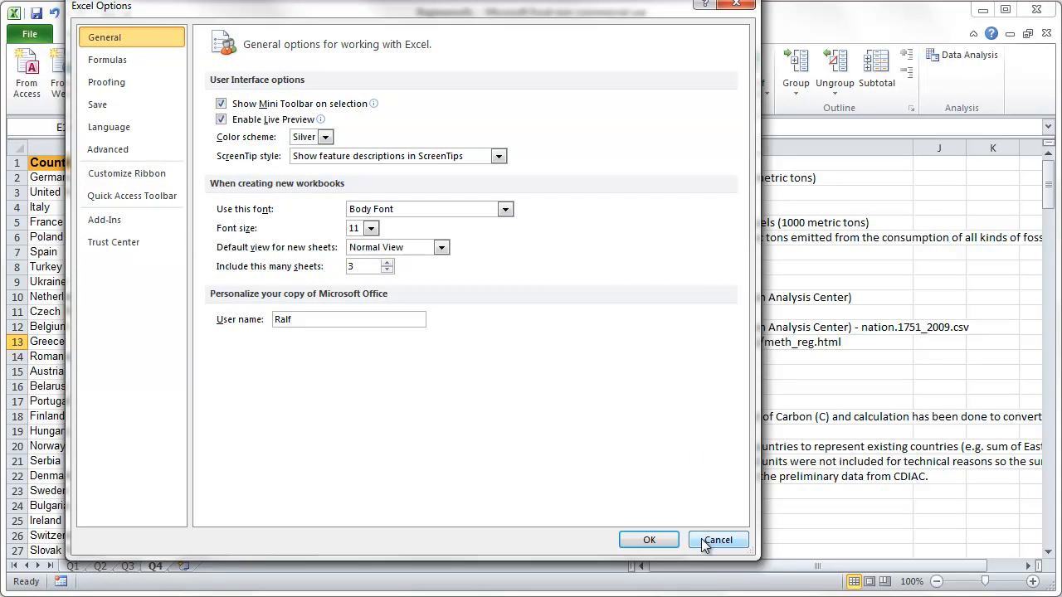
pyautogui.click(720, 541)
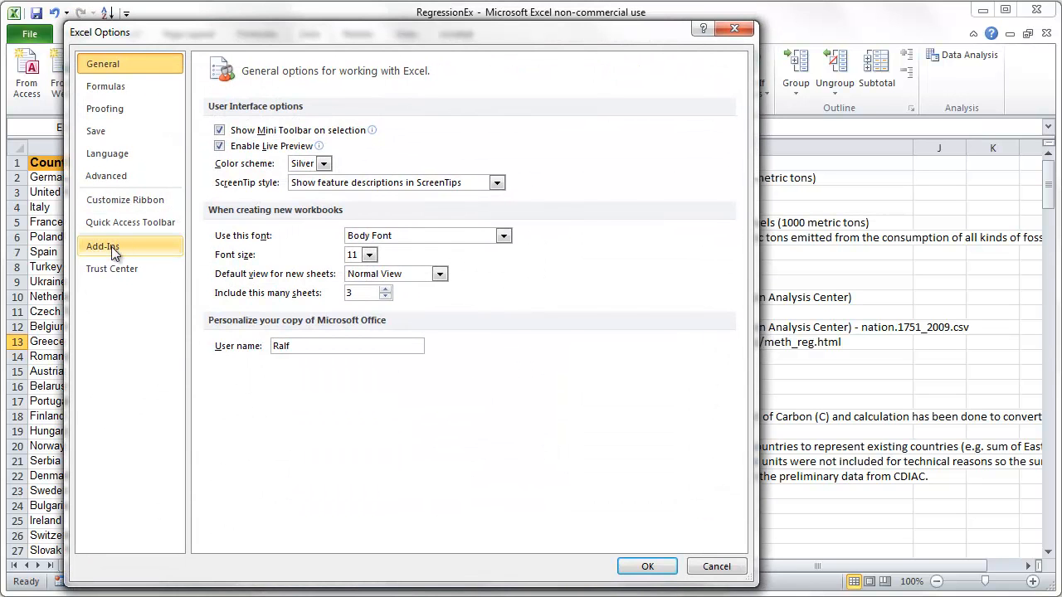
pyautogui.click(103, 245)
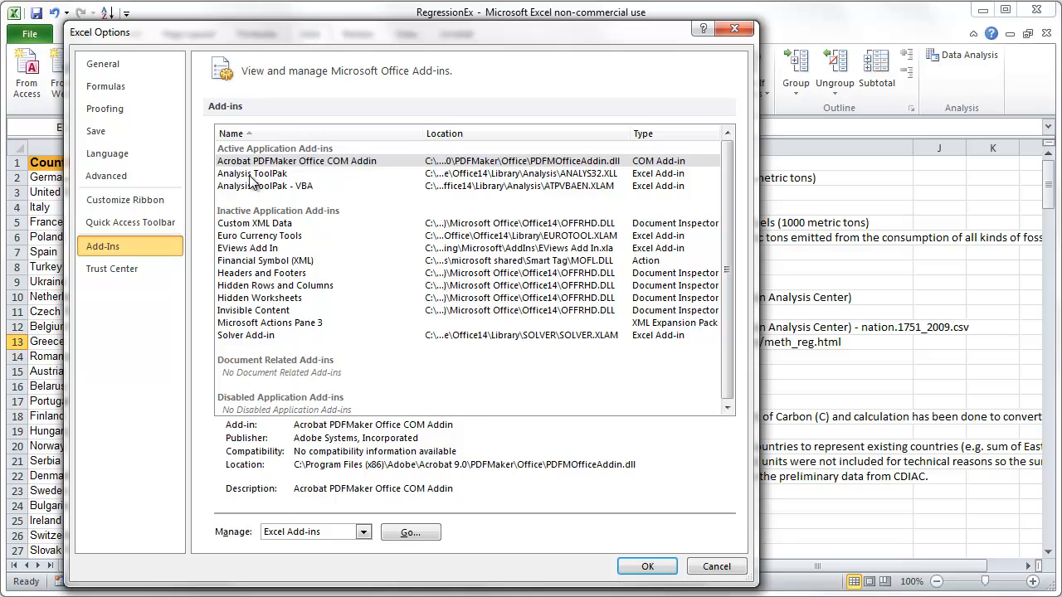
pyautogui.click(252, 172)
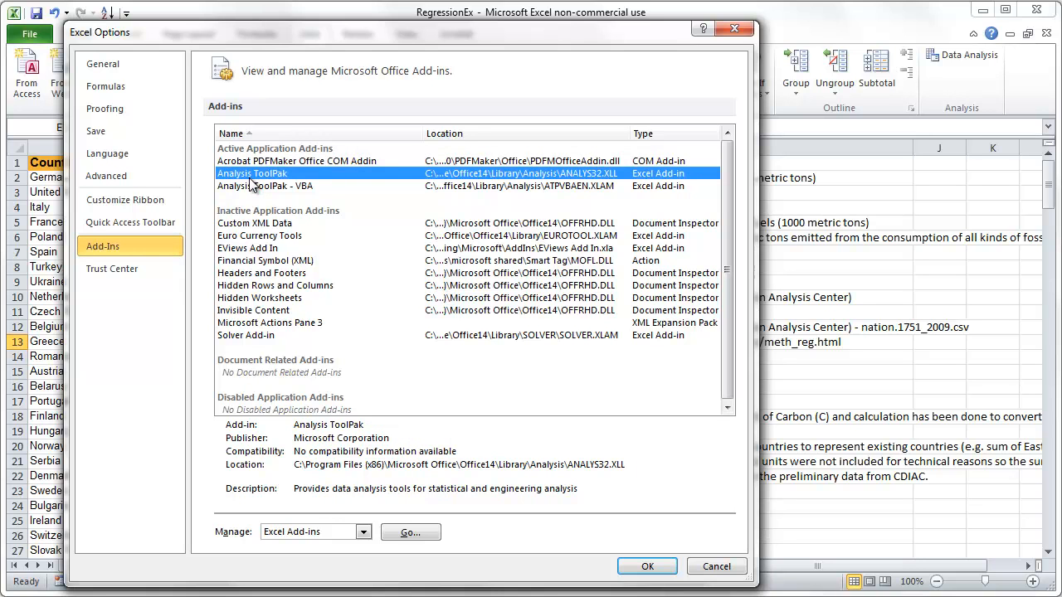
pyautogui.moveTo(435, 424)
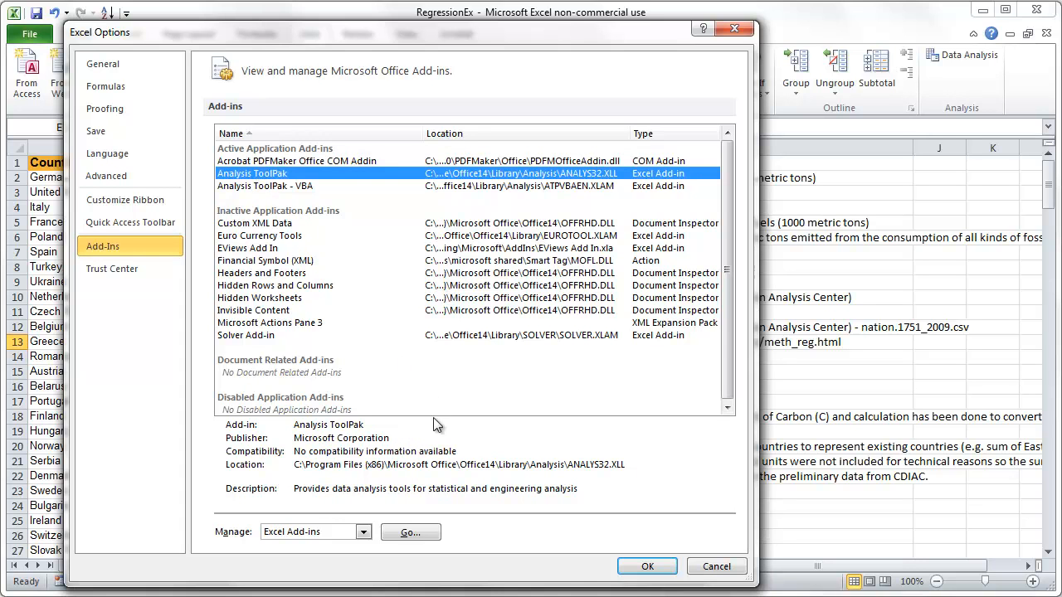
pyautogui.moveTo(650, 554)
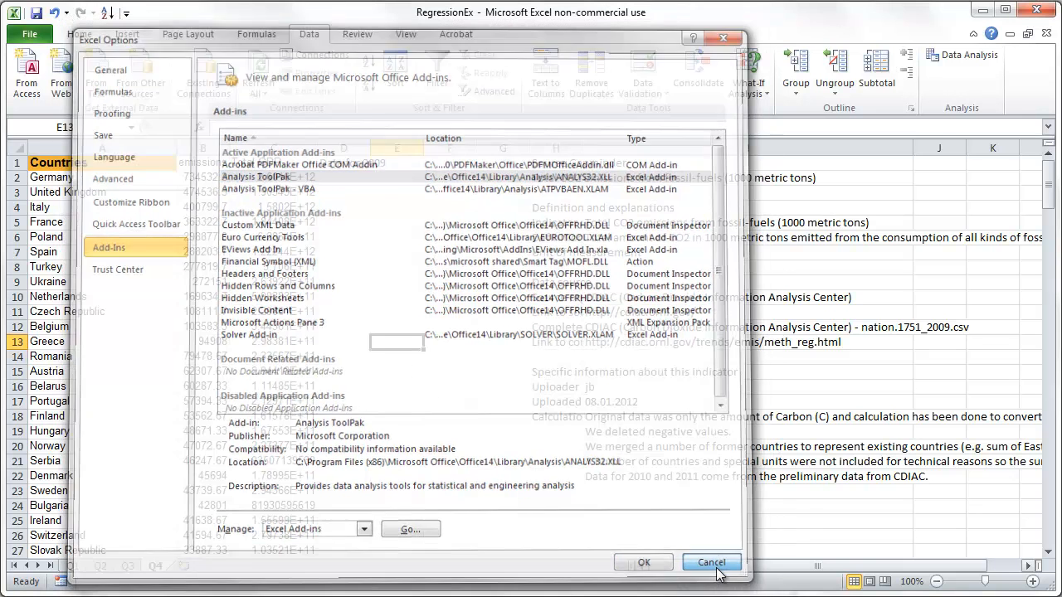
# - Cancel the options unchanged and choose Regression from the Data Analysis tool list
pyautogui.click(710, 563)
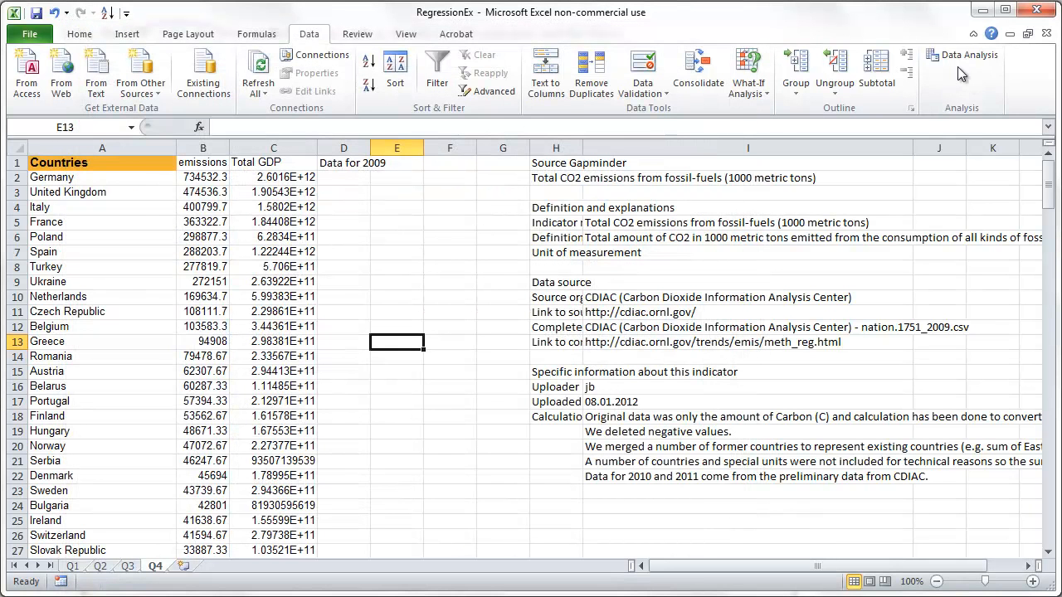
pyautogui.moveTo(973, 88)
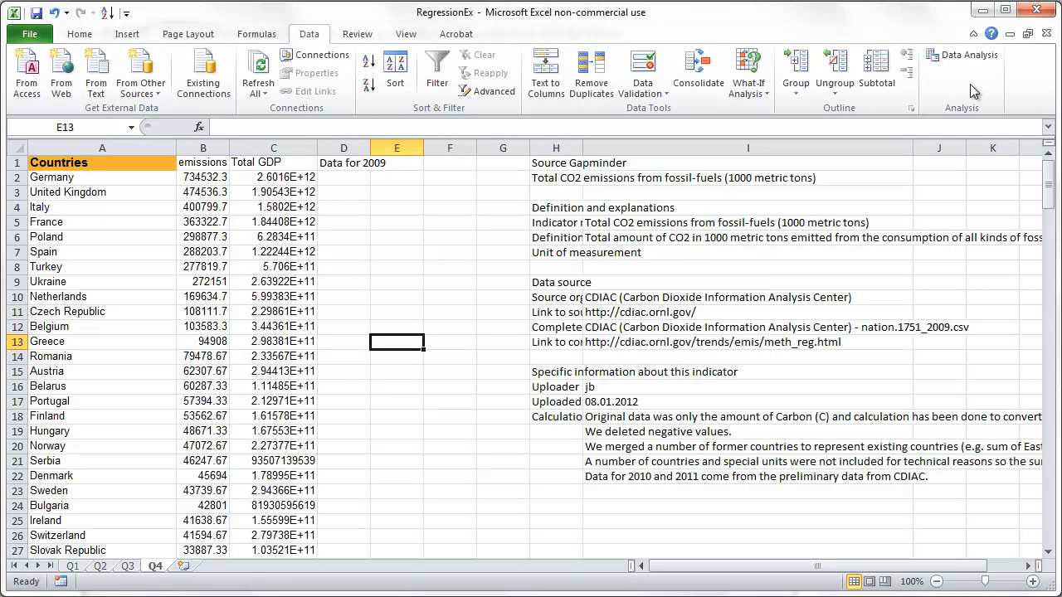
pyautogui.moveTo(963, 56)
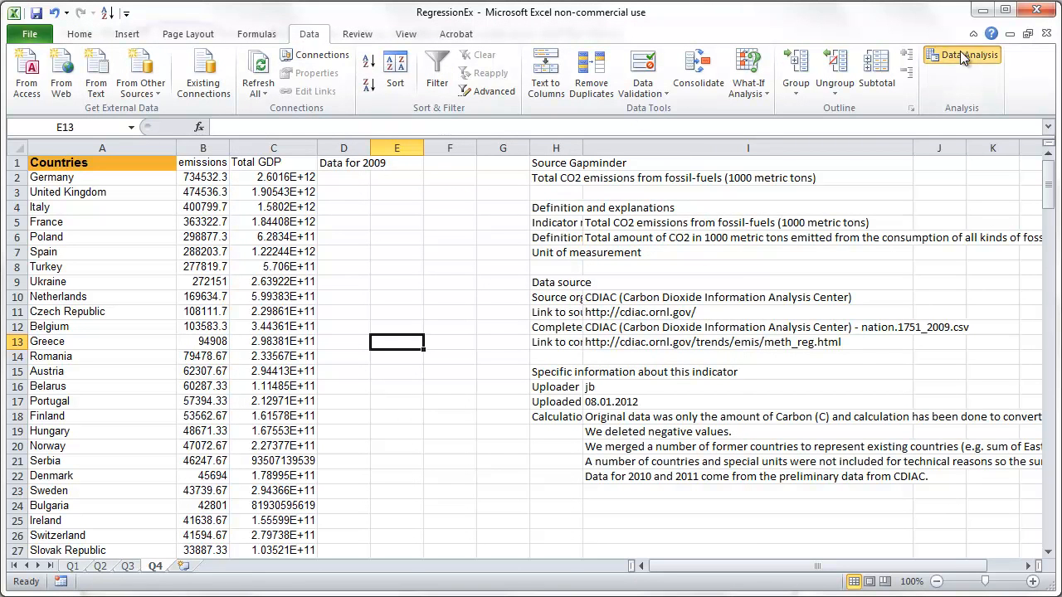
pyautogui.click(962, 56)
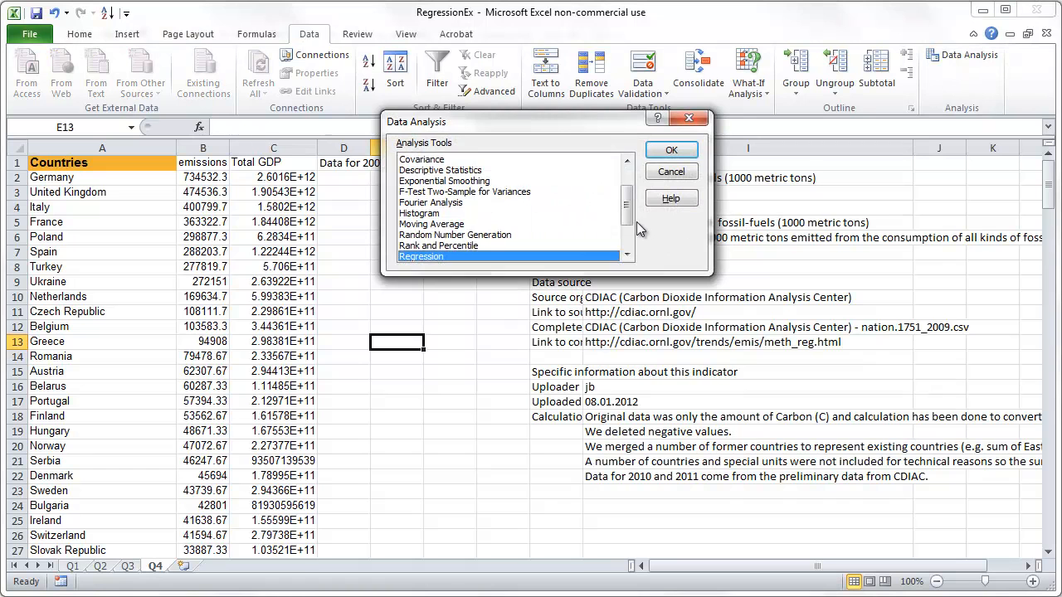
pyautogui.click(627, 253)
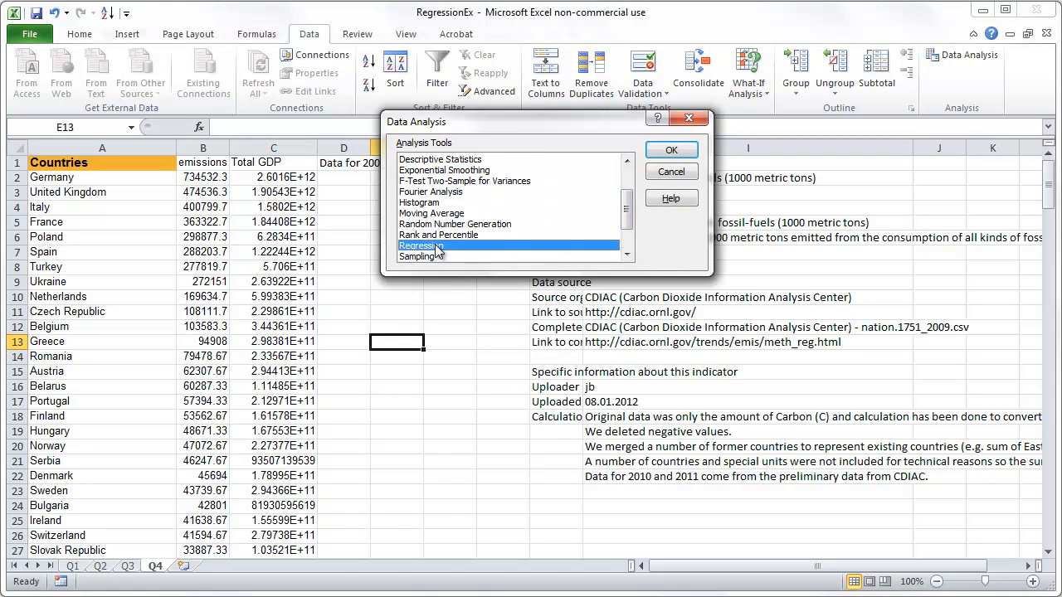
pyautogui.click(671, 150)
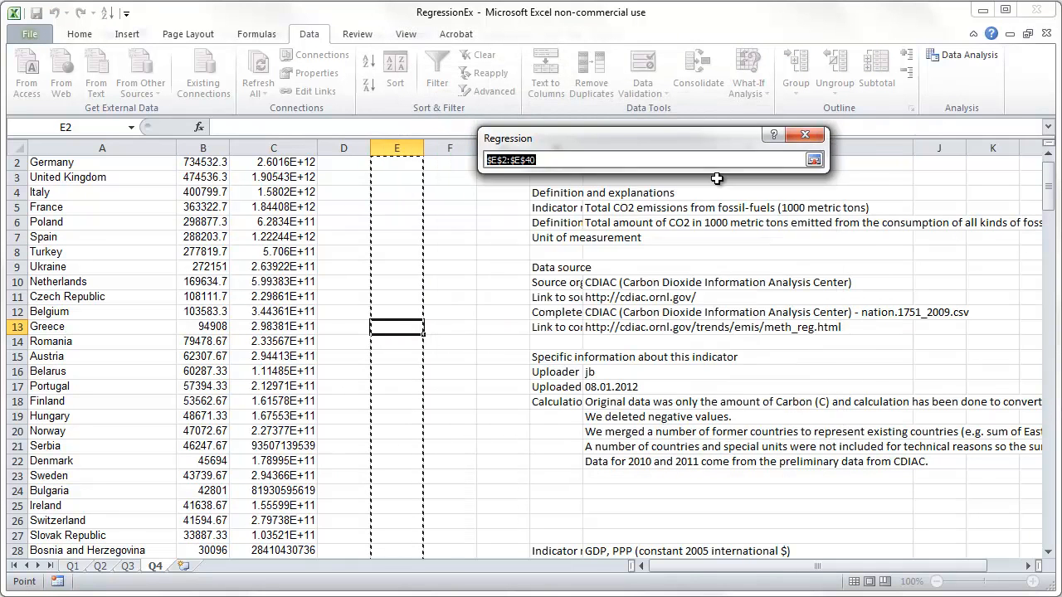
pyautogui.moveTo(229, 176)
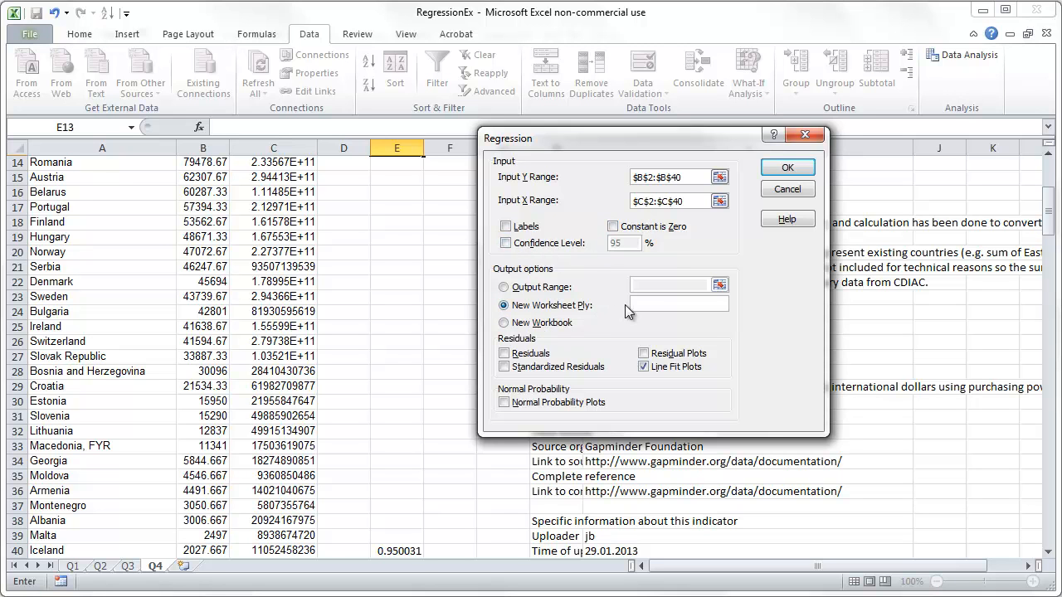
# - Name the new output worksheet Reg1 and run the regression with line fit plots
pyautogui.click(679, 305)
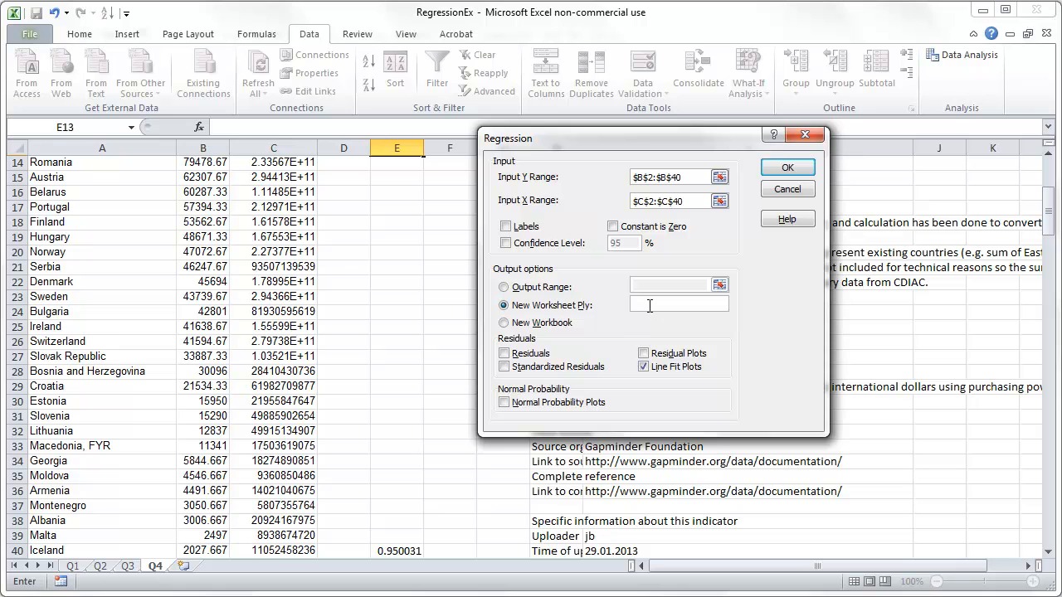
pyautogui.write('Regi')
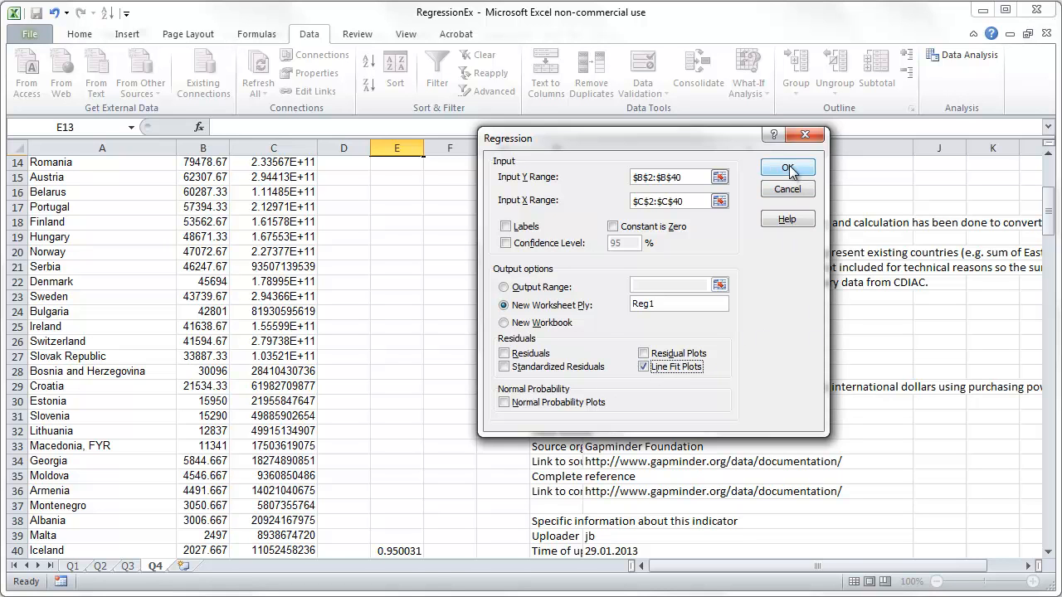
pyautogui.click(787, 169)
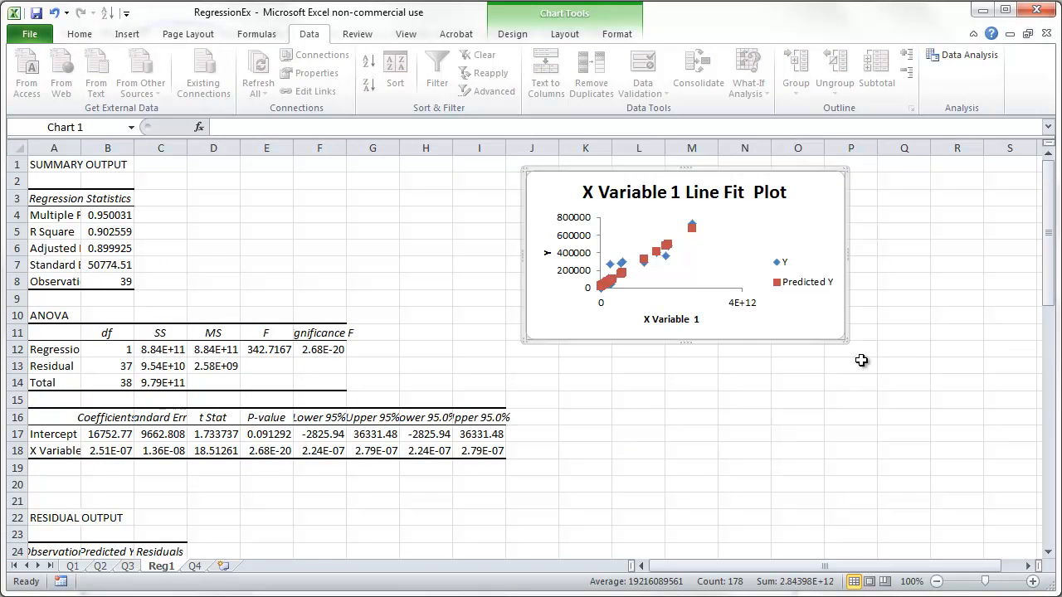
pyautogui.moveTo(847, 342)
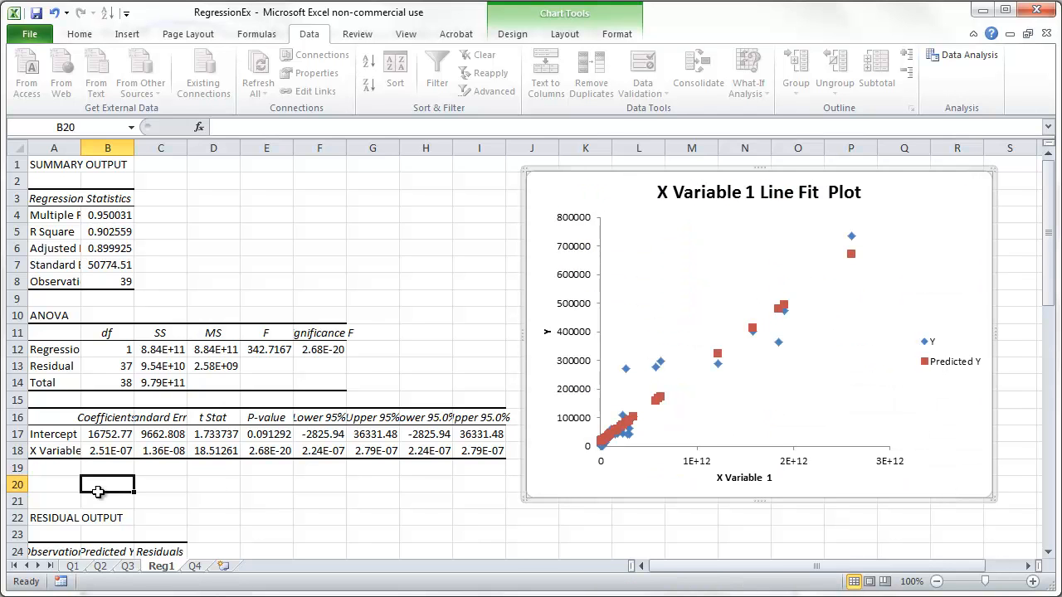
pyautogui.click(107, 451)
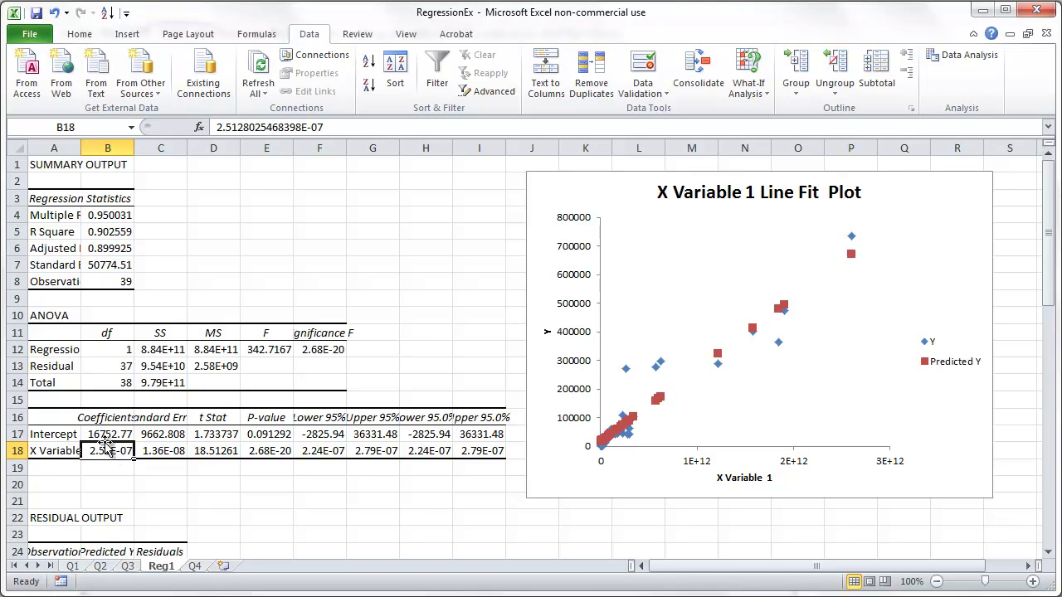
pyautogui.click(50, 451)
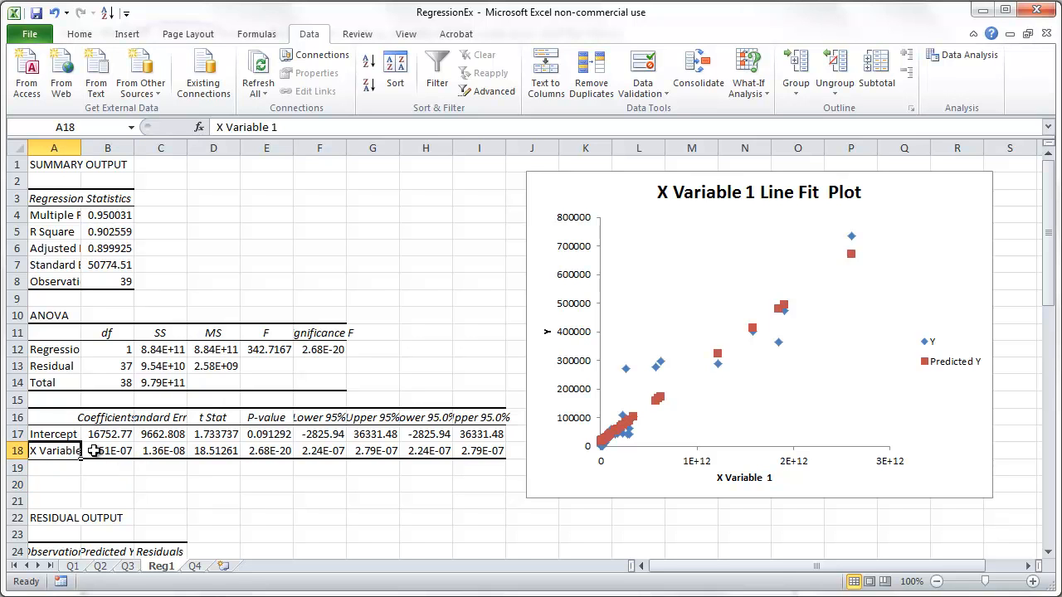
pyautogui.click(107, 452)
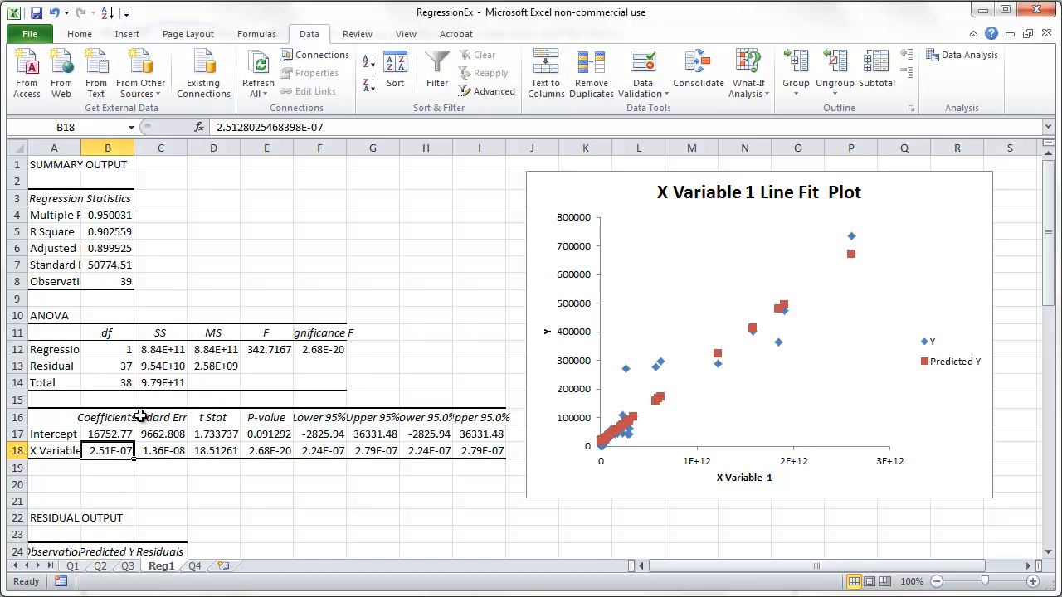
pyautogui.moveTo(302, 126)
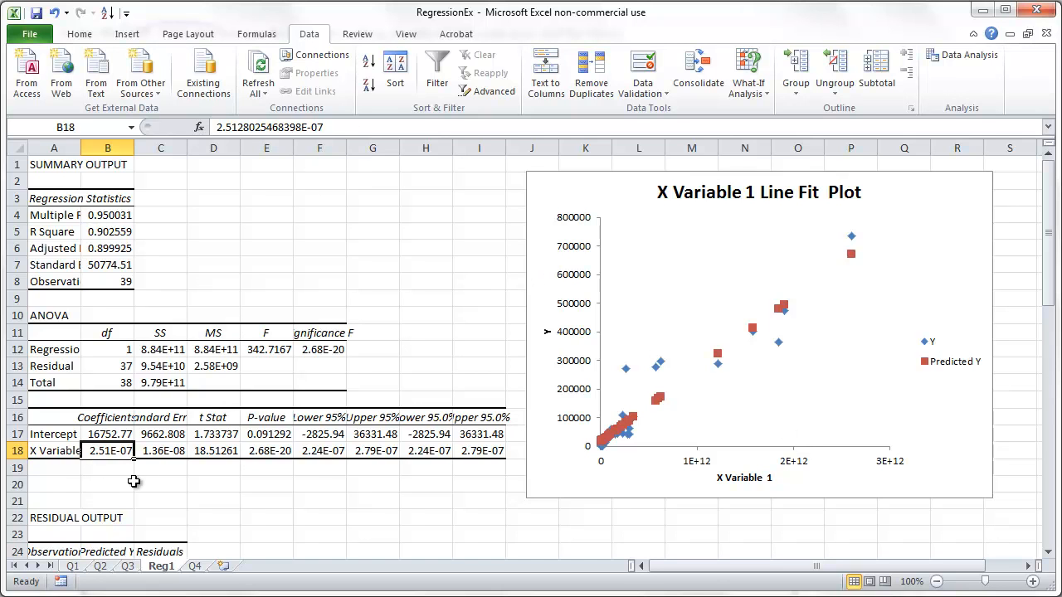
pyautogui.click(213, 452)
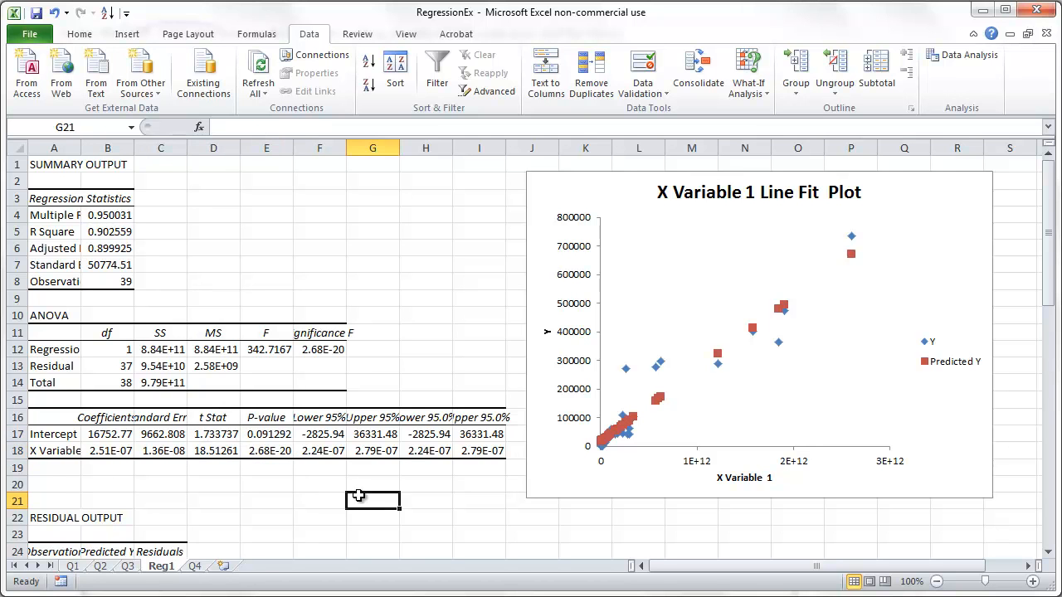
pyautogui.click(106, 451)
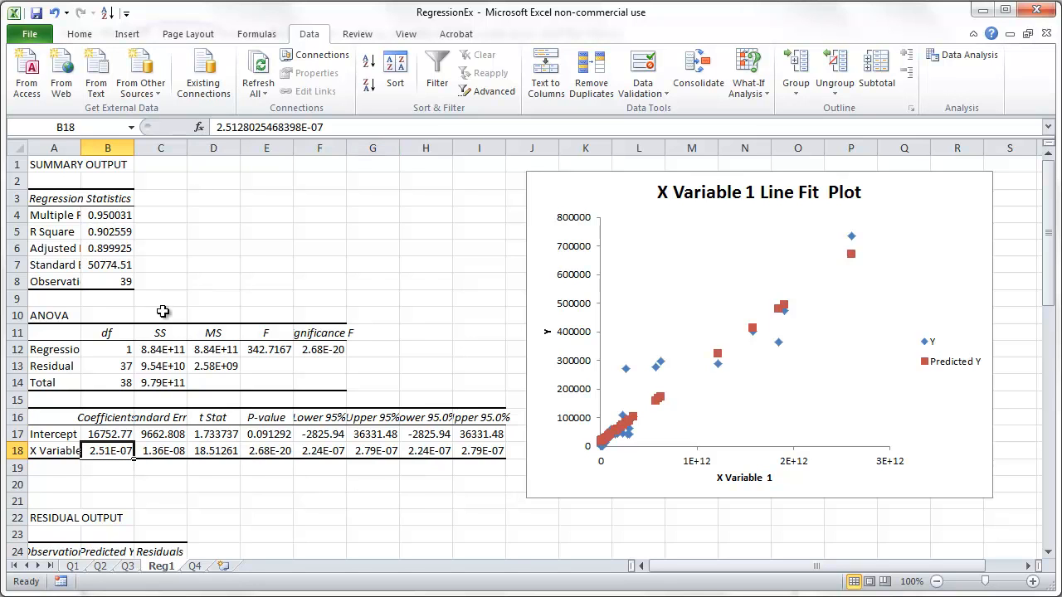
pyautogui.moveTo(701, 481)
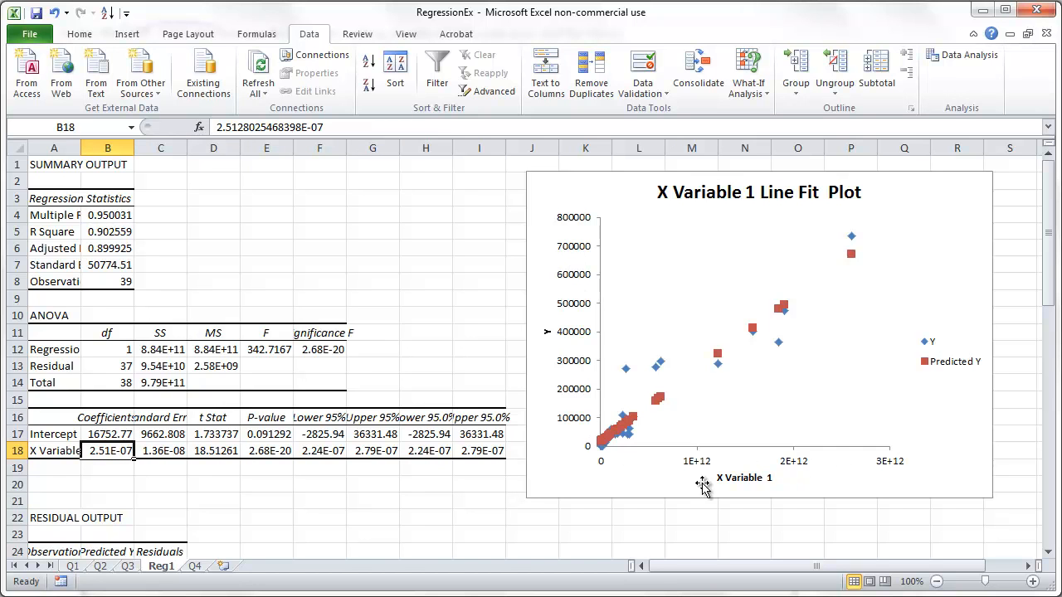
pyautogui.click(166, 484)
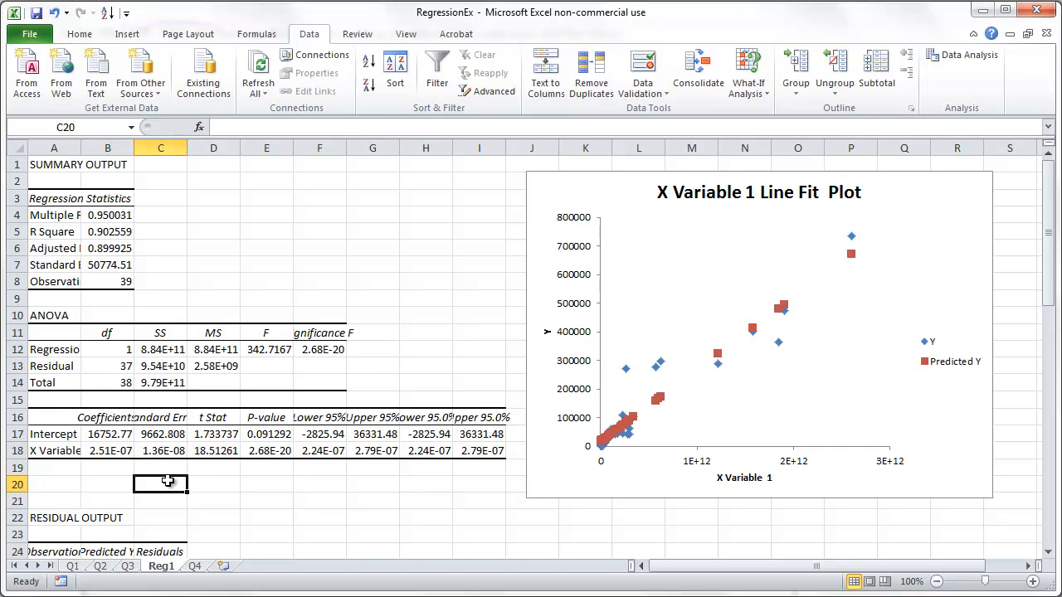
pyautogui.moveTo(727, 488)
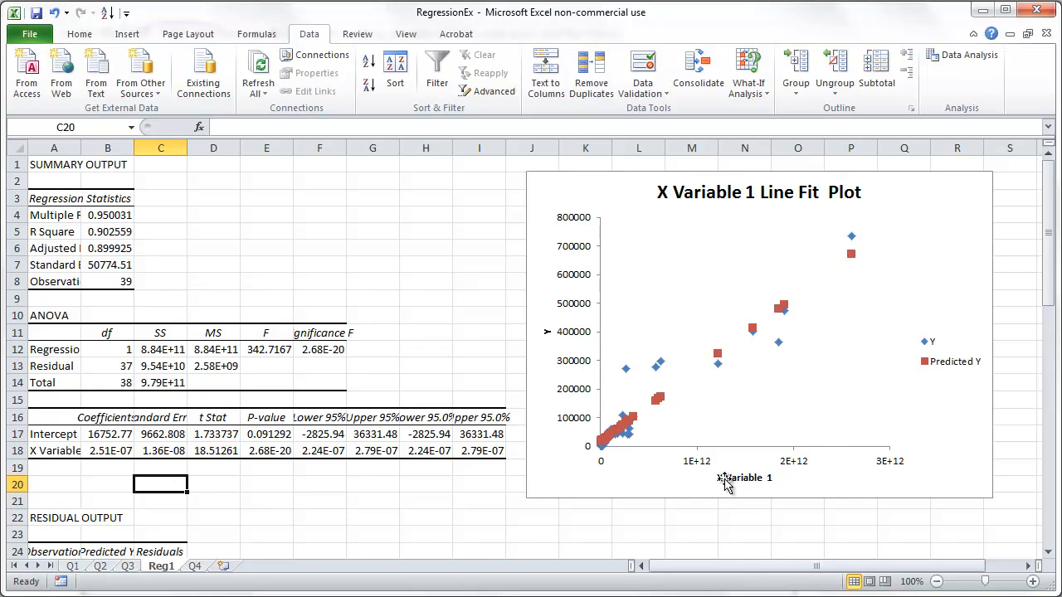
pyautogui.moveTo(767, 490)
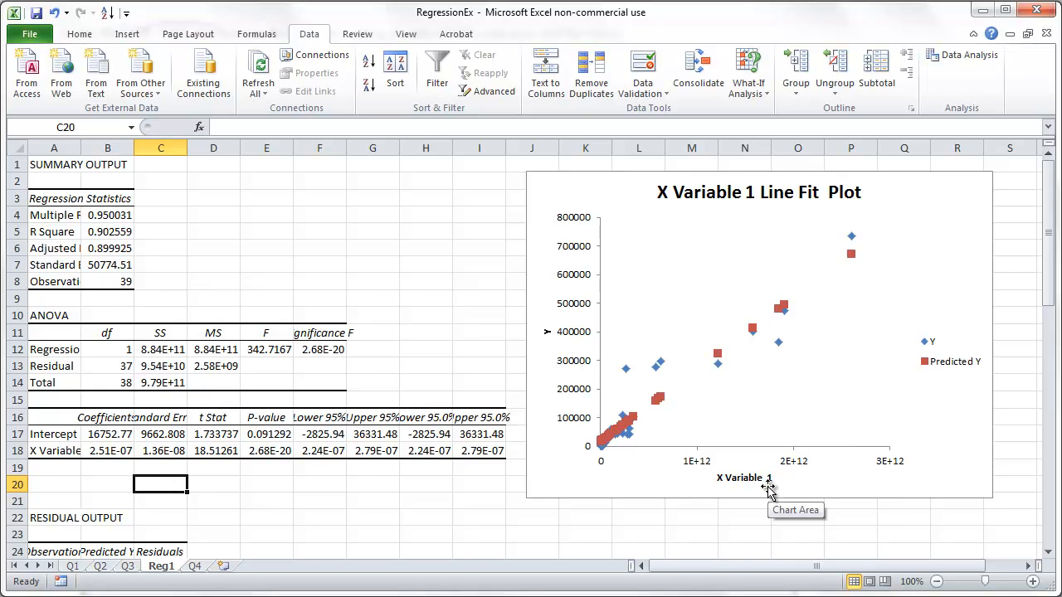
pyautogui.moveTo(660, 509)
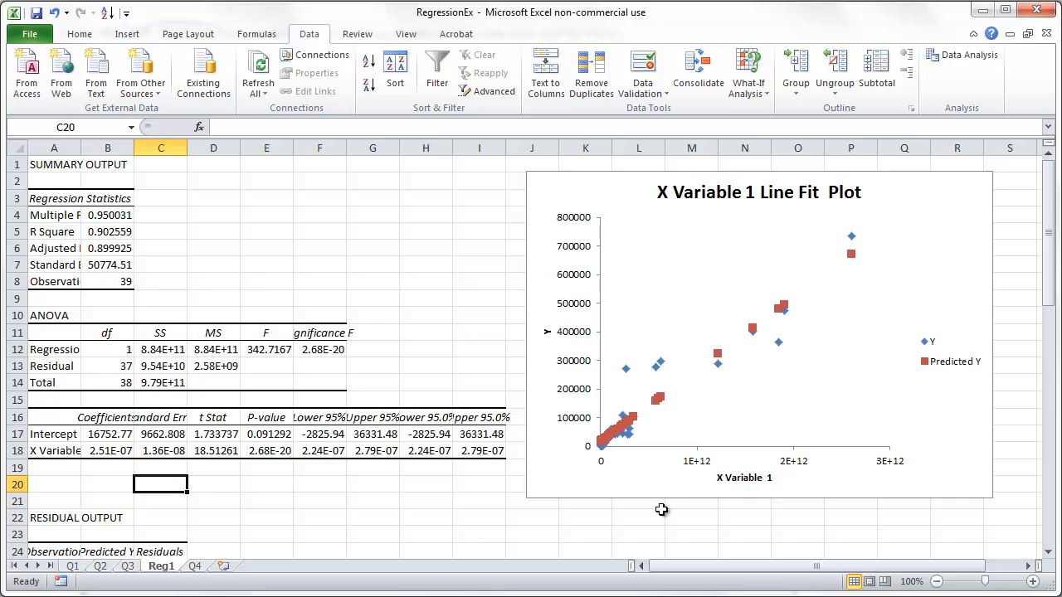
pyautogui.moveTo(674, 399)
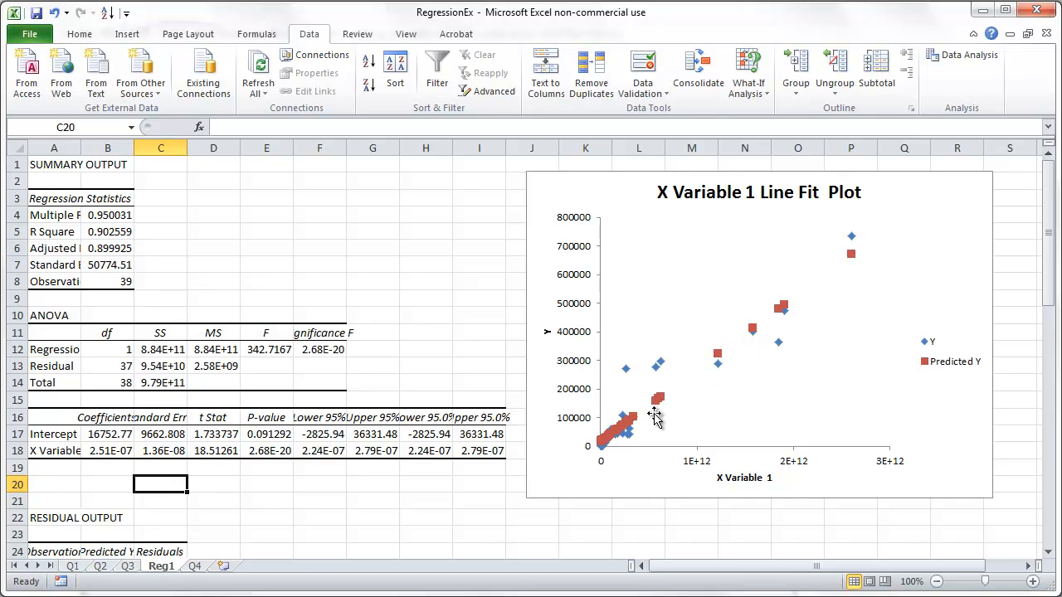
# - Format the Predicted Y series with Marker Options set to None so it shows as a line
pyautogui.click(654, 398)
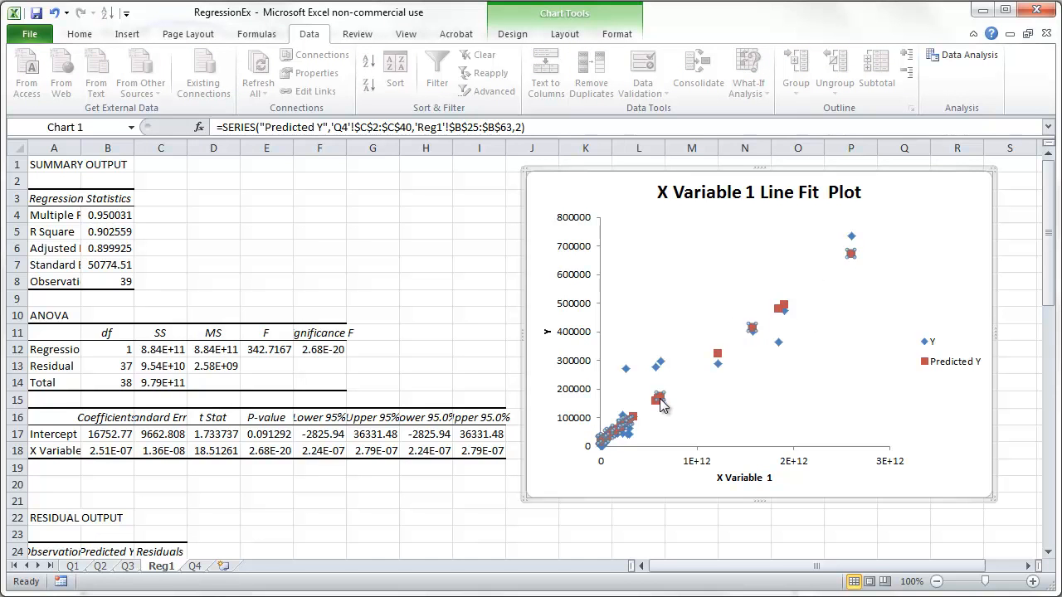
pyautogui.moveTo(687, 381)
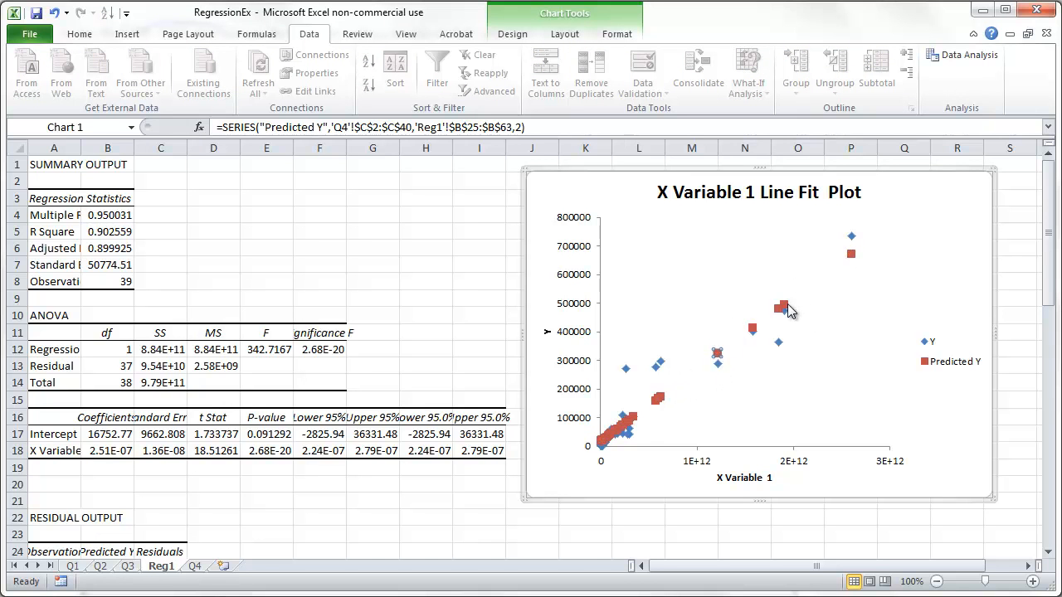
pyautogui.moveTo(853, 255)
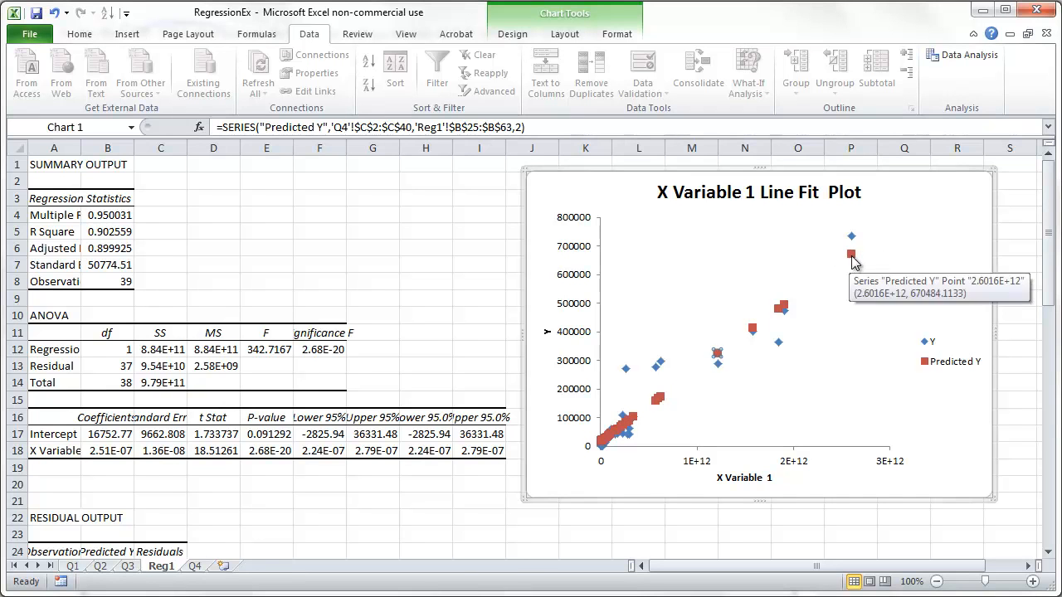
pyautogui.click(849, 518)
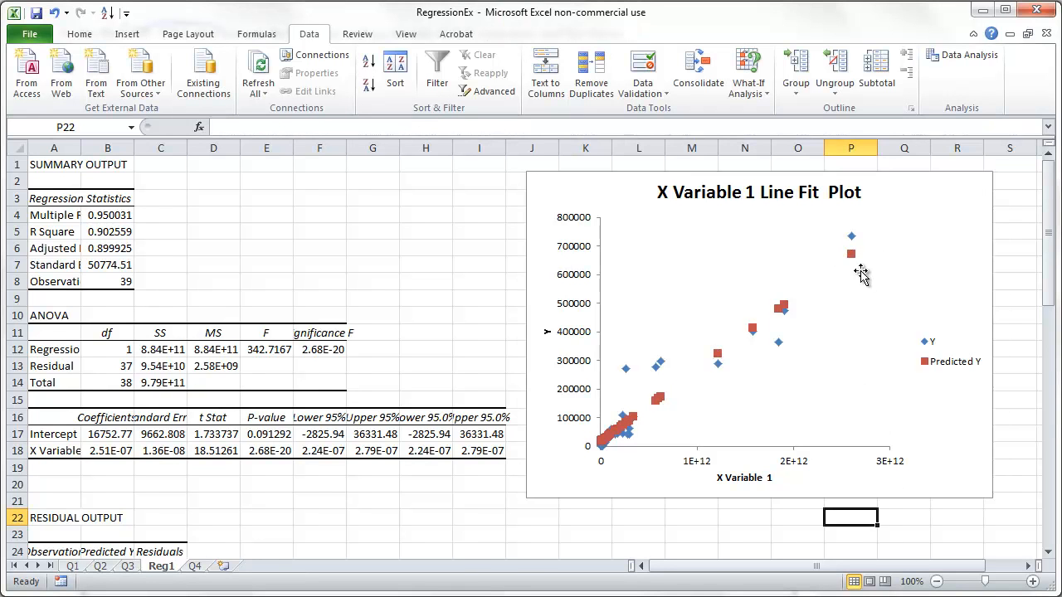
pyautogui.rightClick(850, 256)
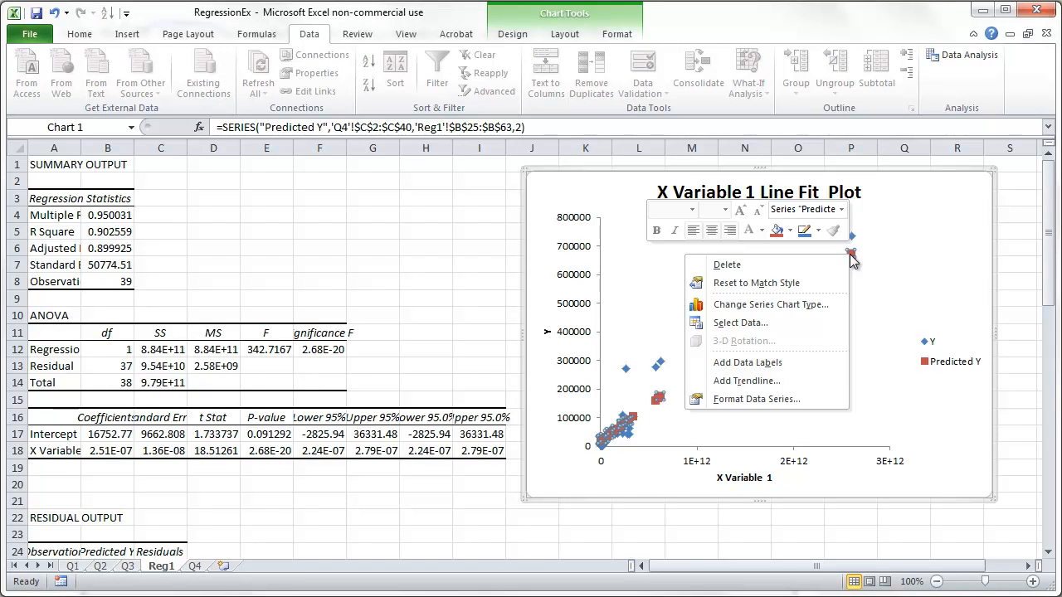
pyautogui.click(757, 398)
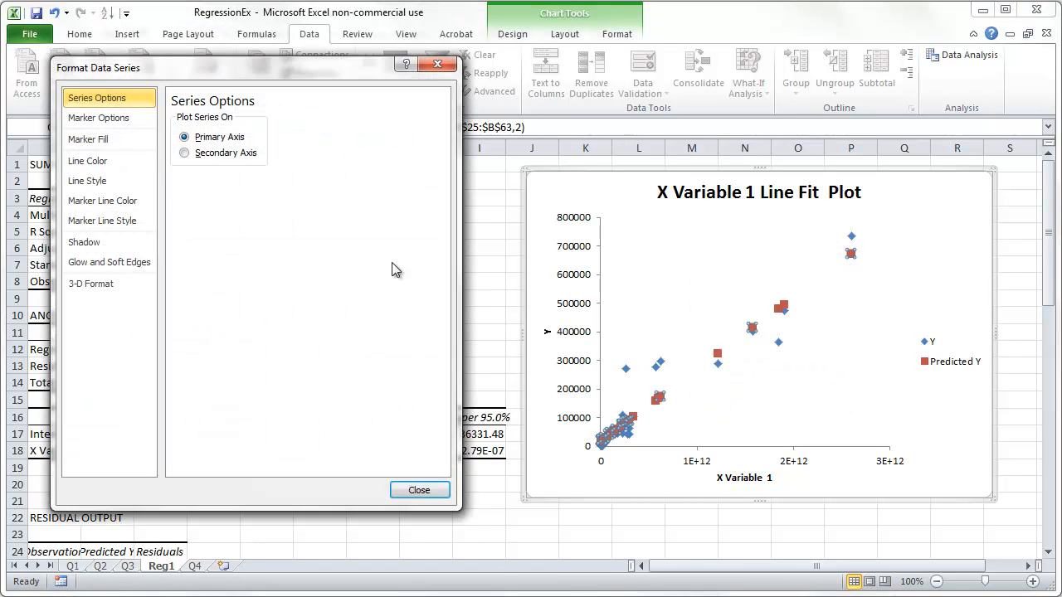
pyautogui.click(98, 118)
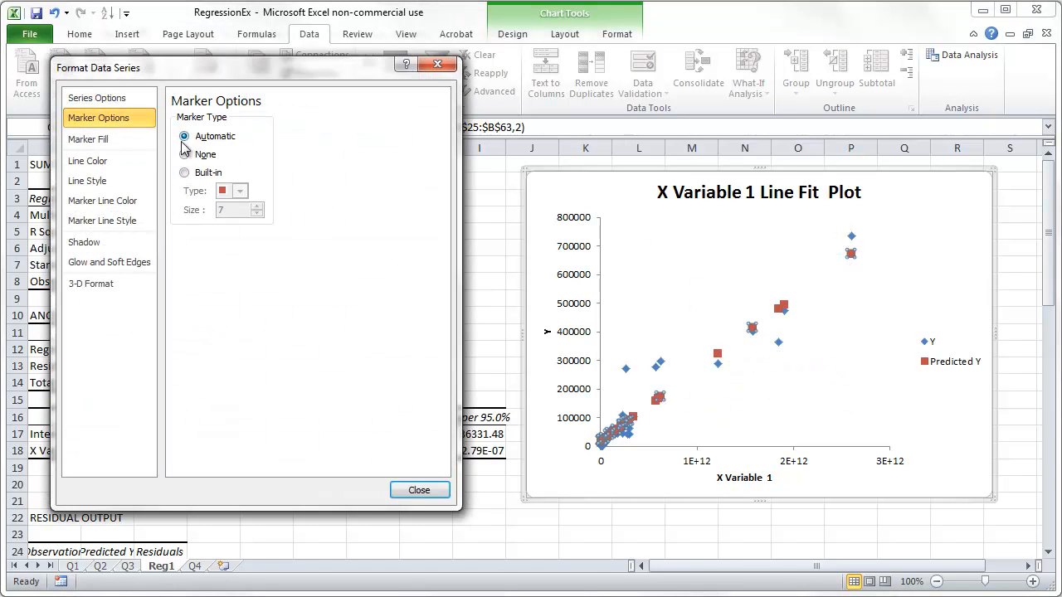
pyautogui.click(86, 161)
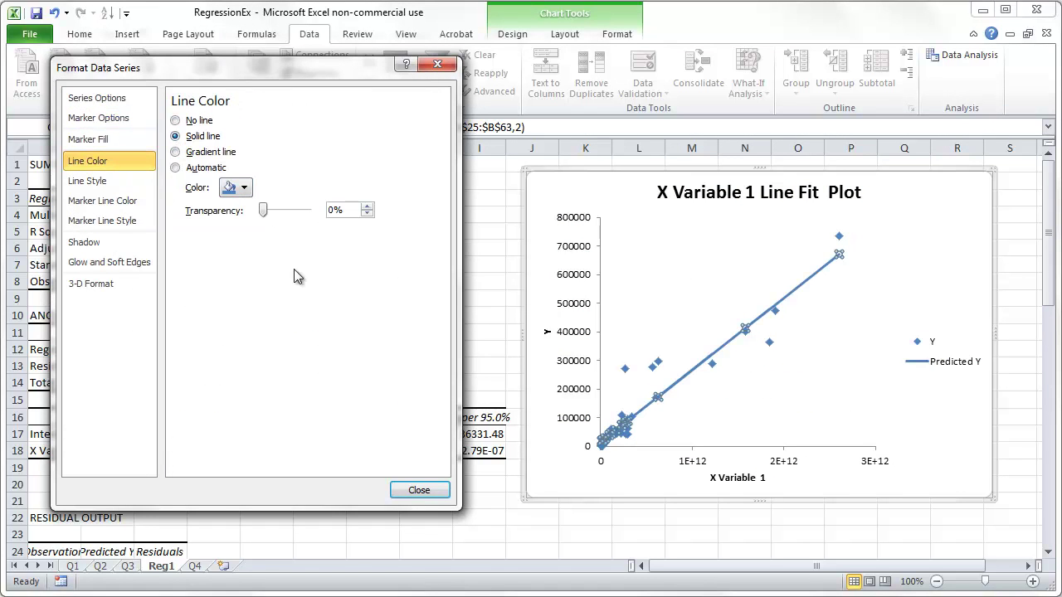
pyautogui.click(419, 492)
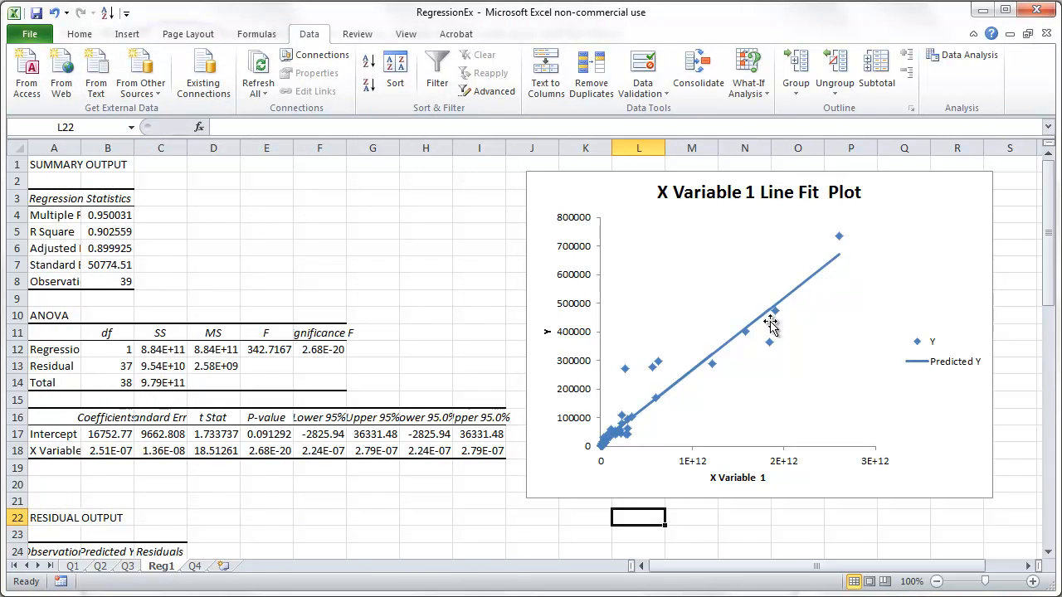
pyautogui.moveTo(833, 272)
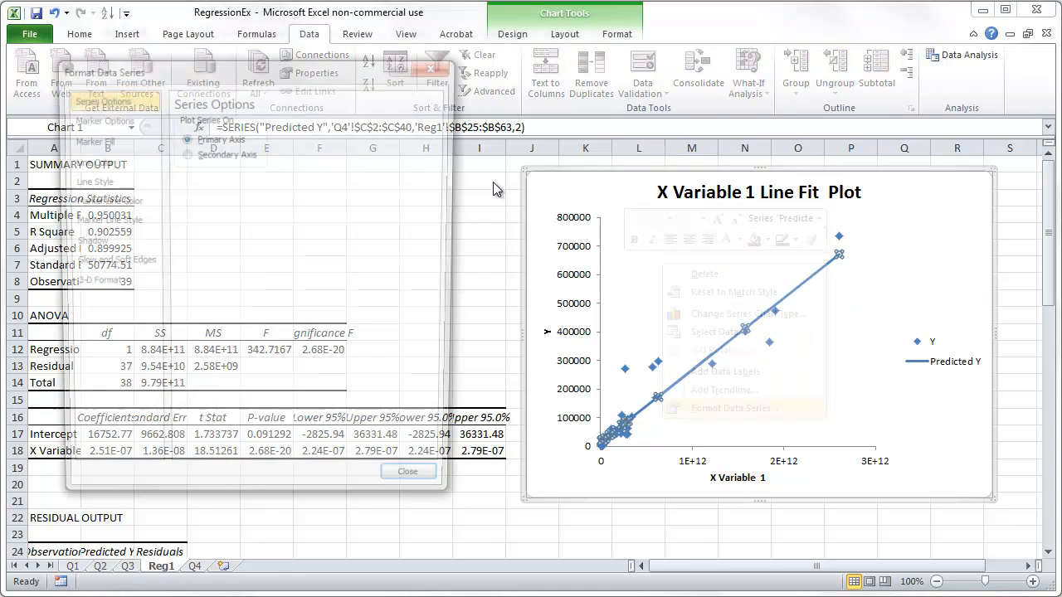
# - Set the Predicted Y line colour to solid green
pyautogui.click(723, 408)
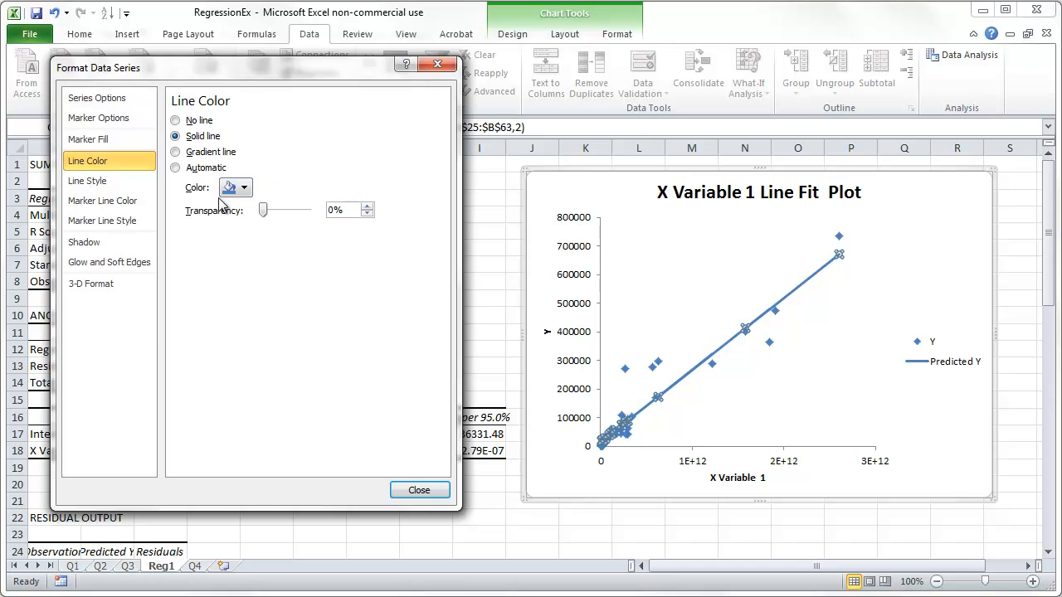
pyautogui.click(245, 188)
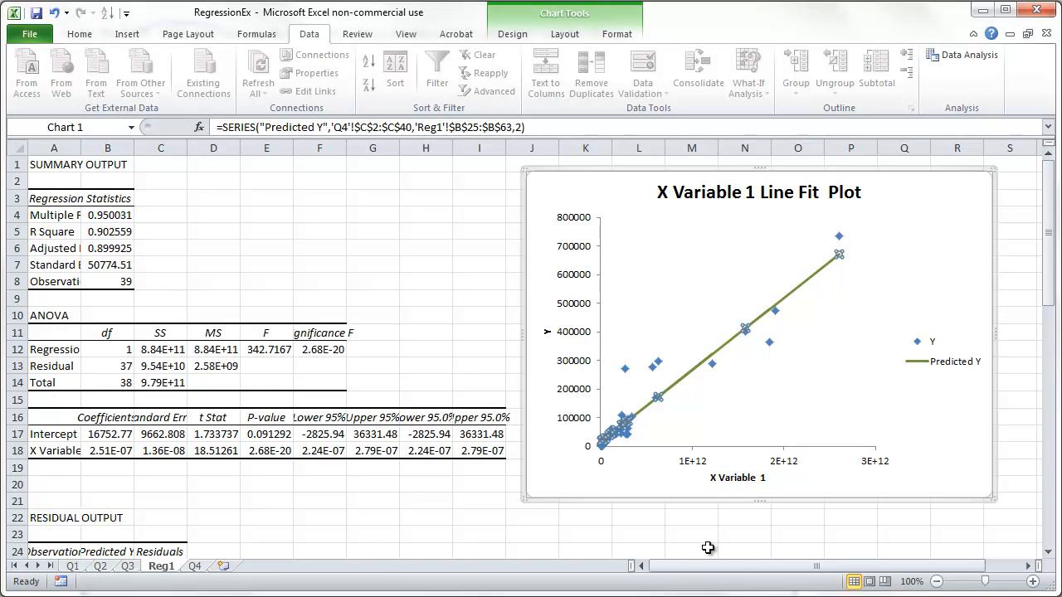
pyautogui.click(704, 551)
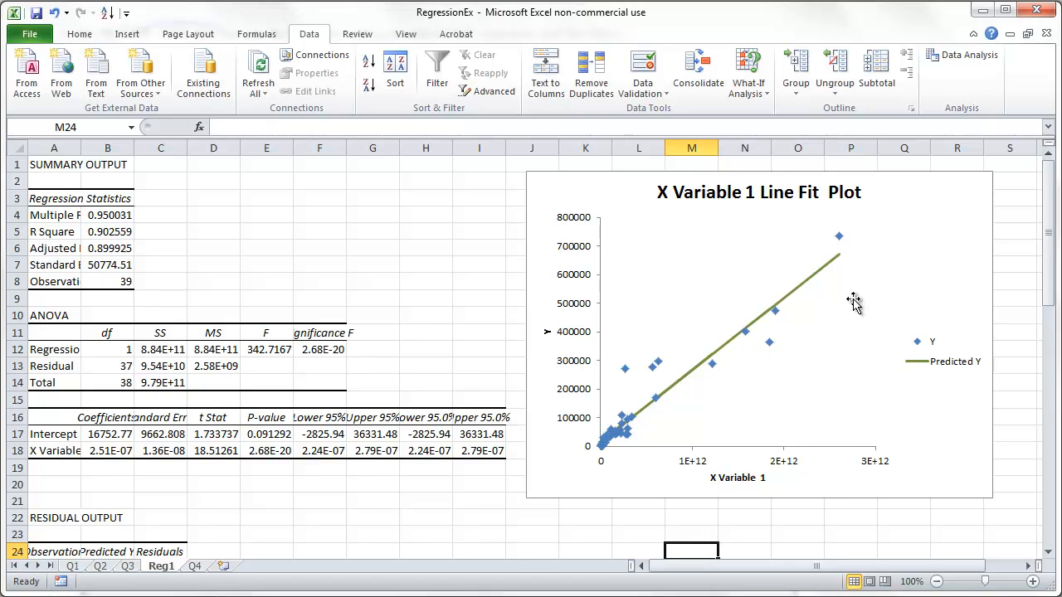
pyautogui.moveTo(787, 332)
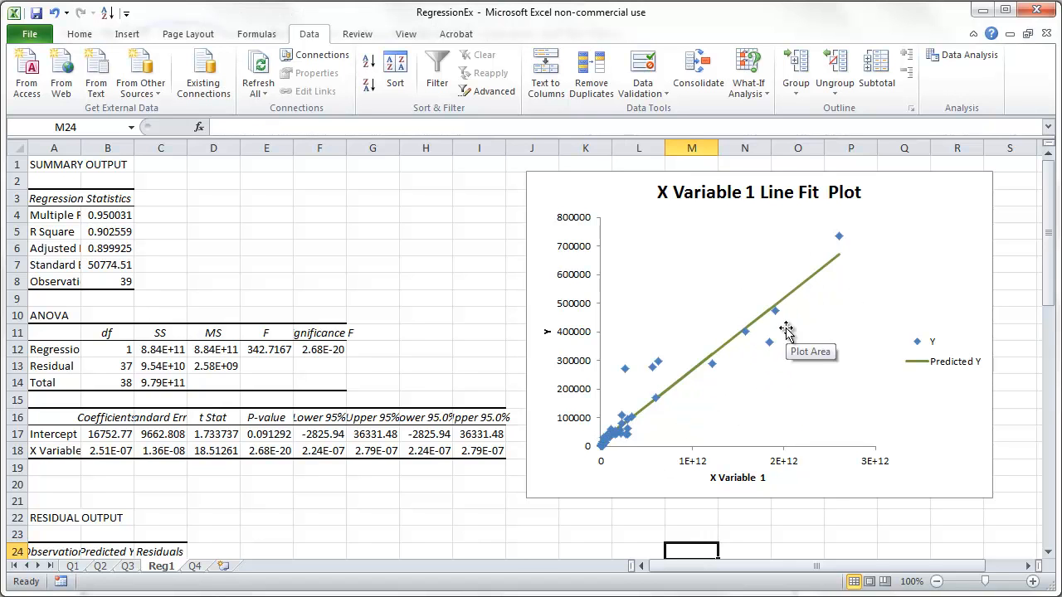
pyautogui.moveTo(672, 395)
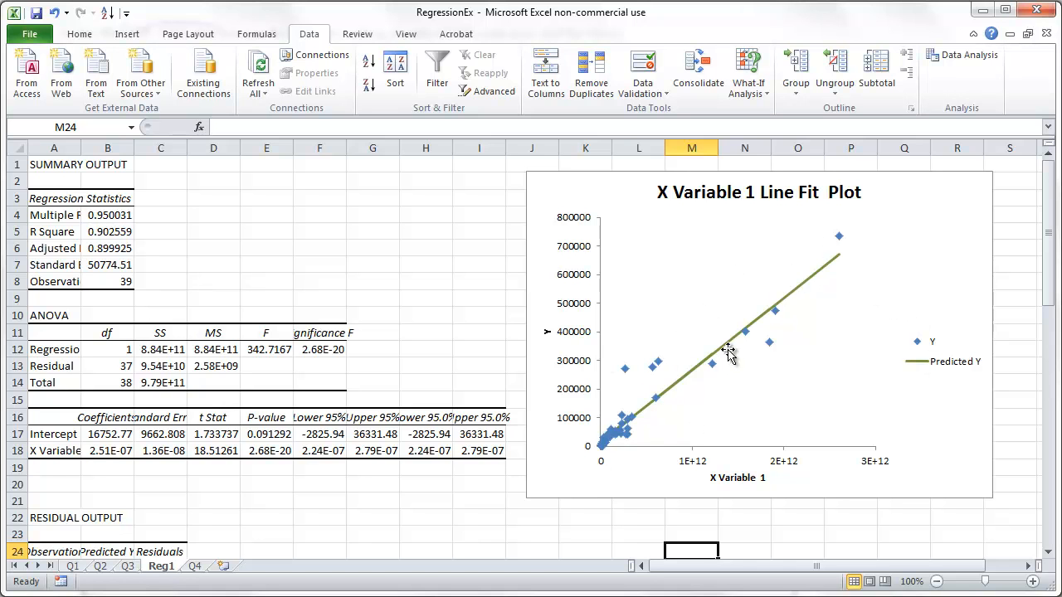
pyautogui.moveTo(634, 390)
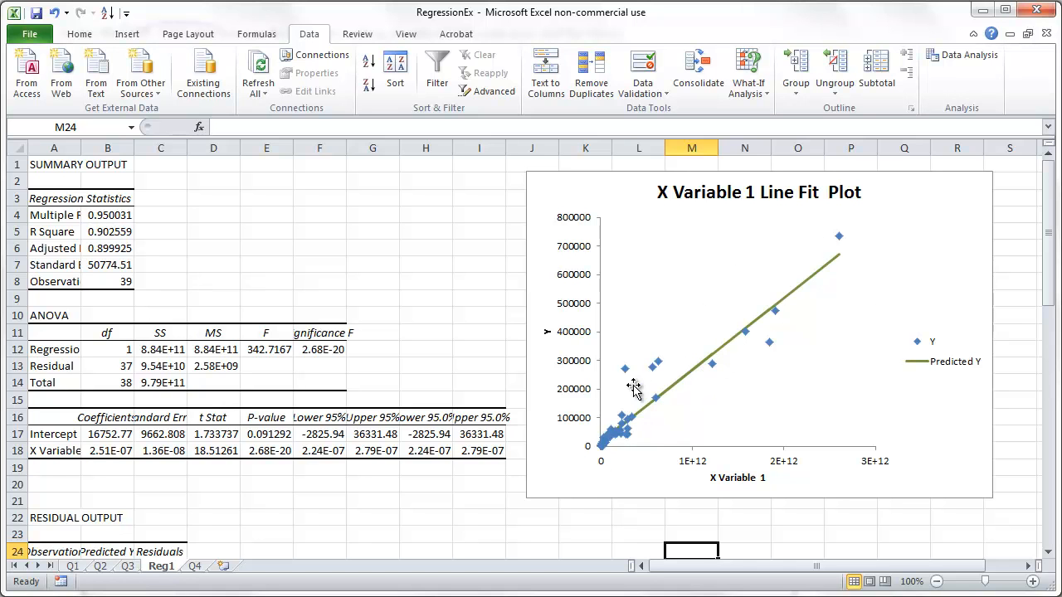
pyautogui.moveTo(653, 428)
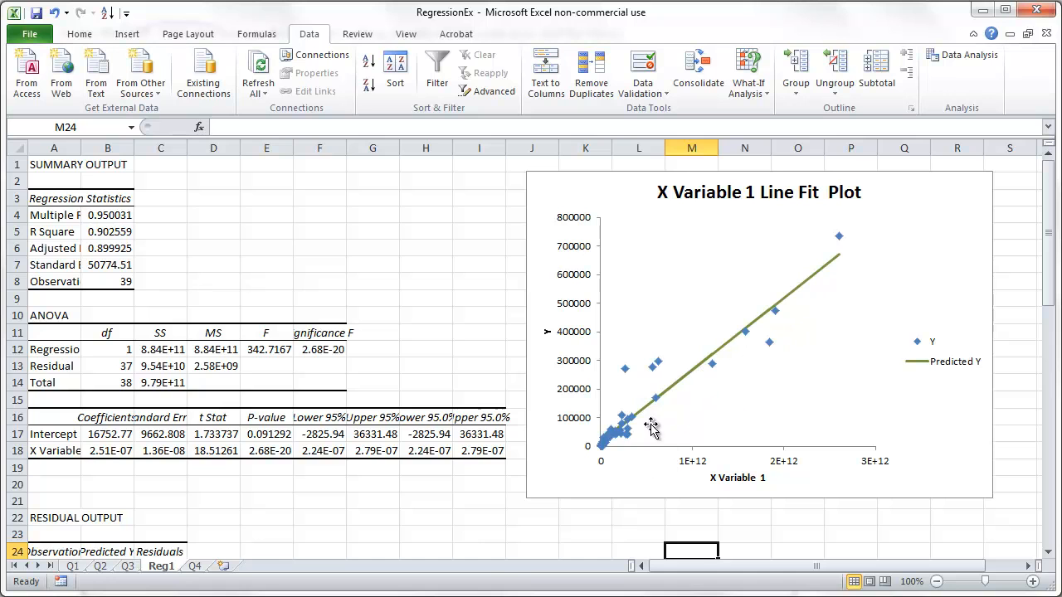
pyautogui.moveTo(614, 458)
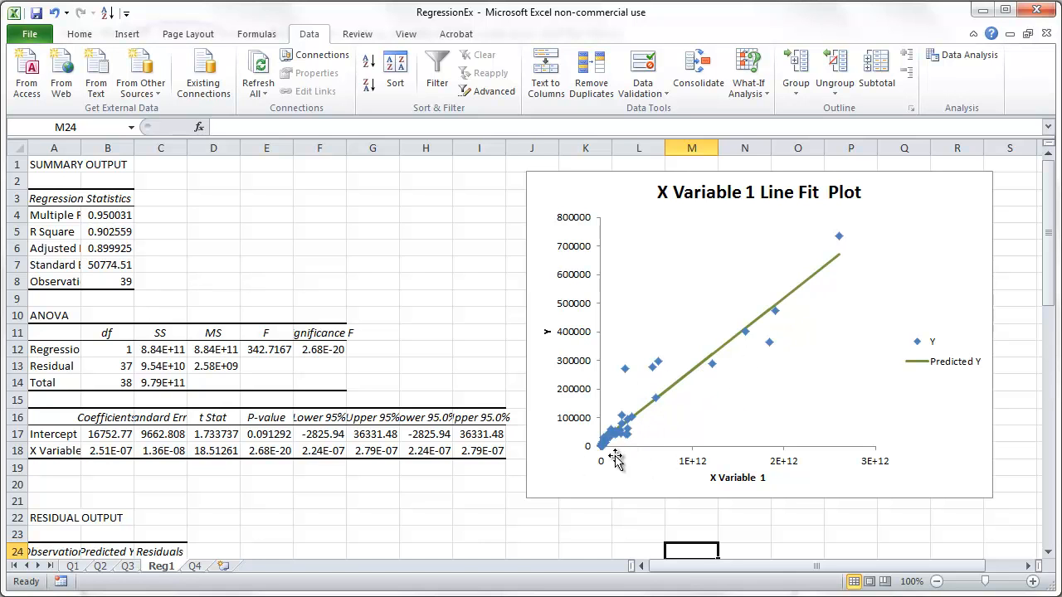
pyautogui.moveTo(761, 498)
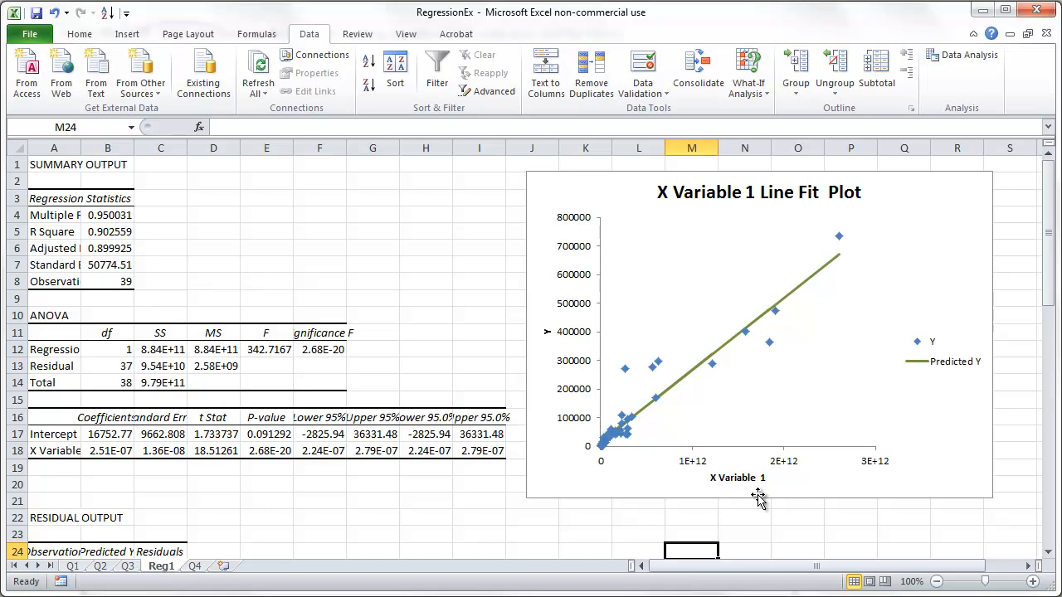
pyautogui.moveTo(641, 475)
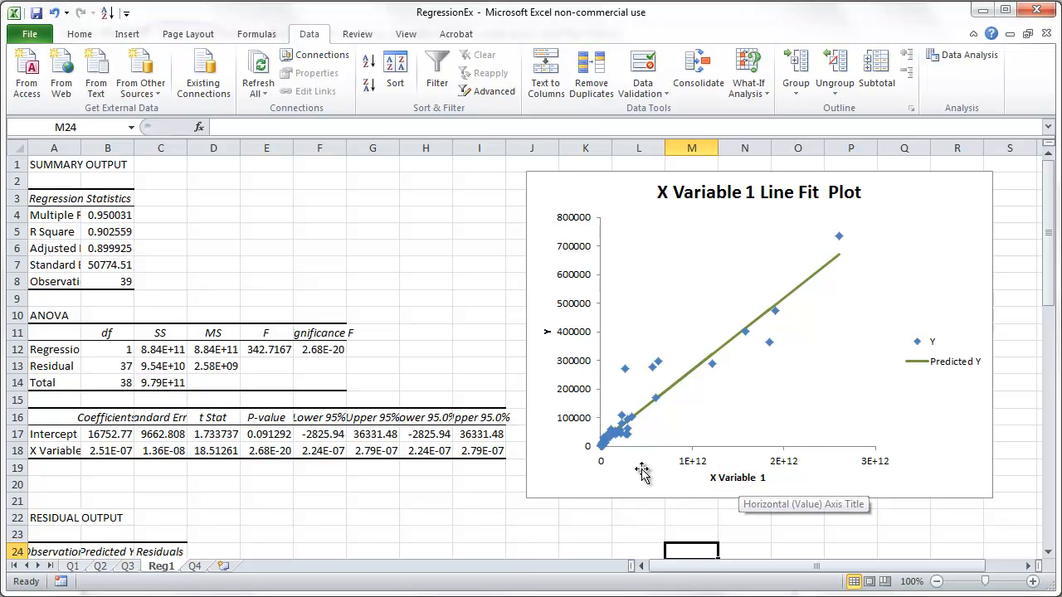
pyautogui.moveTo(634, 492)
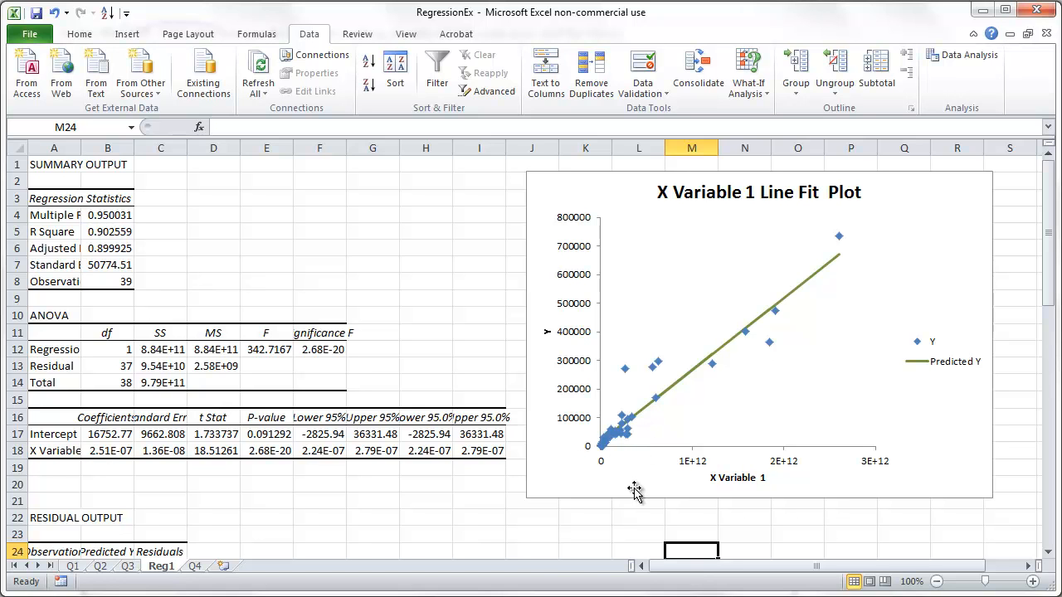
pyautogui.moveTo(629, 492)
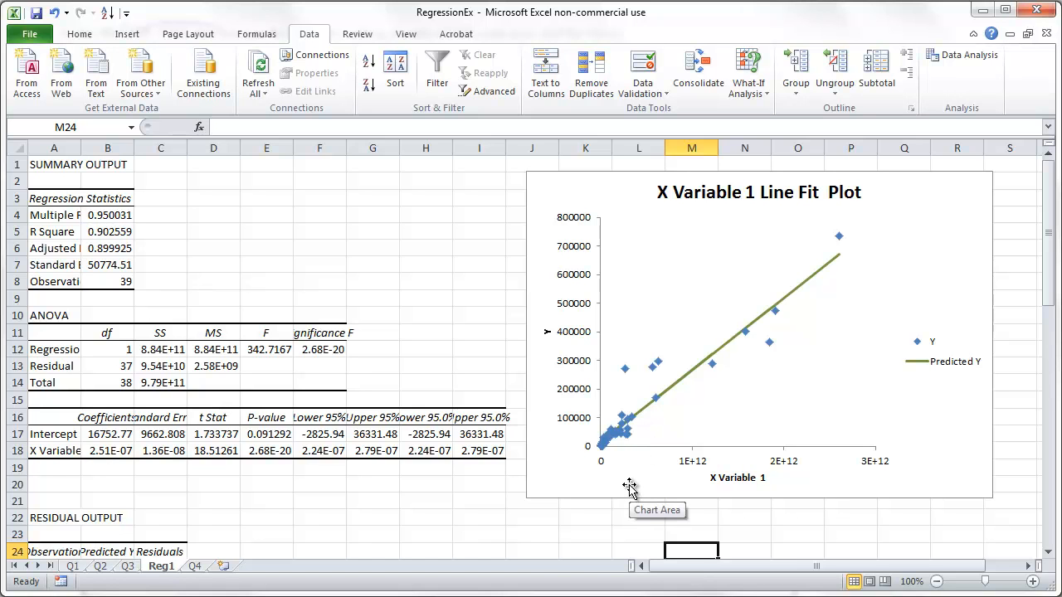
pyautogui.moveTo(770, 289)
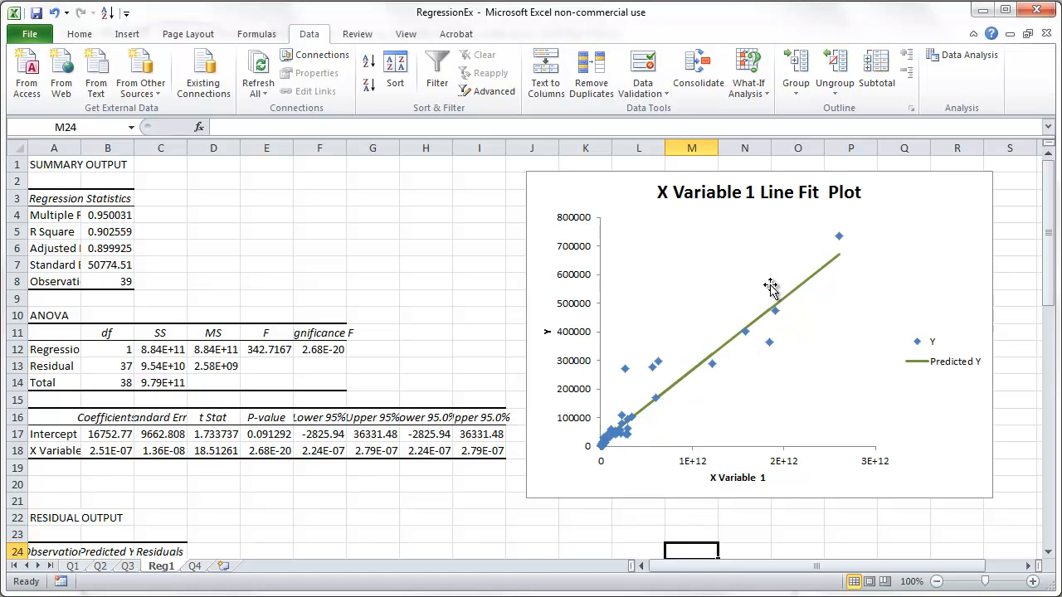
pyautogui.moveTo(518, 535)
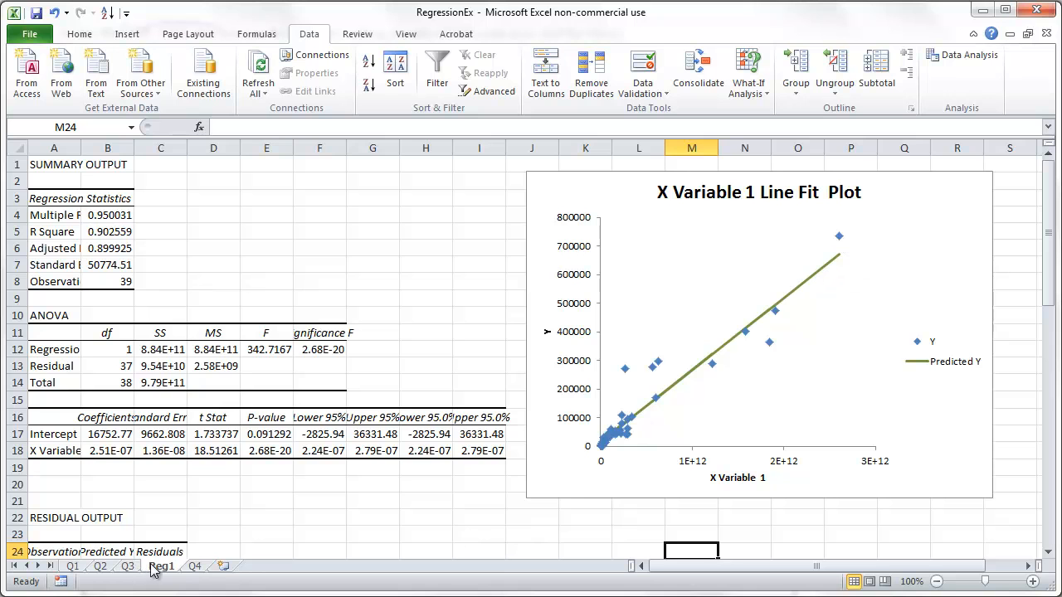
pyautogui.moveTo(746, 408)
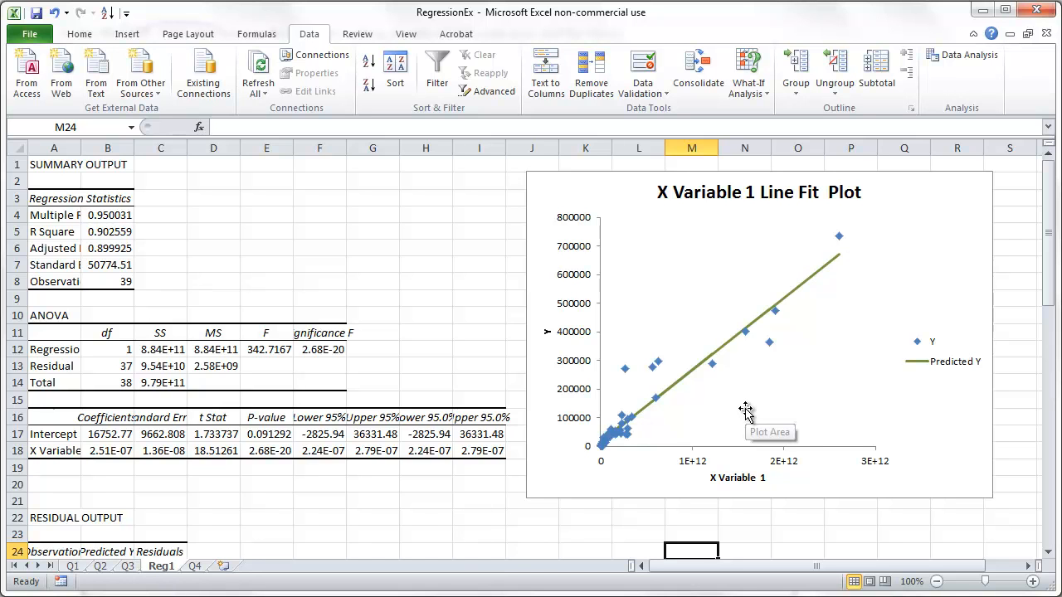
pyautogui.moveTo(821, 290)
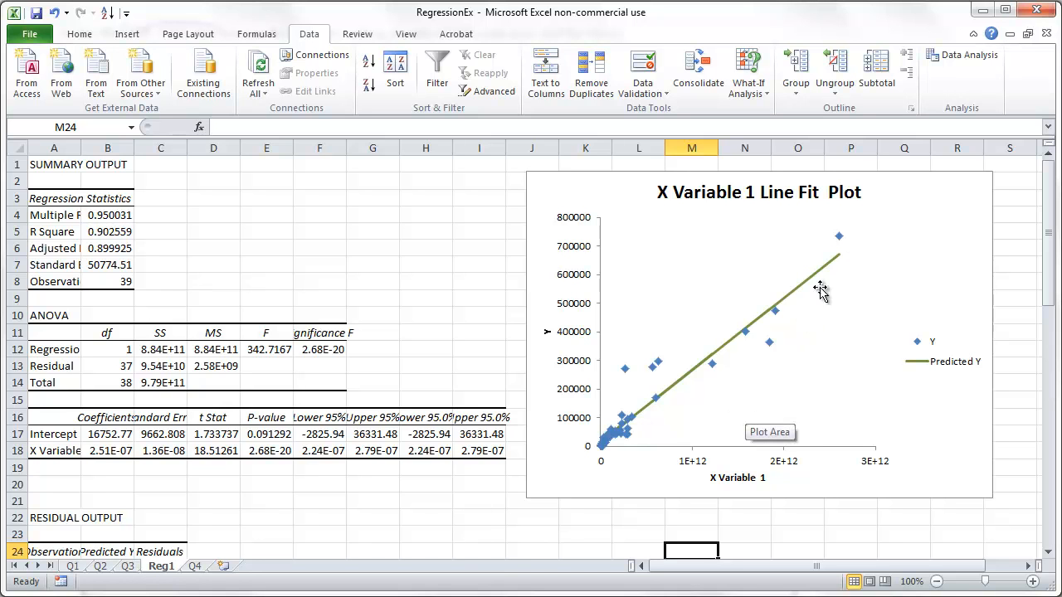
pyautogui.moveTo(823, 239)
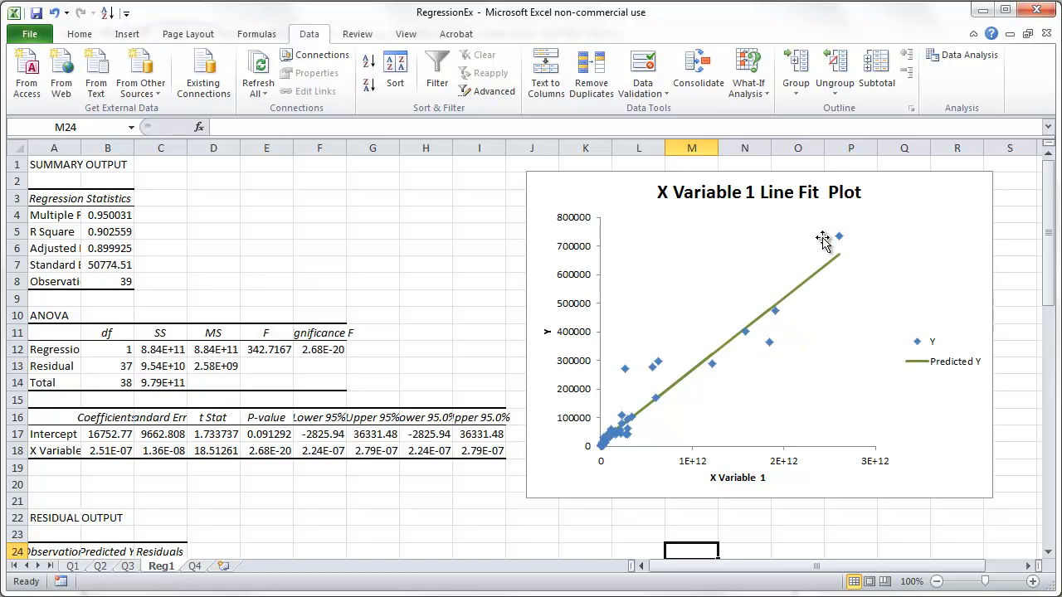
pyautogui.moveTo(762, 395)
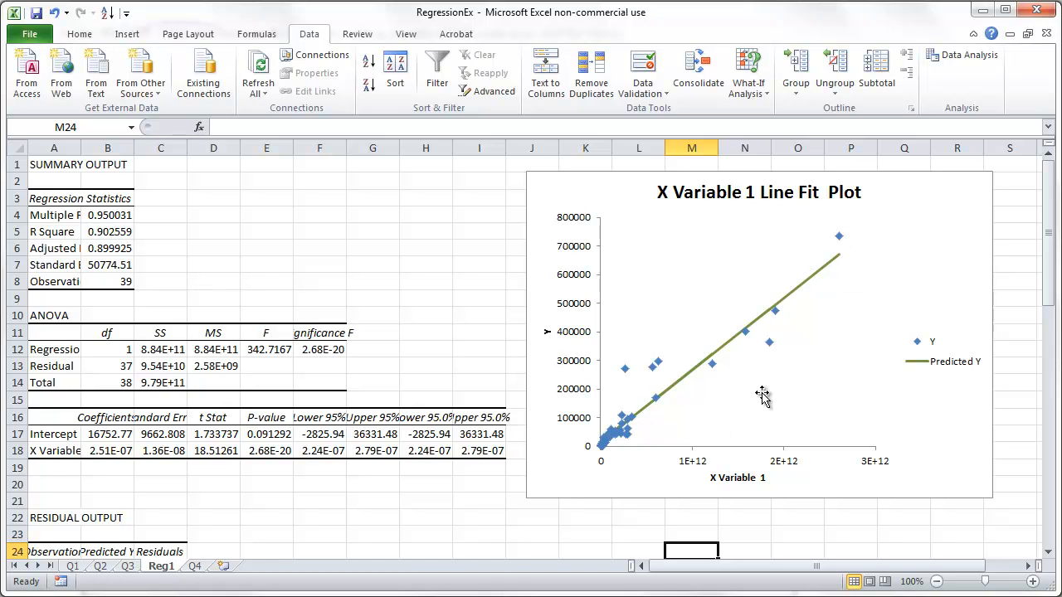
pyautogui.moveTo(811, 262)
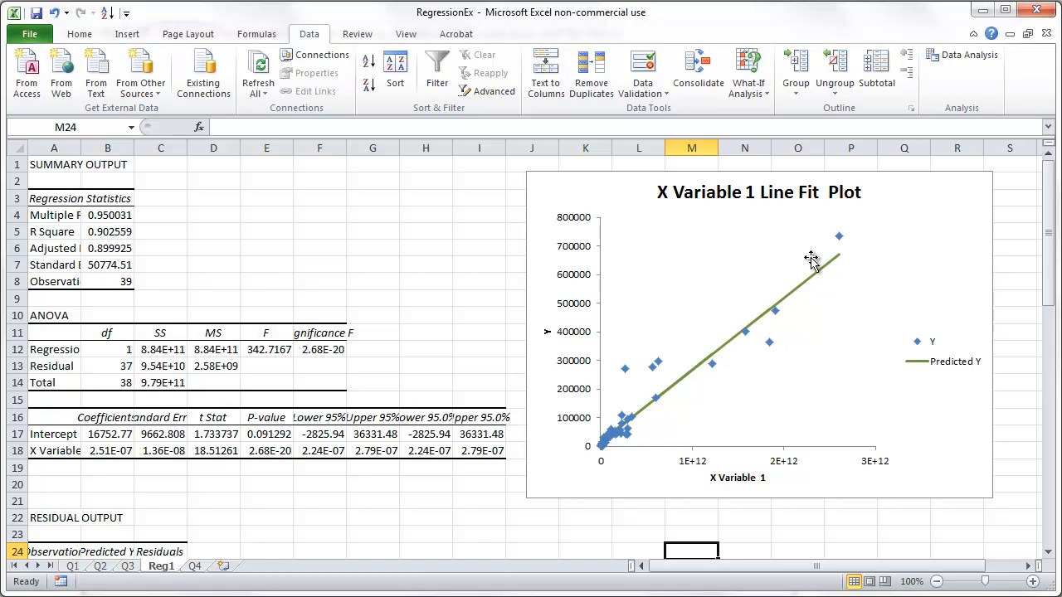
pyautogui.moveTo(840, 246)
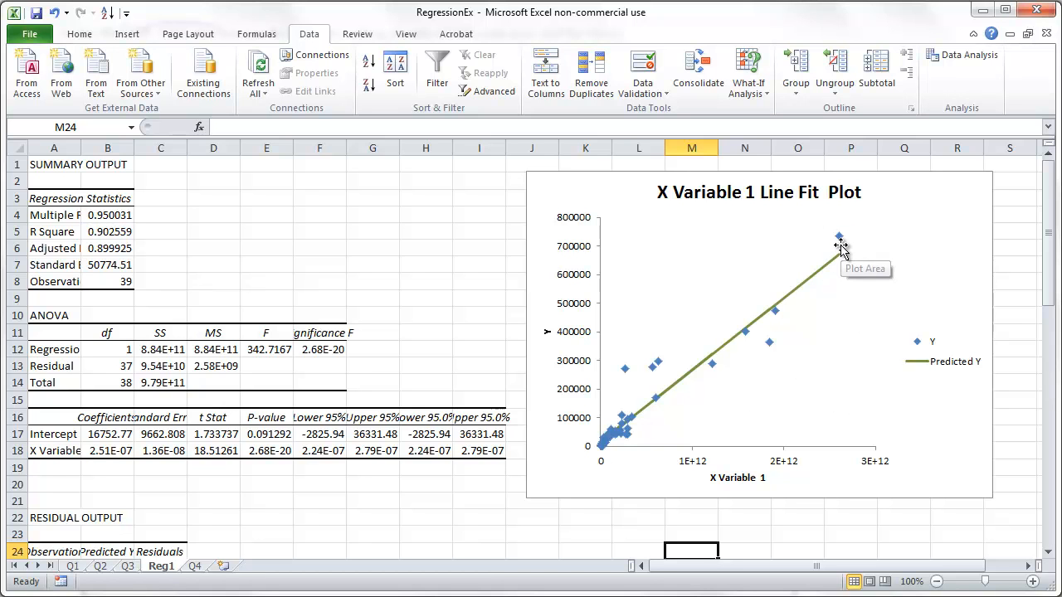
pyautogui.moveTo(763, 329)
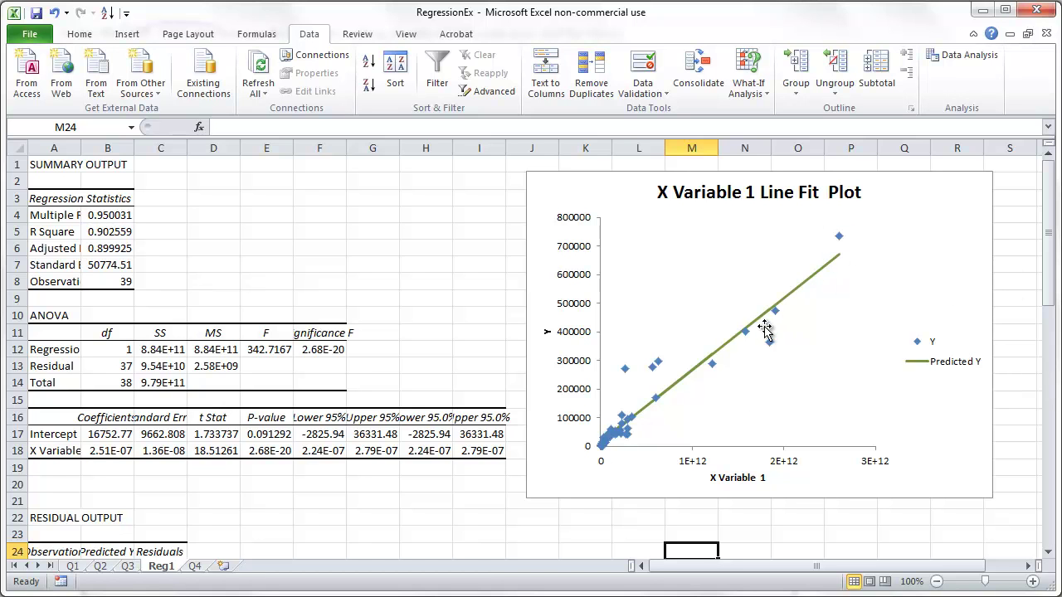
pyautogui.moveTo(860, 242)
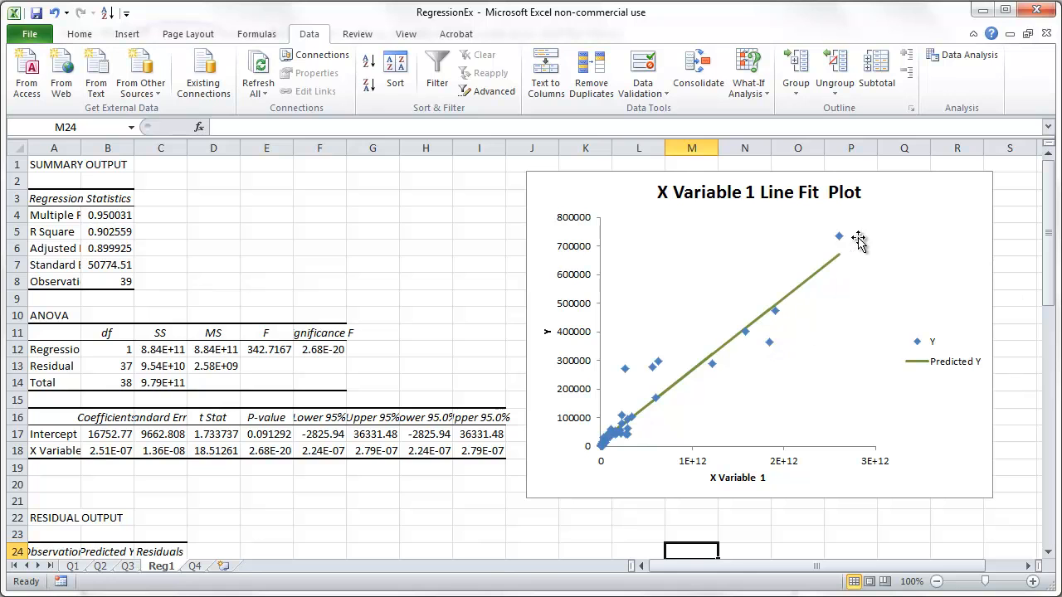
pyautogui.moveTo(728, 302)
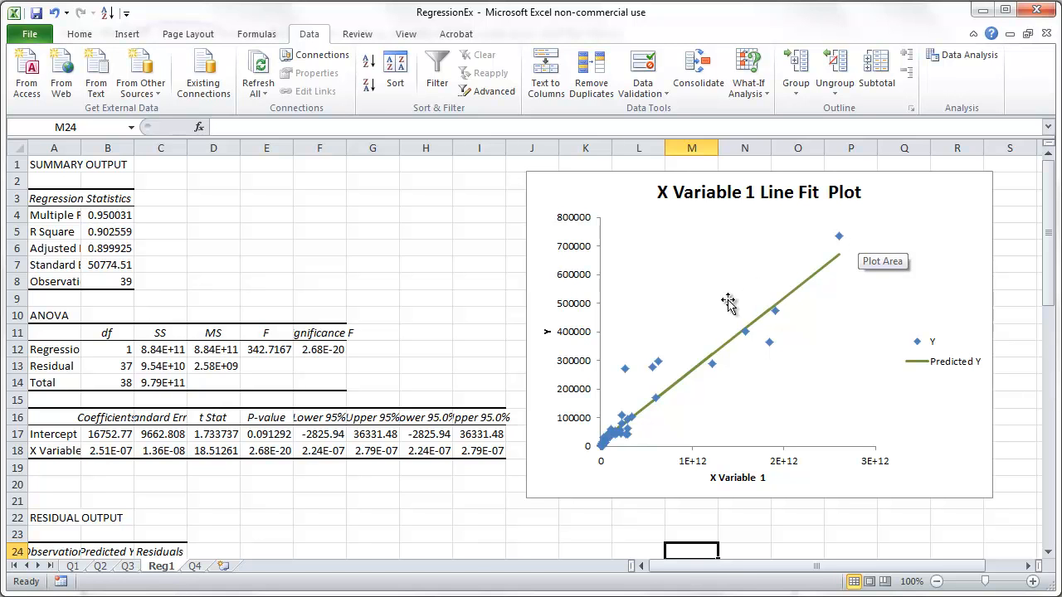
pyautogui.moveTo(576, 485)
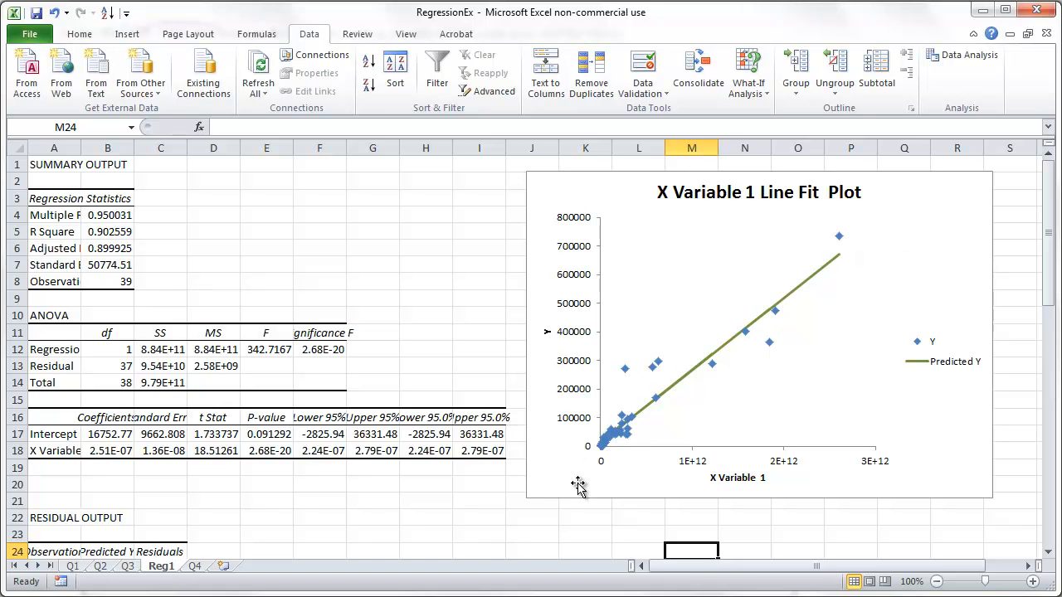
pyautogui.moveTo(576, 484)
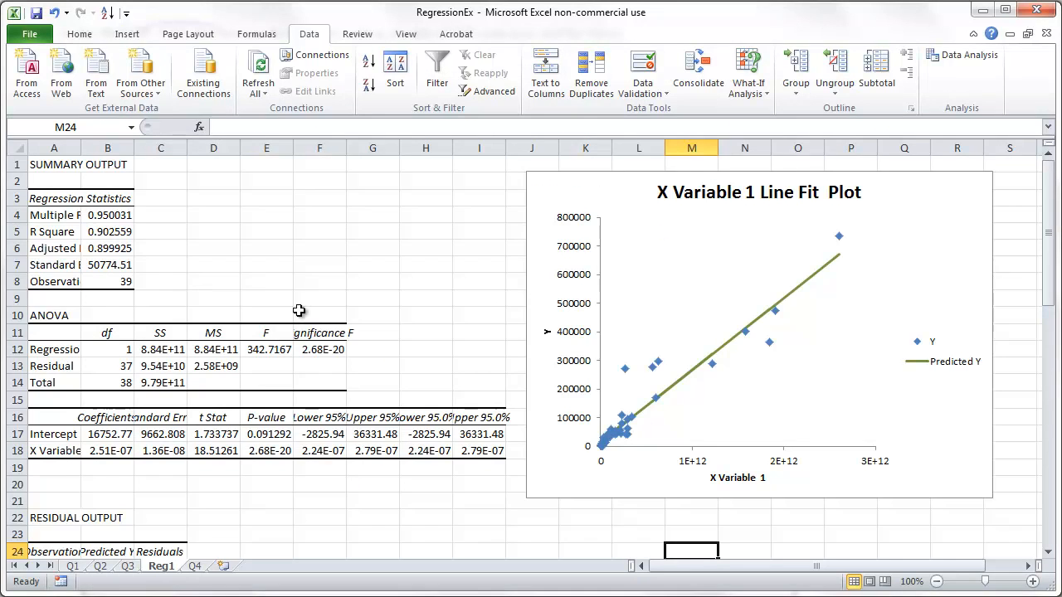
# - Return to the Q4 data sheet and select cells near the correlation value by Iceland's row
pyautogui.click(194, 567)
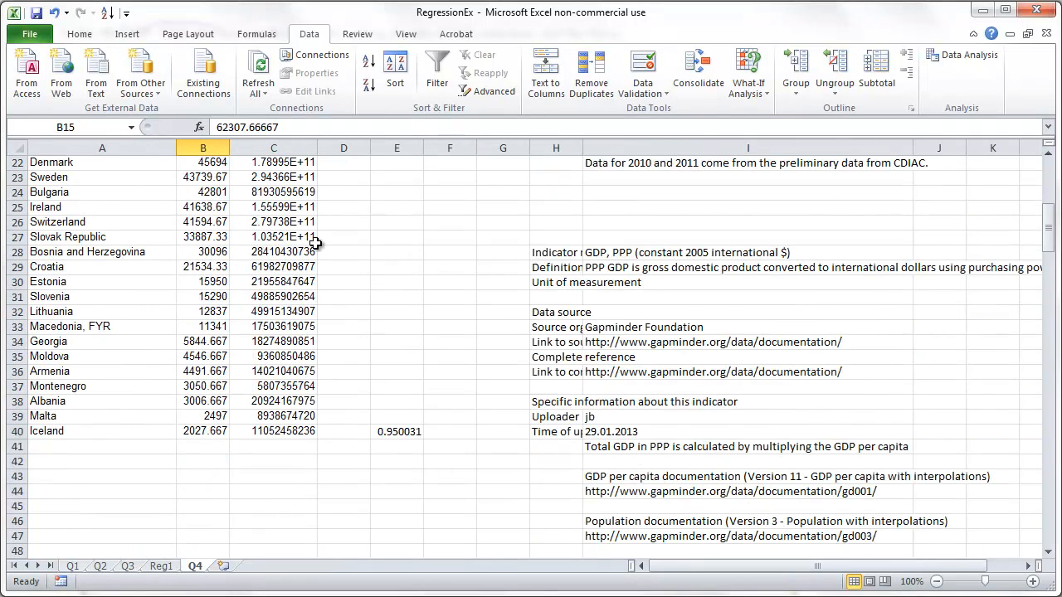
pyautogui.click(395, 432)
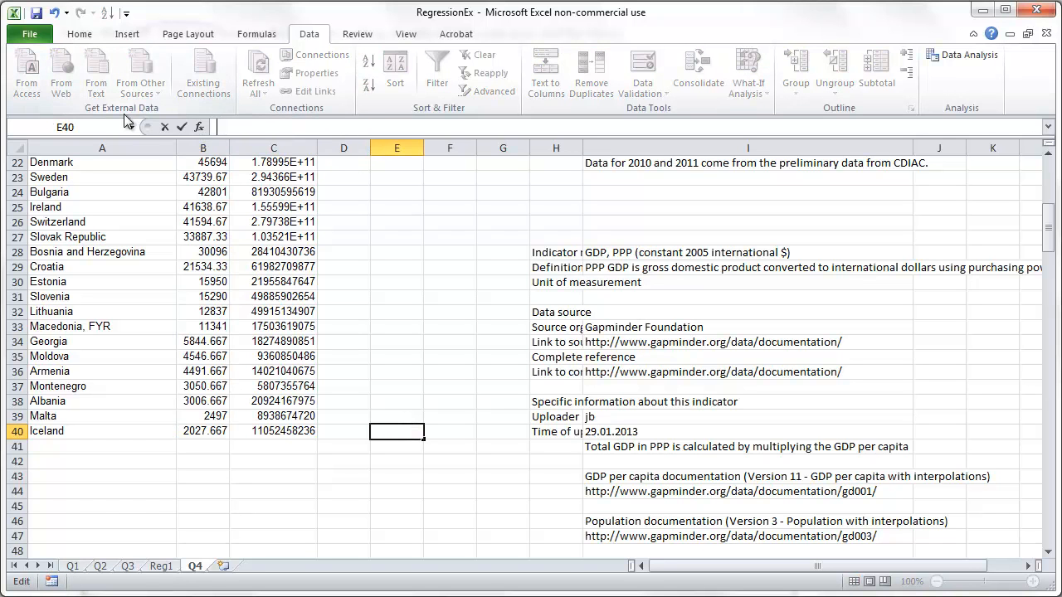
pyautogui.click(274, 461)
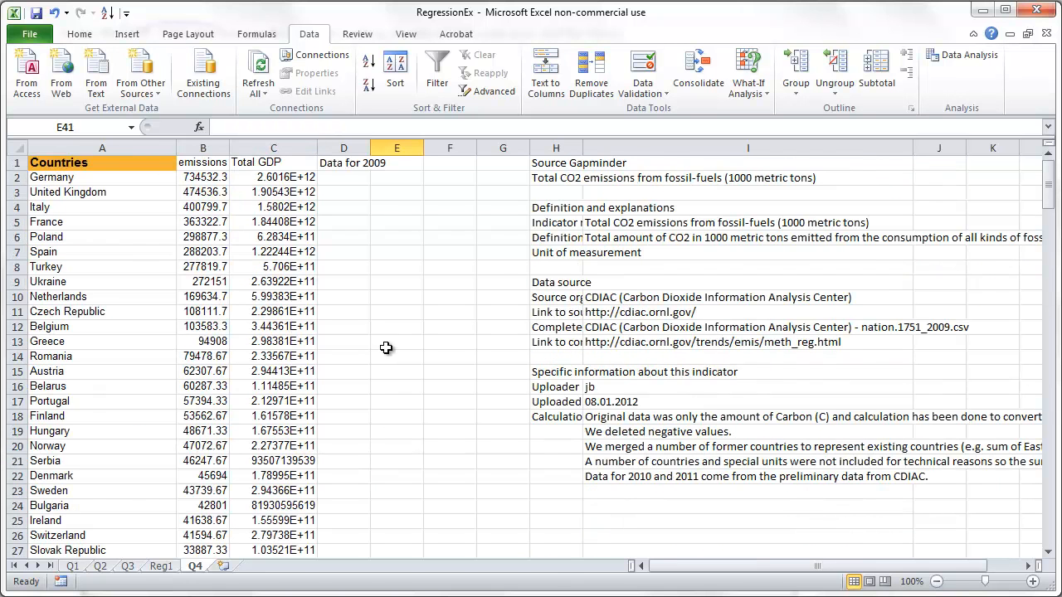
# - Enter the headings ln(EM) in E1 and ln(GDP) in F1
pyautogui.click(395, 163)
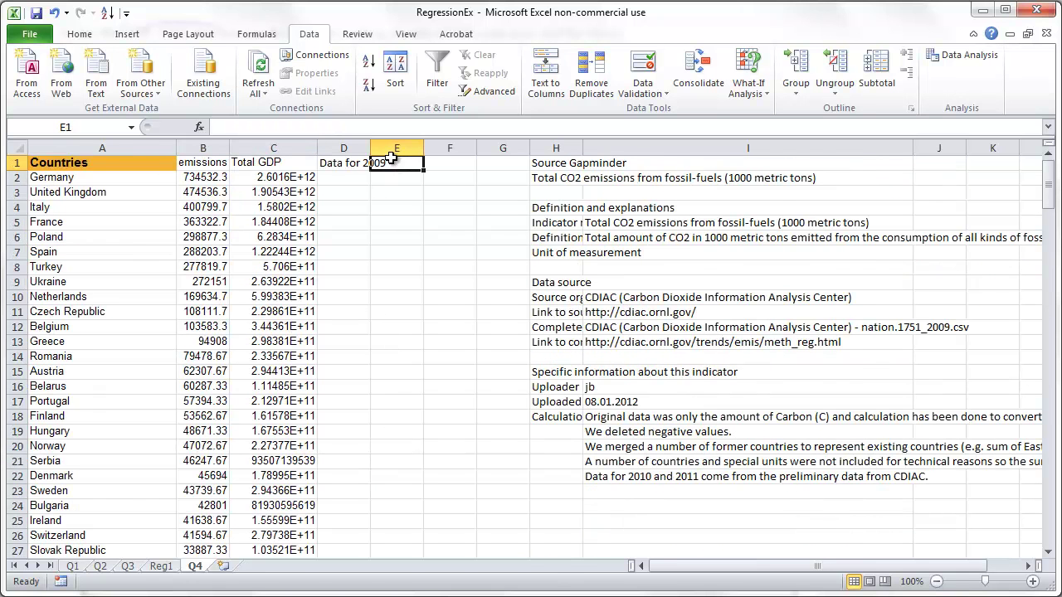
pyautogui.write('=ln')
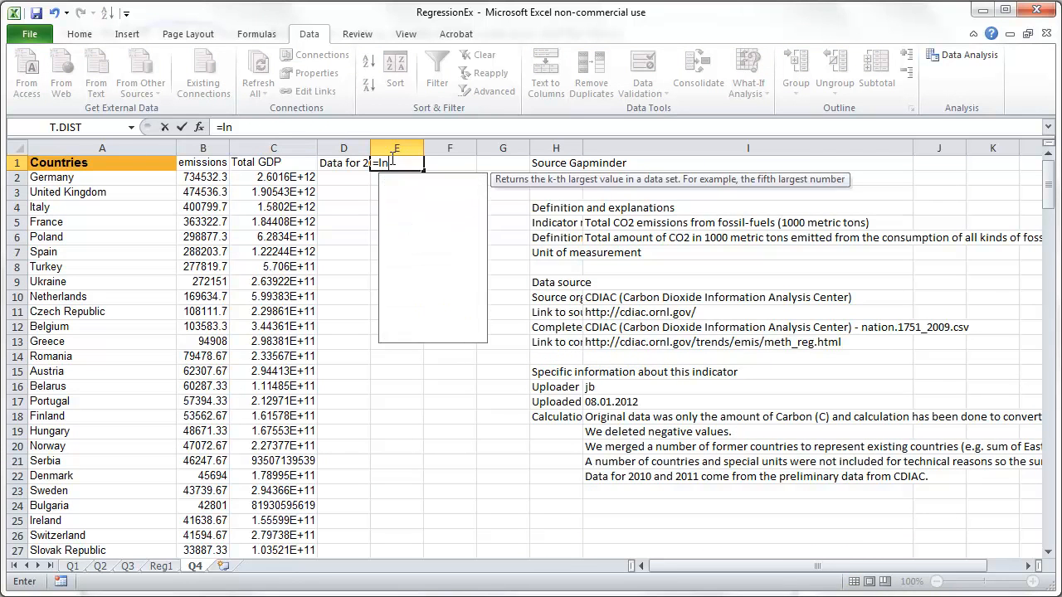
pyautogui.write('(E')
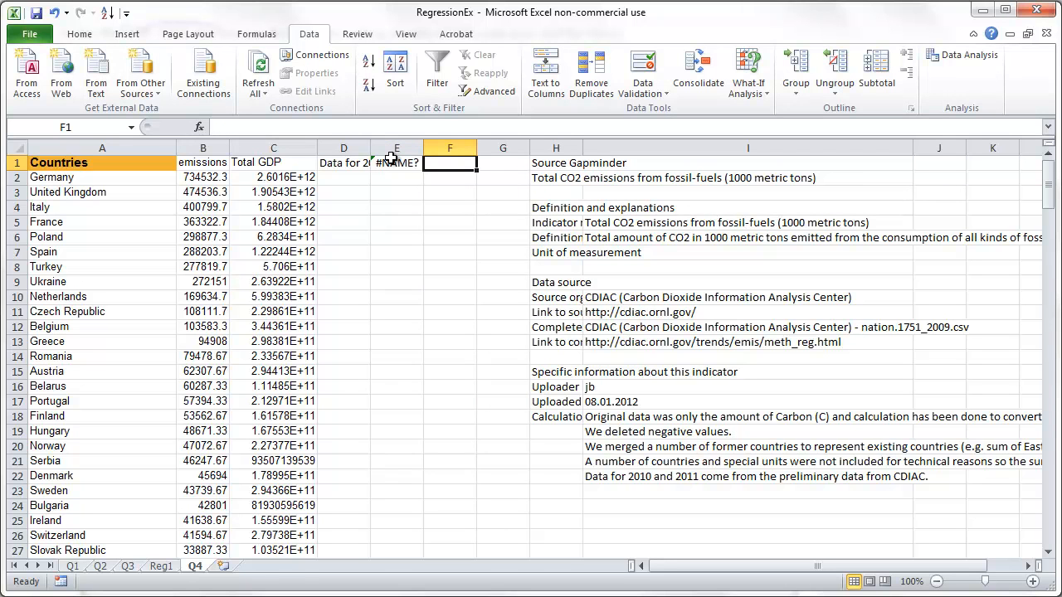
pyautogui.write('In')
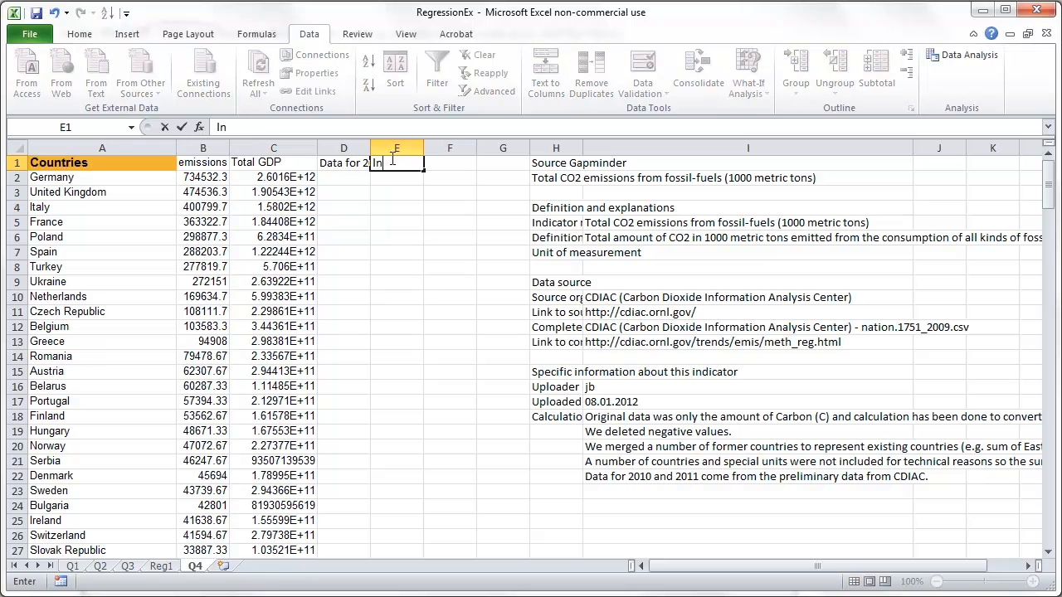
pyautogui.write('(EM')
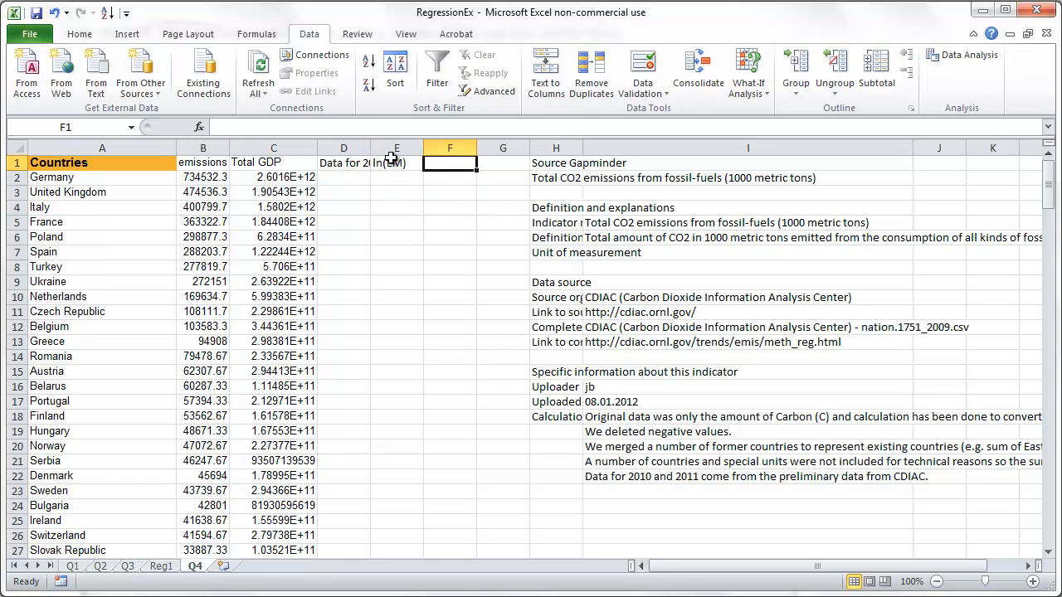
pyautogui.write('ln(GD')
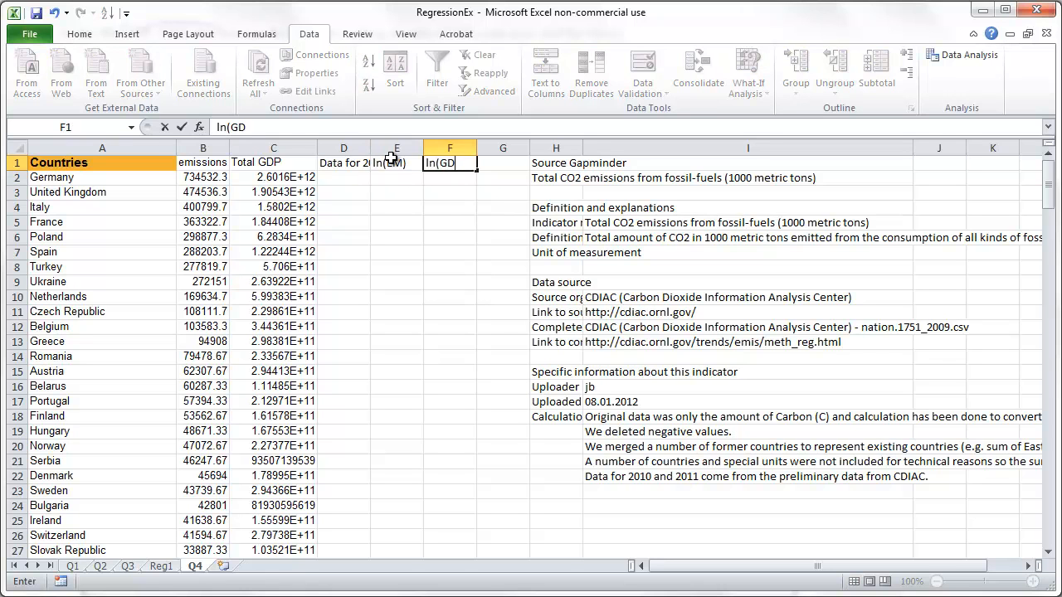
pyautogui.write('DP)')
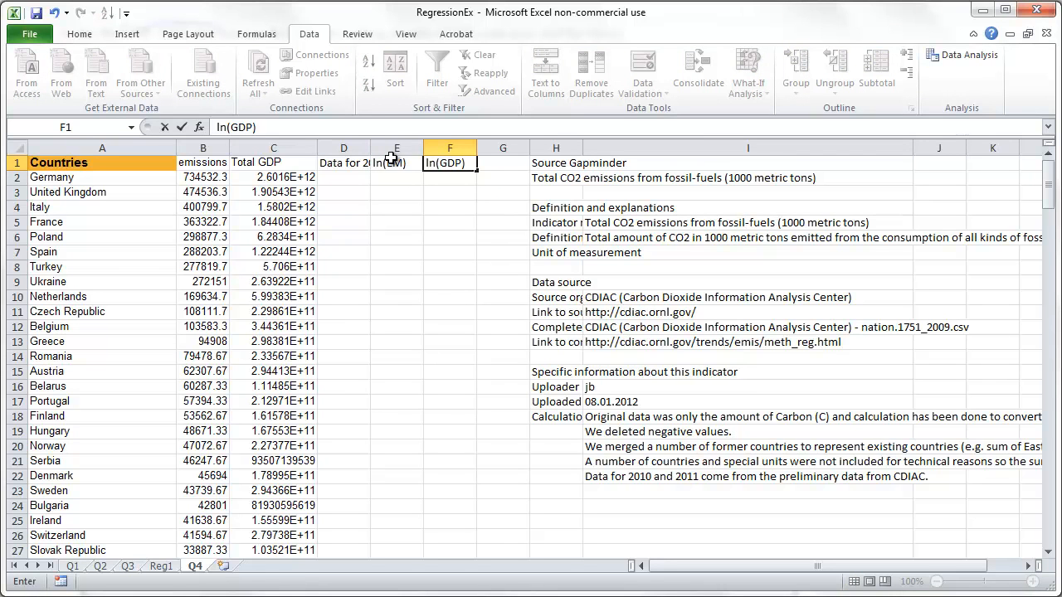
pyautogui.press('Enter')
pyautogui.write('=')
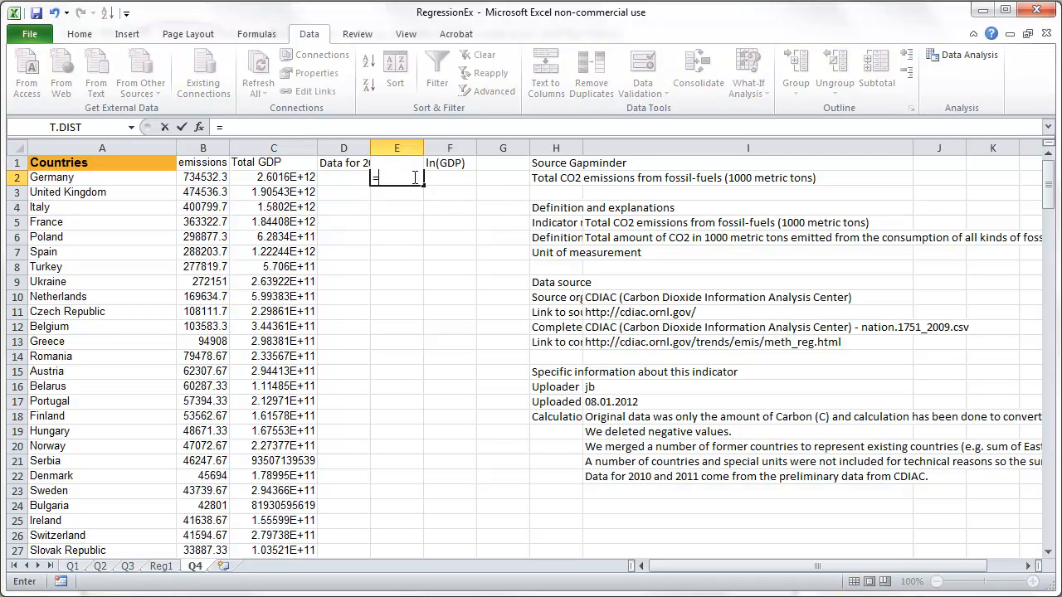
# - Enter =LOG(B2) in E2 for Germany's emissions and copy it into F2 for GDP
pyautogui.write('log')
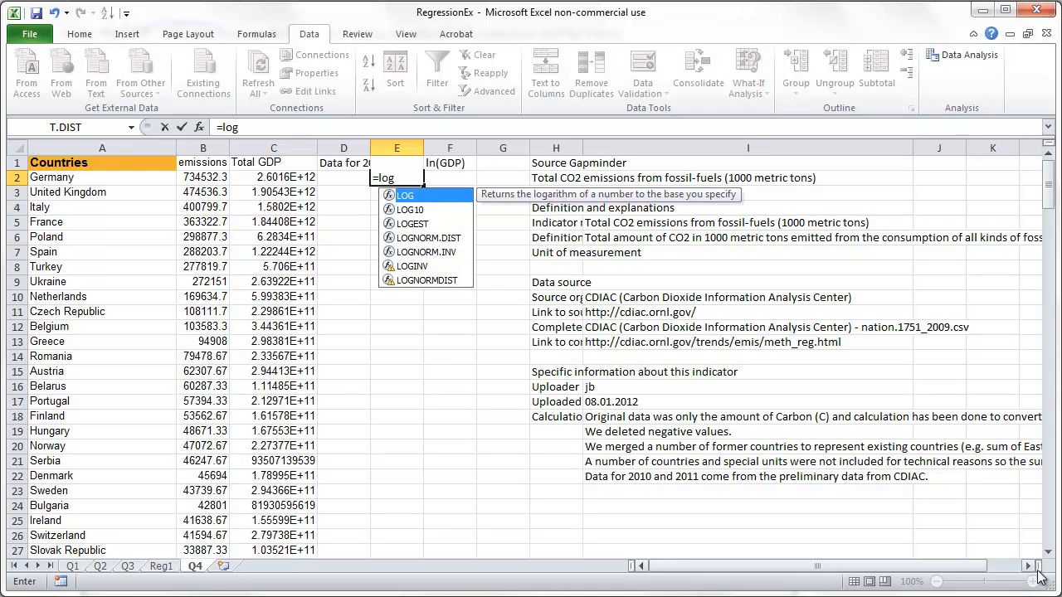
pyautogui.write('(')
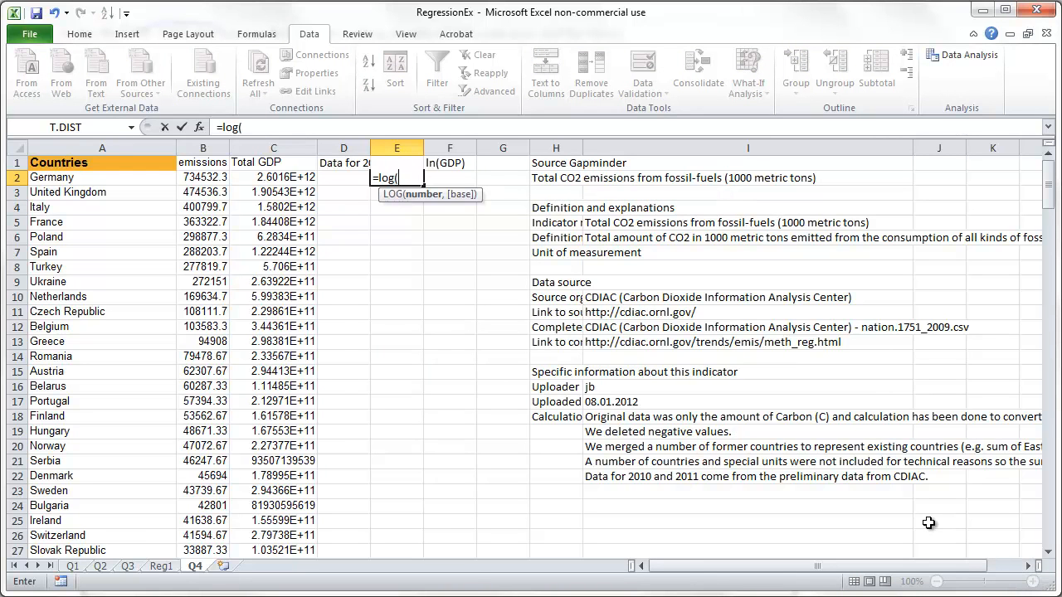
pyautogui.click(202, 176)
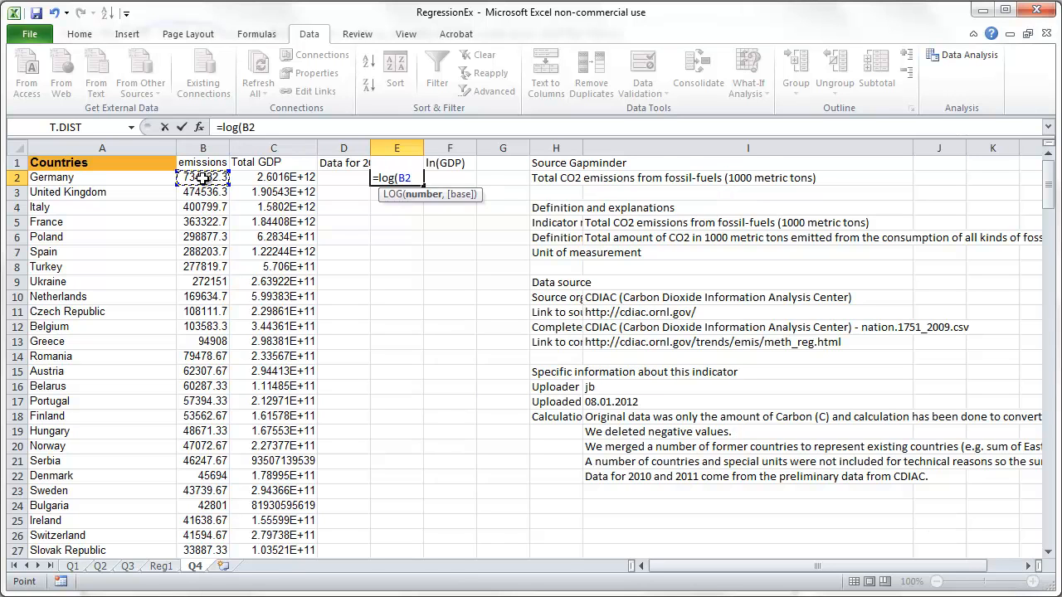
pyautogui.press('Enter')
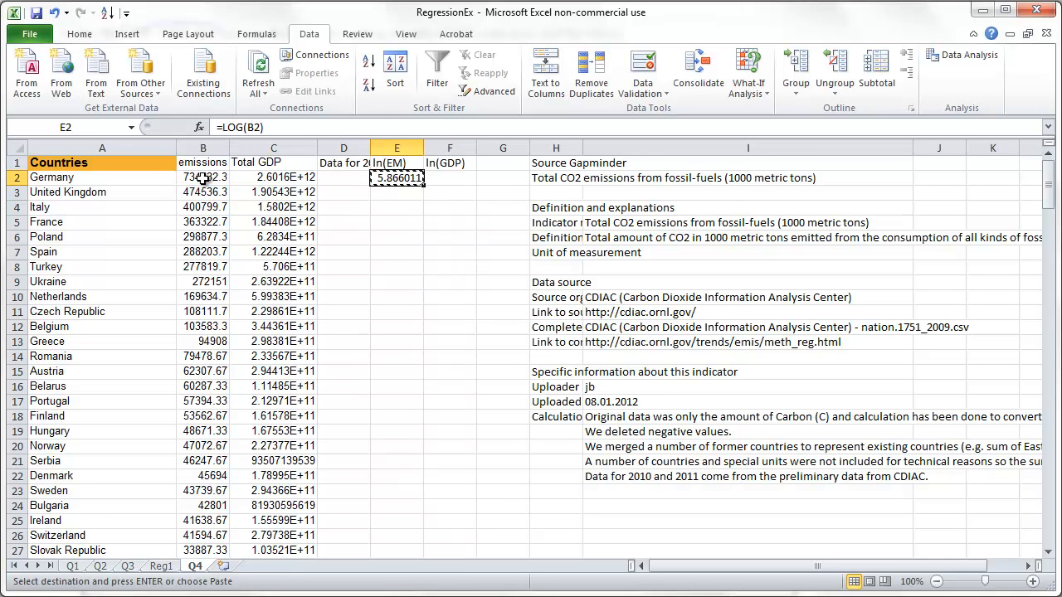
pyautogui.click(449, 178)
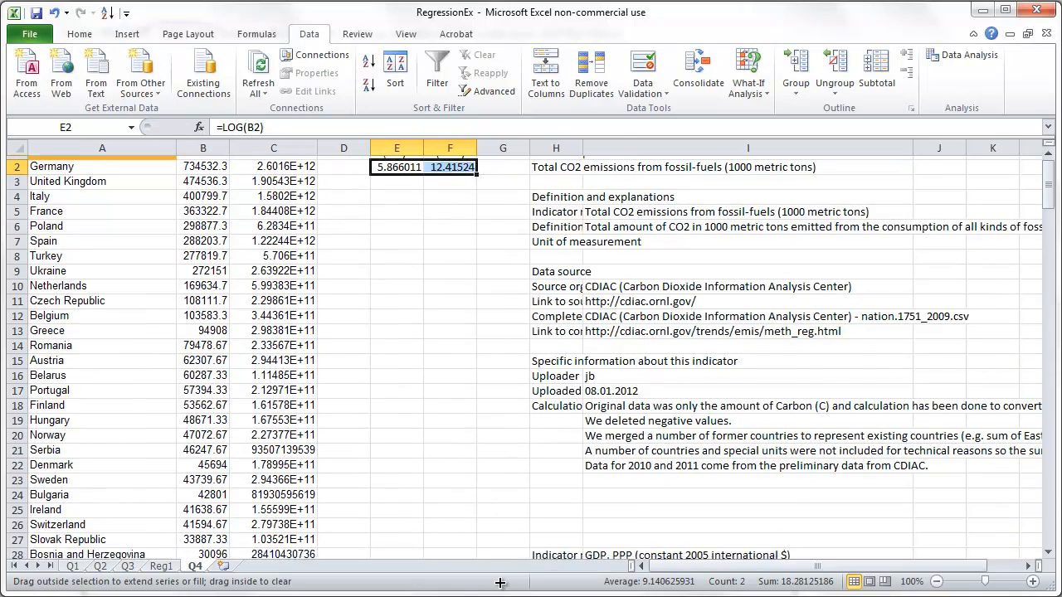
pyautogui.scroll(-3)
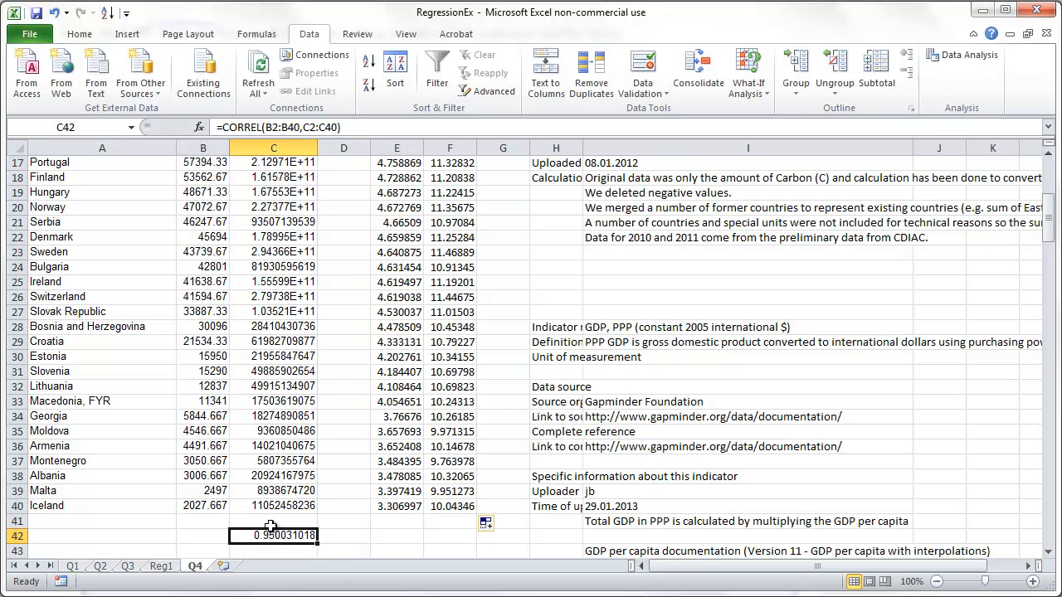
pyautogui.moveTo(302, 539)
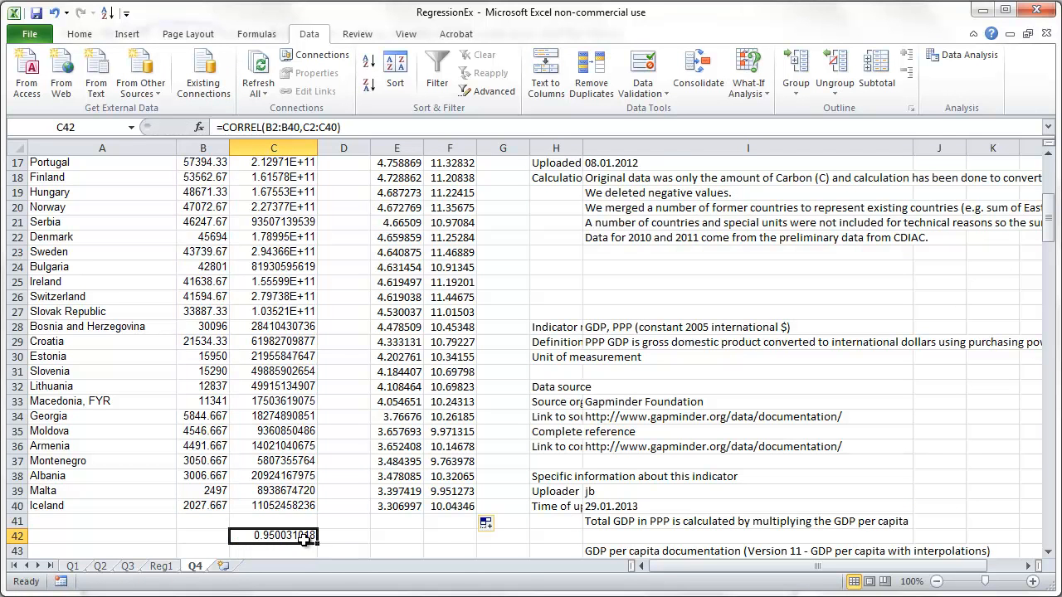
# - Paste the CORREL formula into F42 as =CORREL(E2:E40,F2:F40), giving 0.956078
pyautogui.click(442, 534)
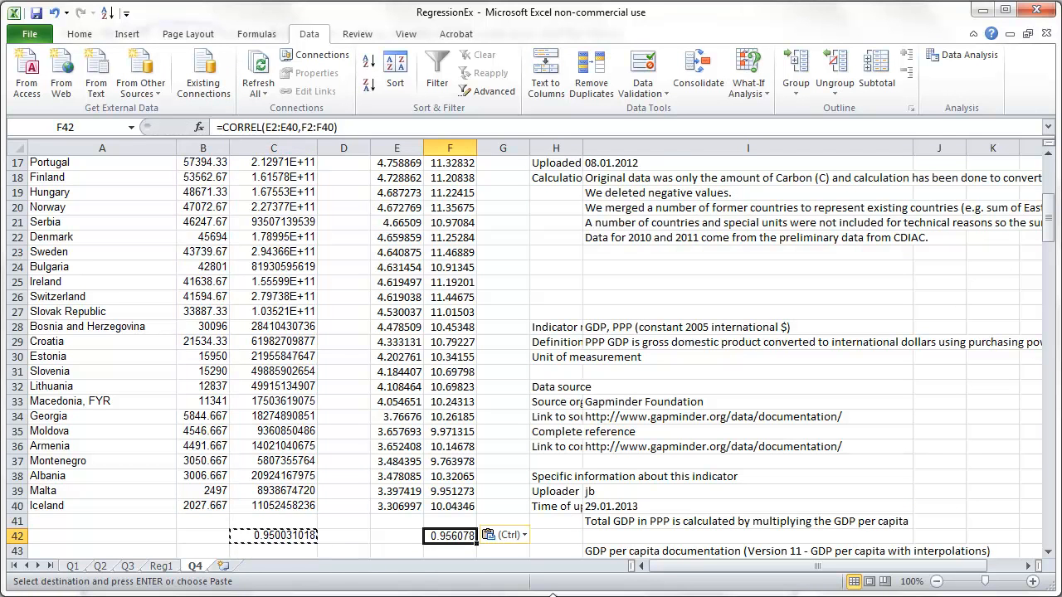
pyautogui.doubleClick(442, 534)
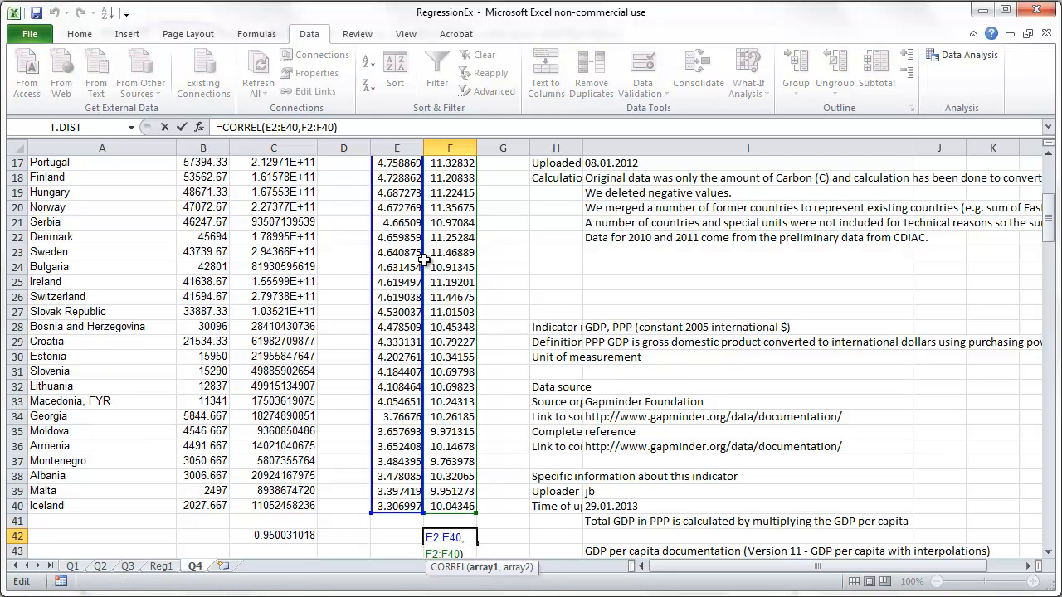
pyautogui.press('Enter')
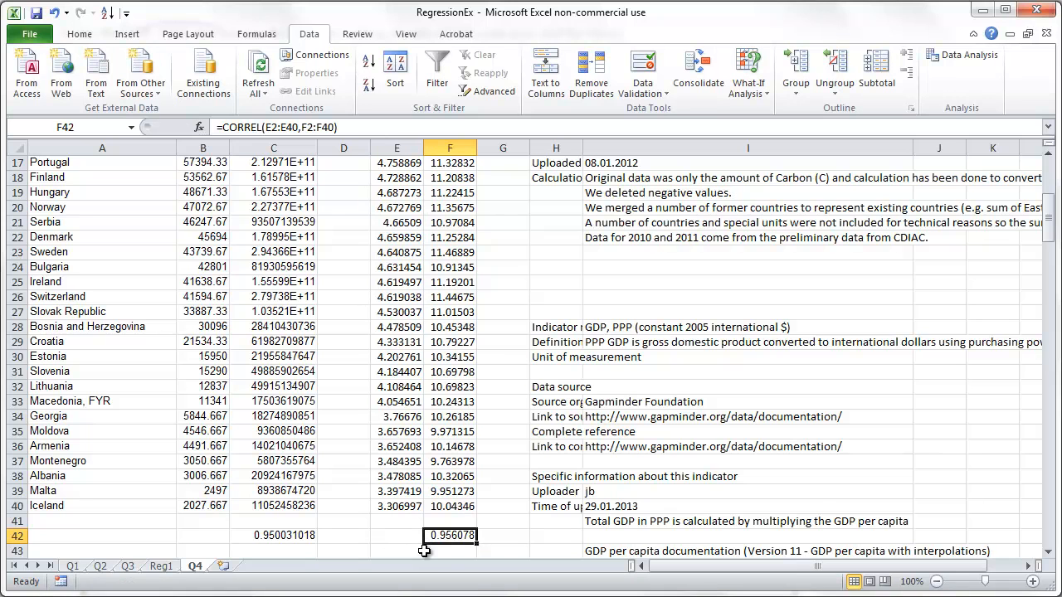
pyautogui.moveTo(385, 550)
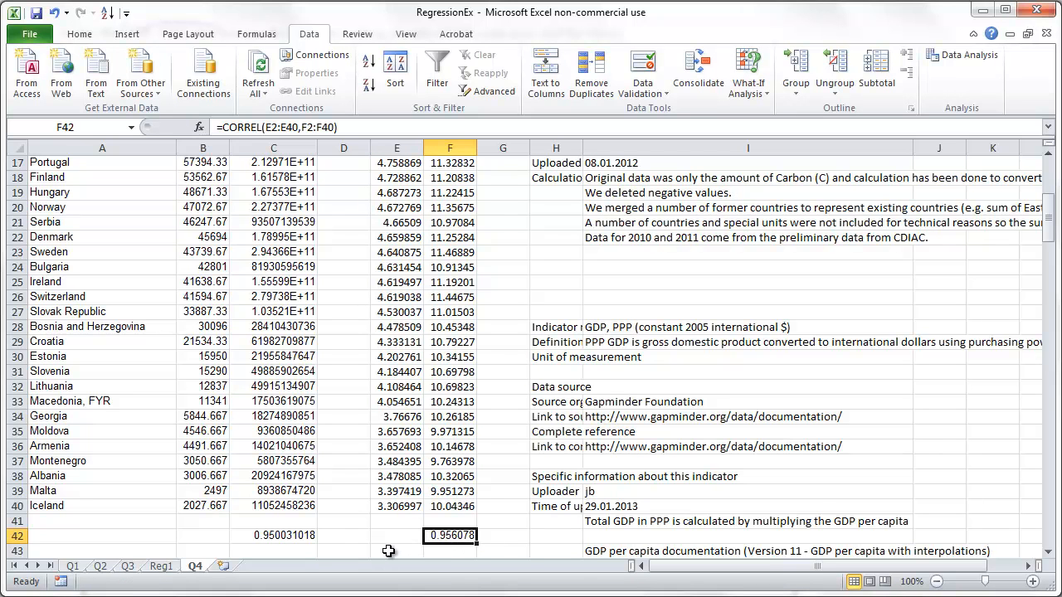
pyautogui.moveTo(932, 169)
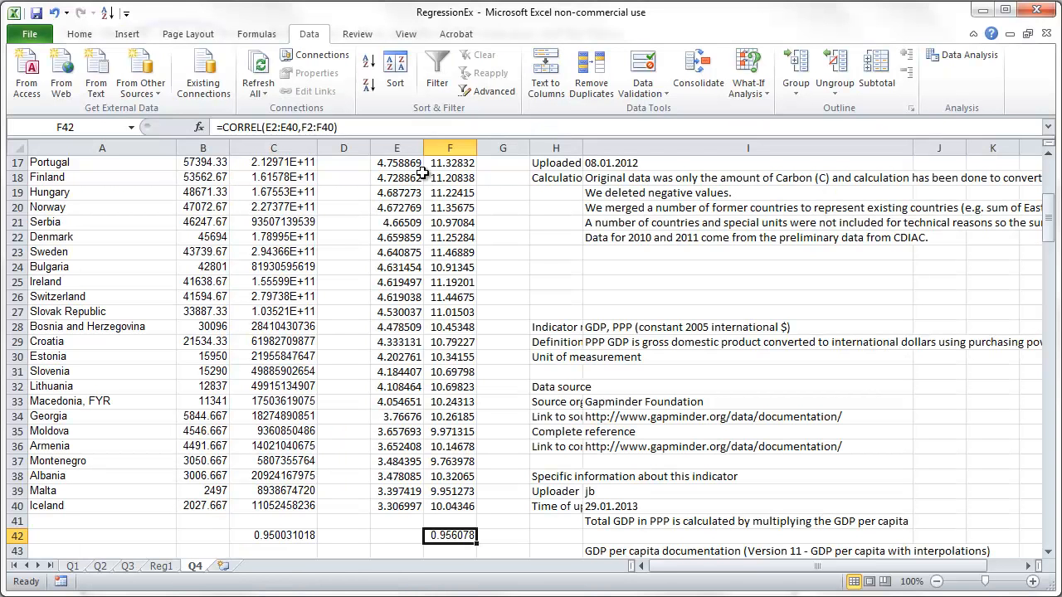
# - Run Regression with Y $E$2:$E$40, X $F$2:$F$40, Line Fit Plots, output to new sheet Reg2
pyautogui.click(963, 56)
pyautogui.write('Reg2')
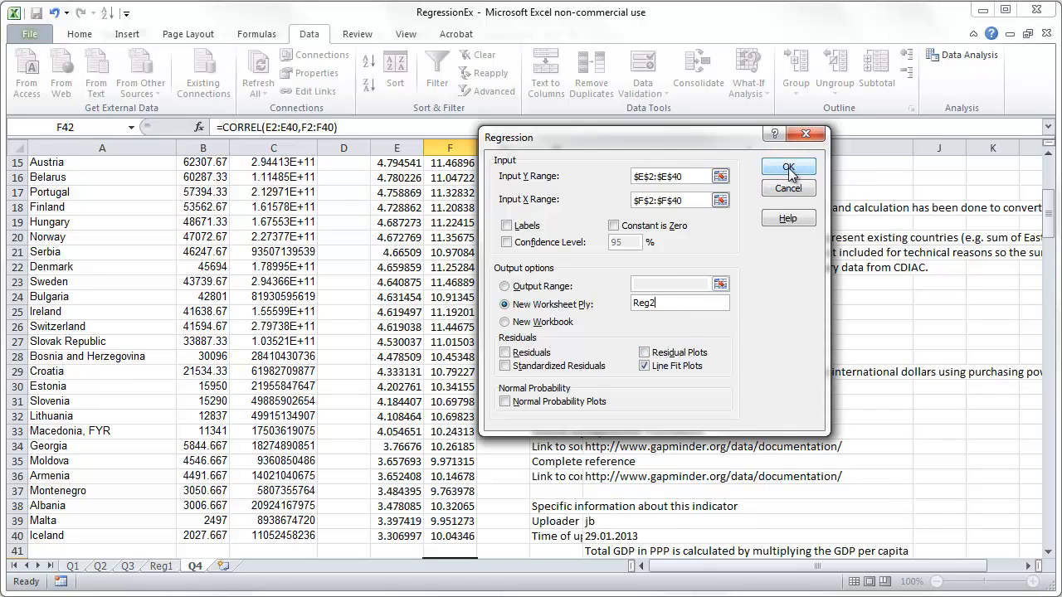
pyautogui.click(786, 168)
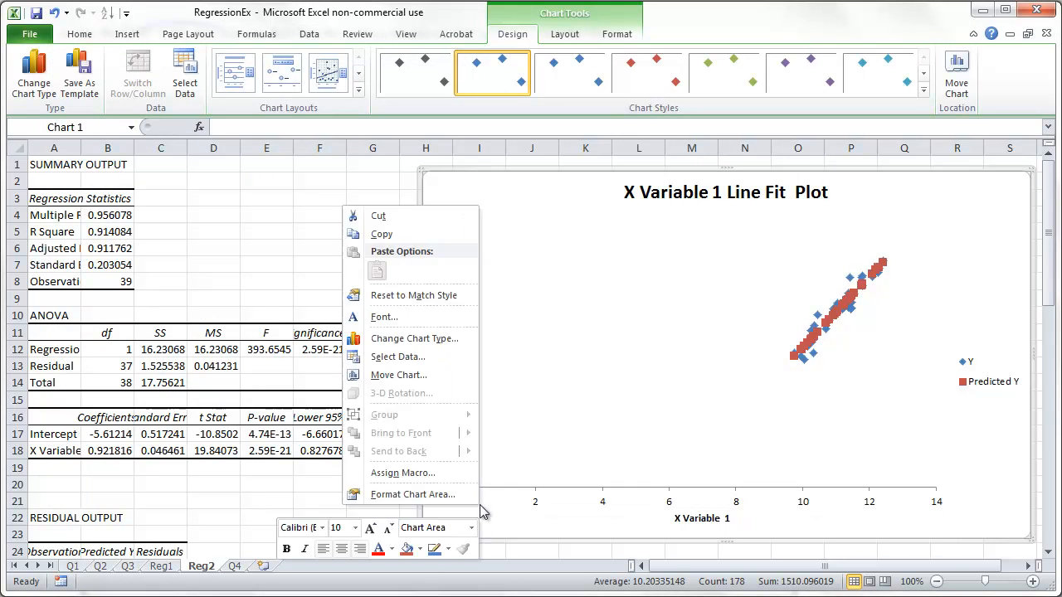
pyautogui.moveTo(589, 507)
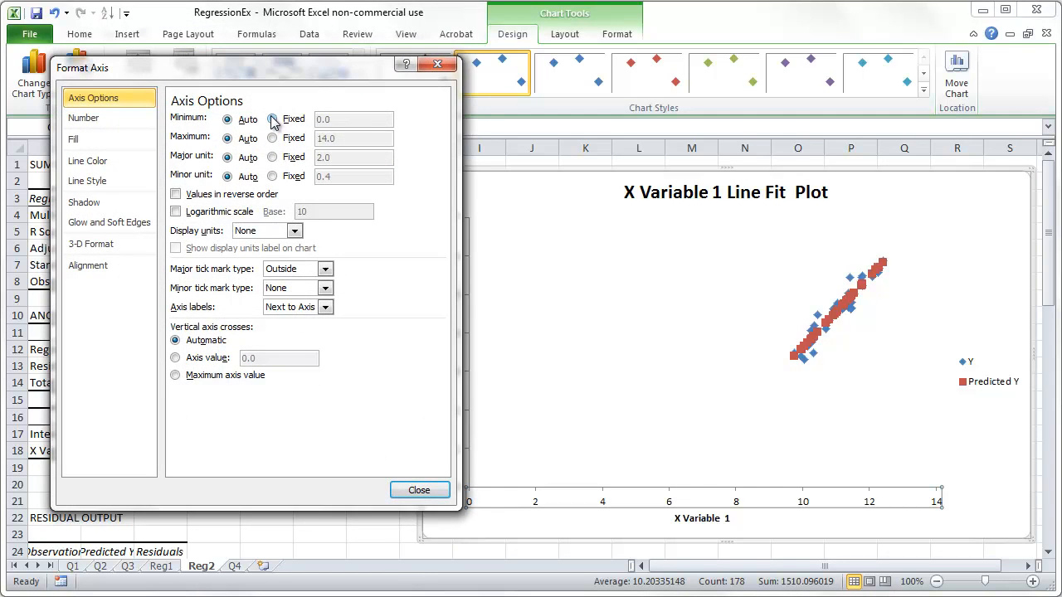
# - Fix the horizontal axis minimum at 8.5 in Format Axis
pyautogui.click(272, 119)
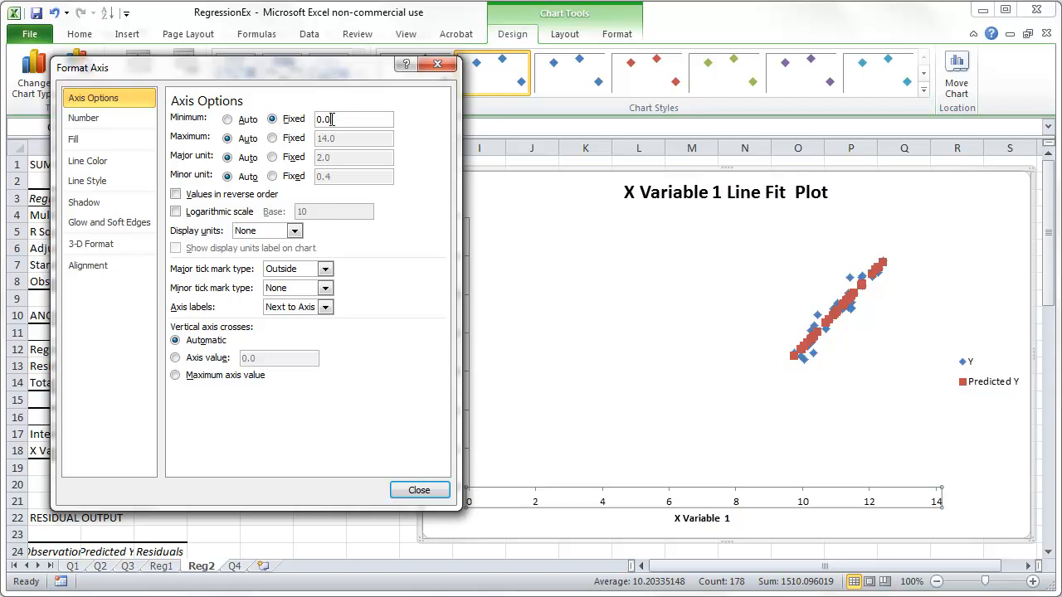
pyautogui.write('8.5')
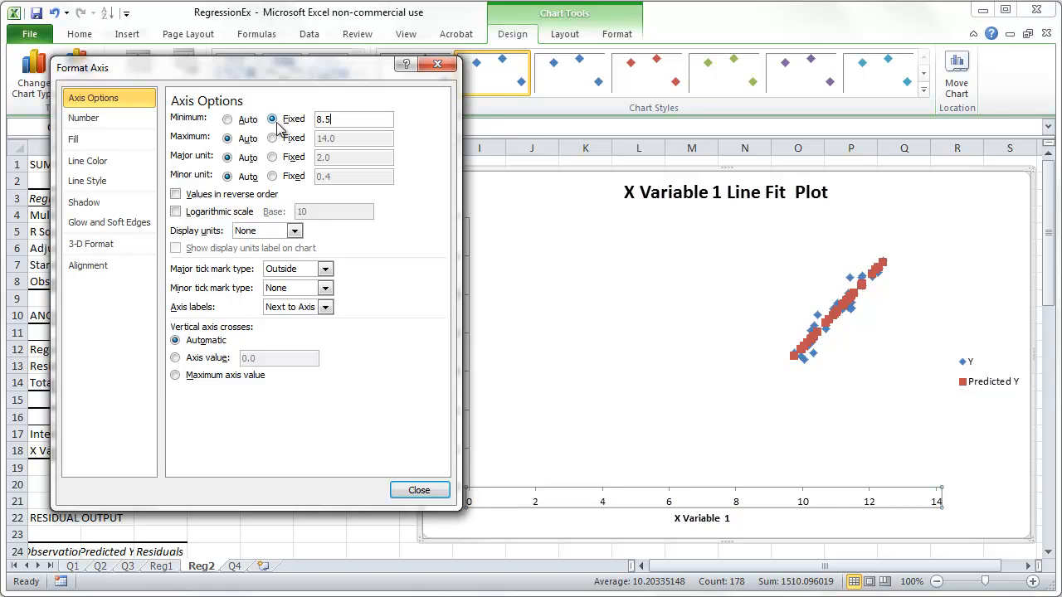
pyautogui.click(420, 491)
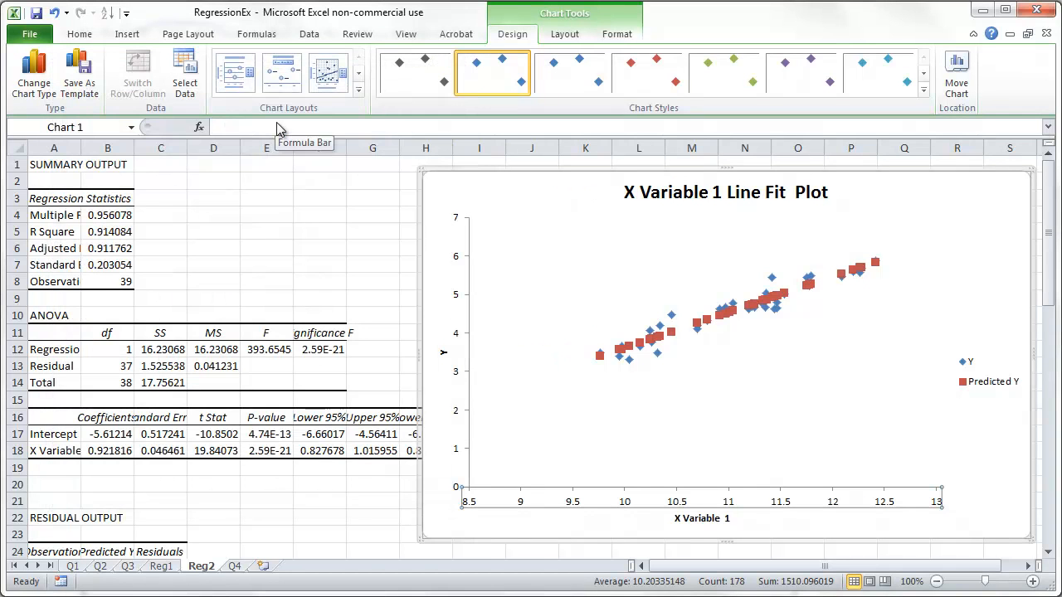
pyautogui.moveTo(465, 355)
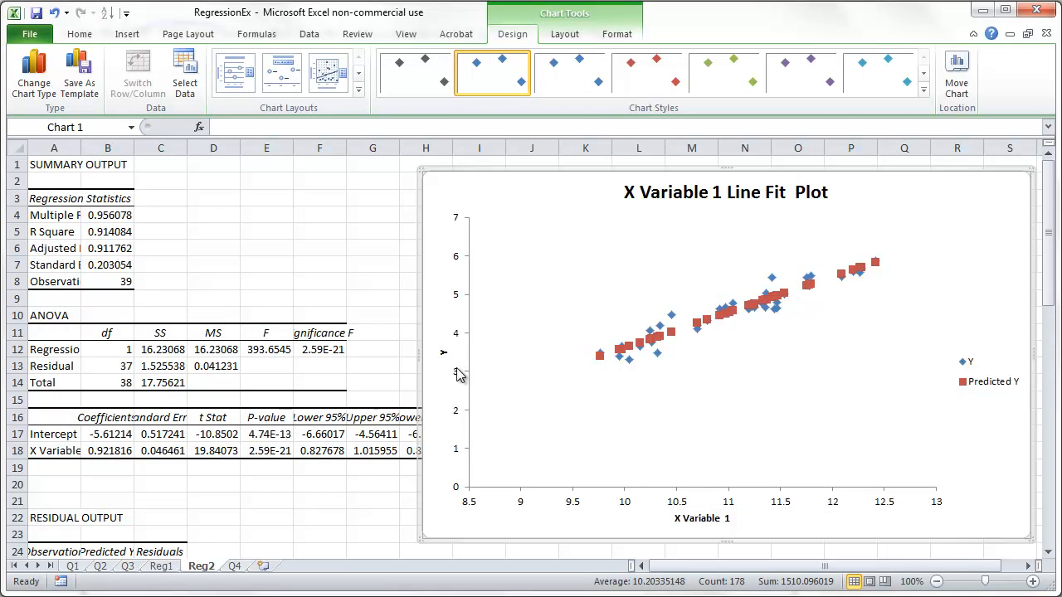
# - Fix the vertical axis minimum near 3 in Format Axis
pyautogui.rightClick(458, 375)
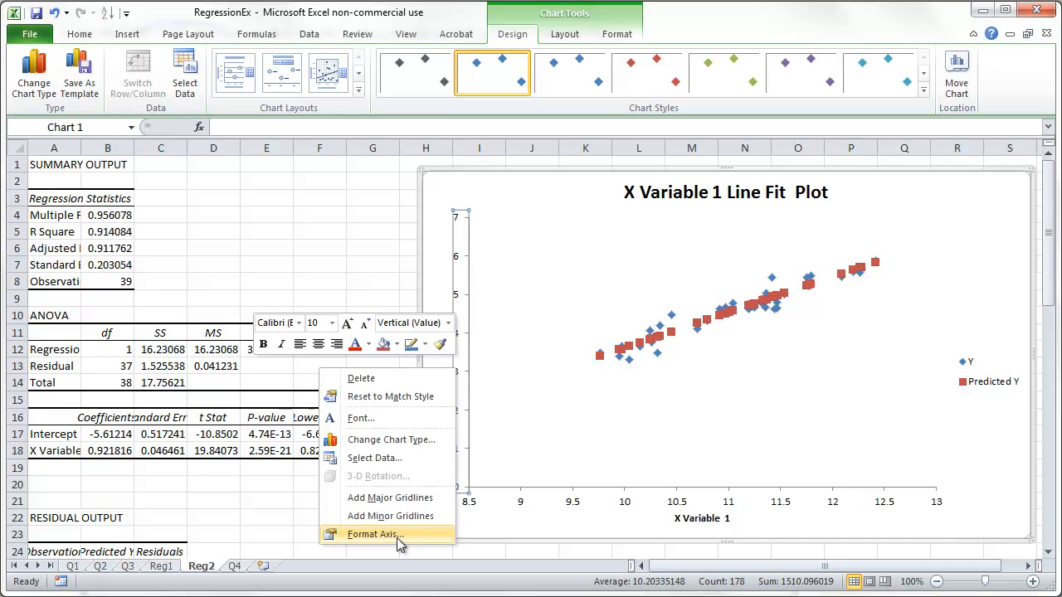
pyautogui.click(389, 535)
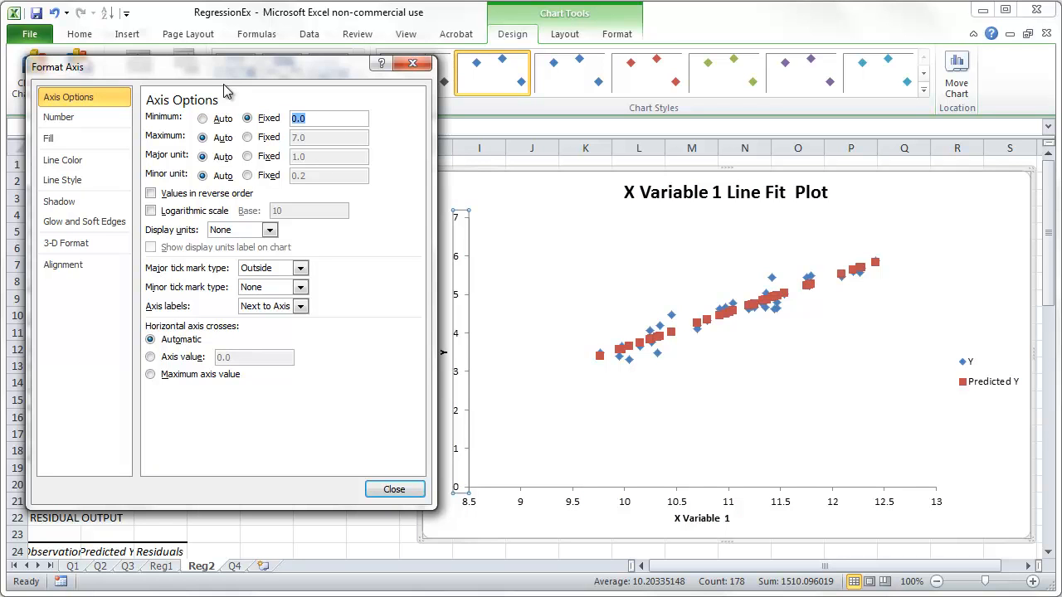
pyautogui.click(395, 488)
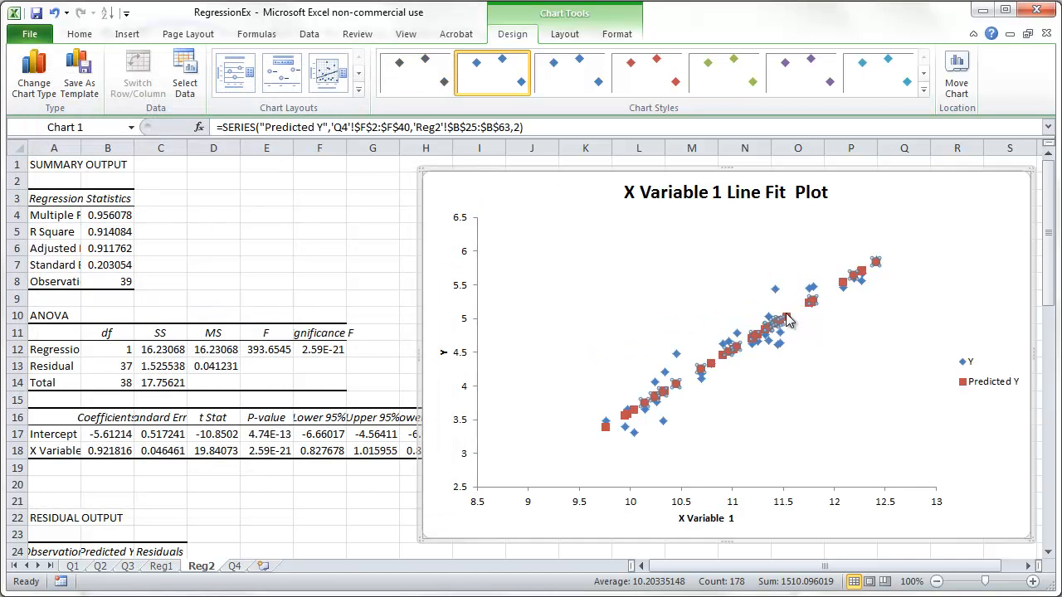
# - Format the Predicted Y series with no markers and a solid green line
pyautogui.rightClick(788, 320)
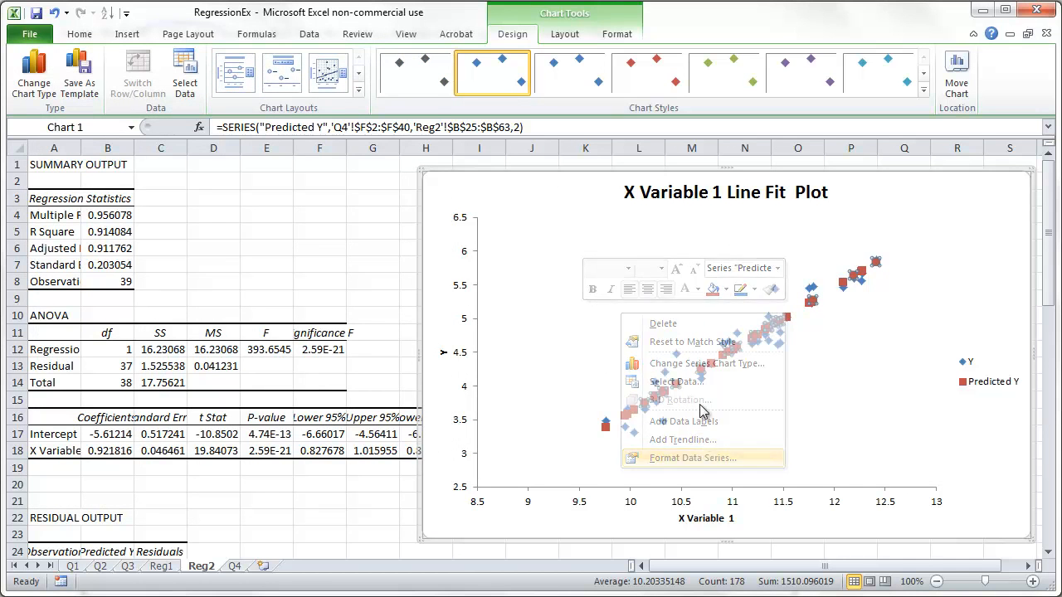
pyautogui.click(692, 458)
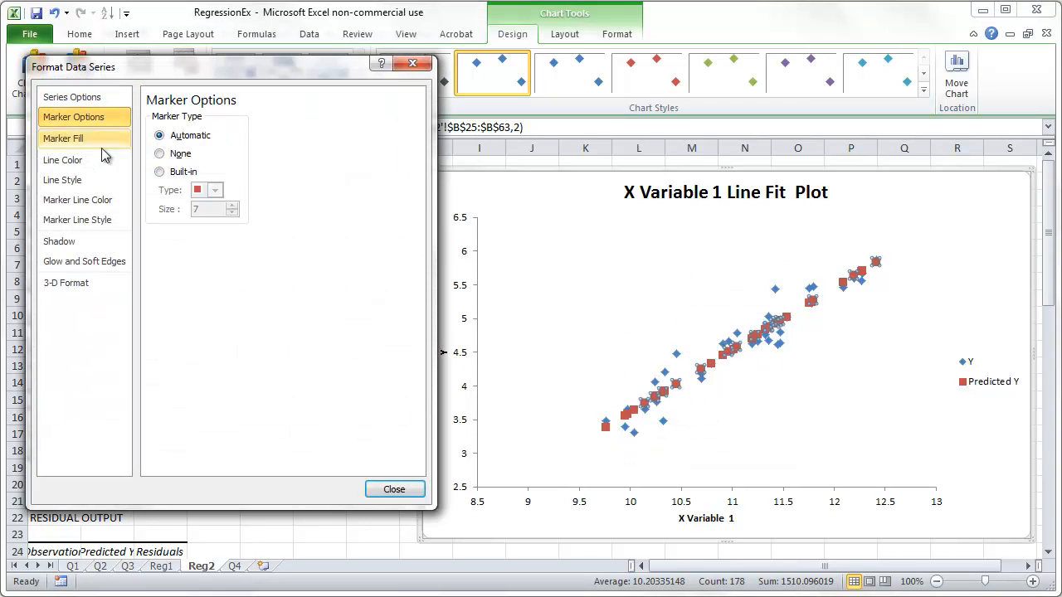
pyautogui.click(63, 160)
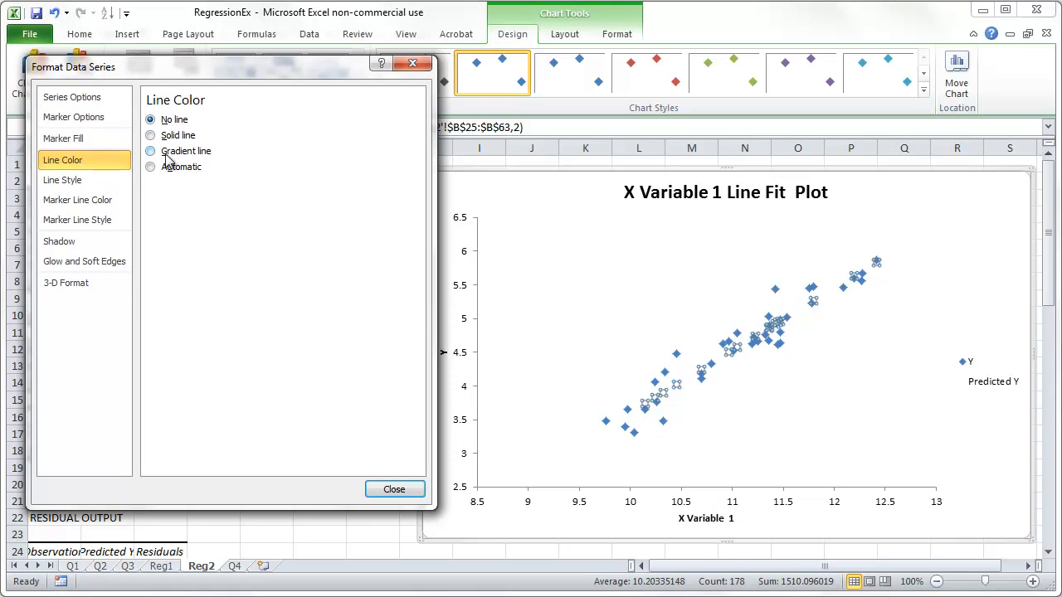
pyautogui.click(150, 136)
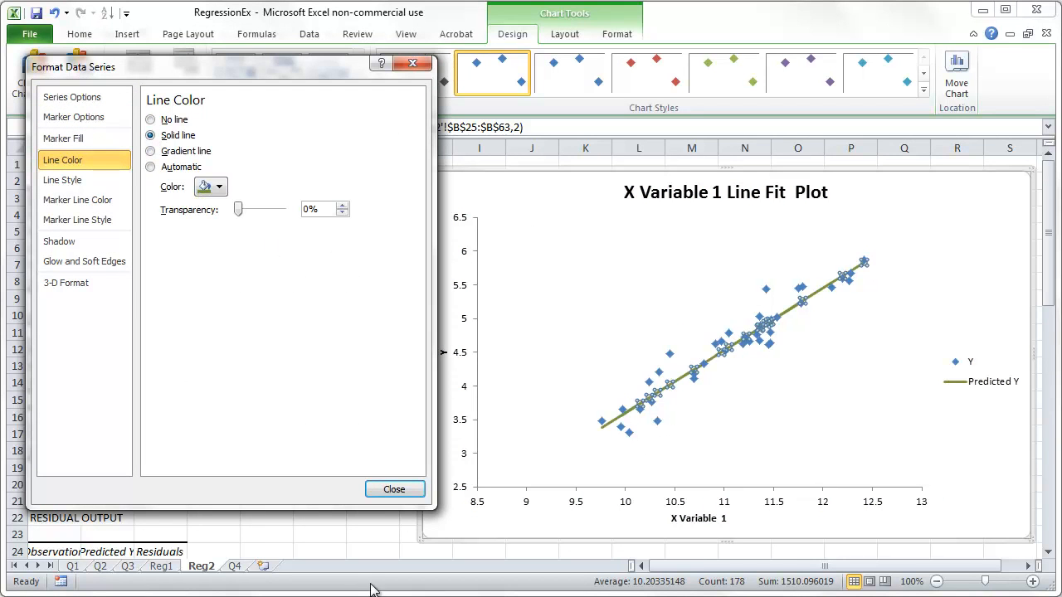
pyautogui.click(395, 490)
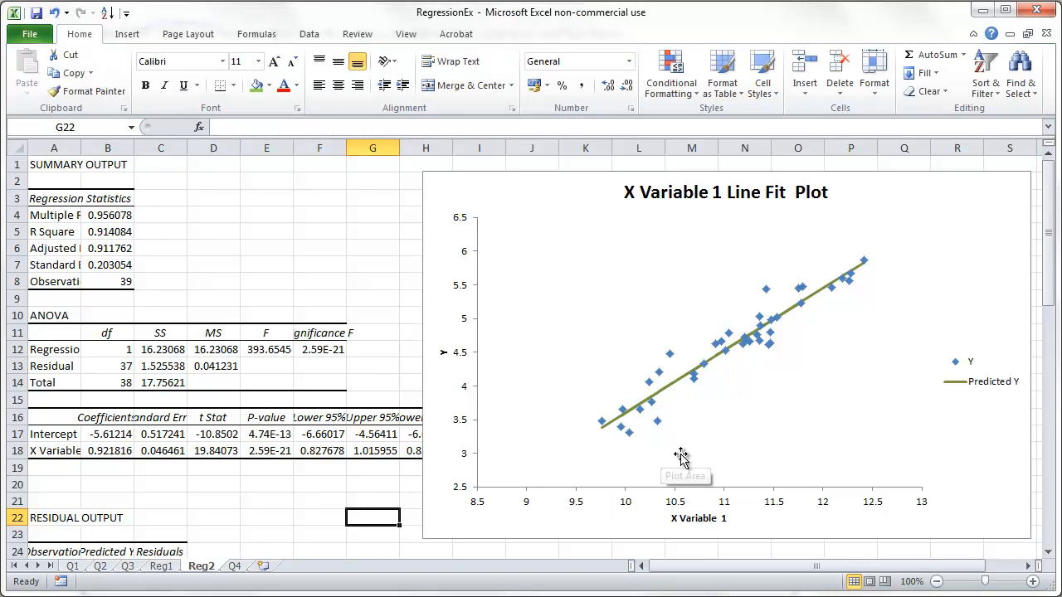
pyautogui.moveTo(299, 518)
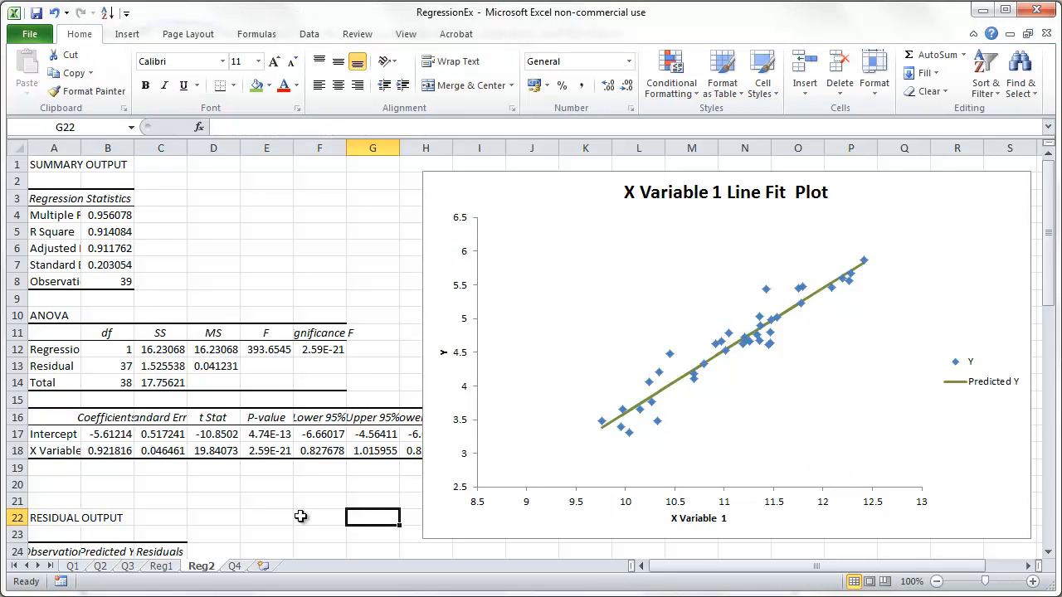
pyautogui.click(154, 567)
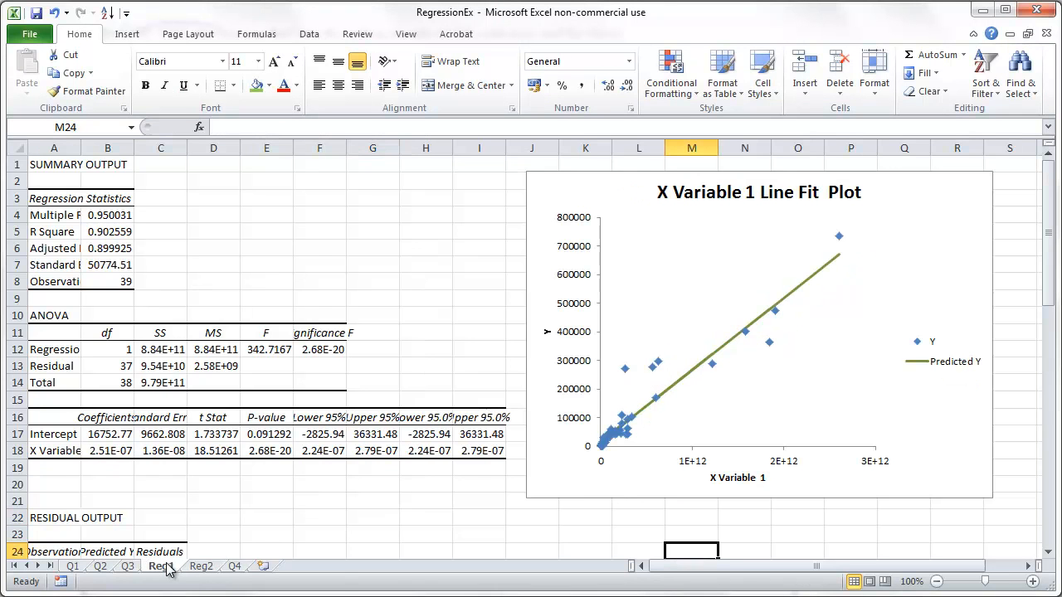
pyautogui.moveTo(199, 574)
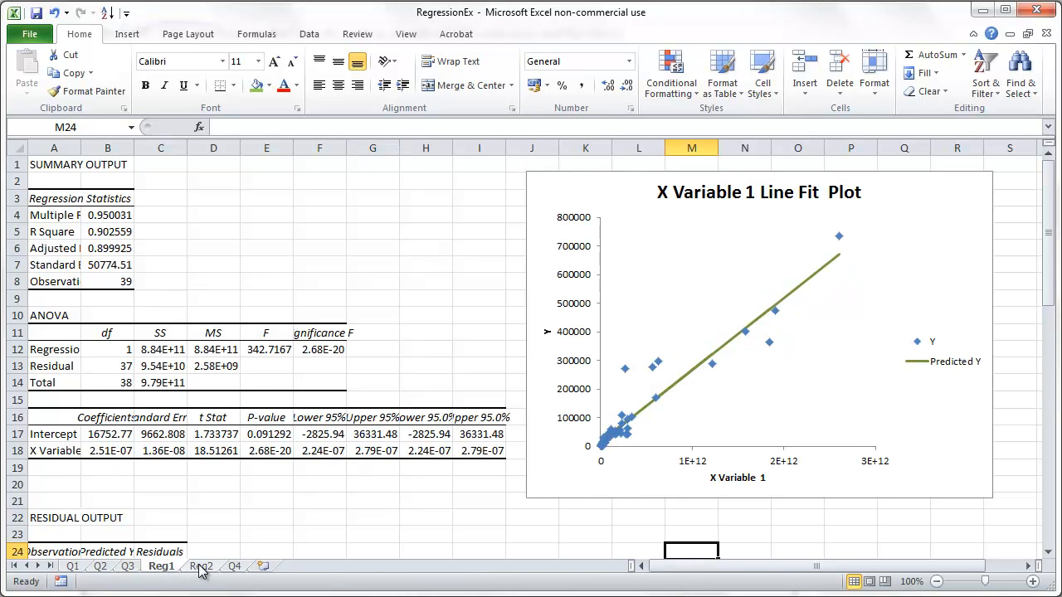
pyautogui.click(199, 568)
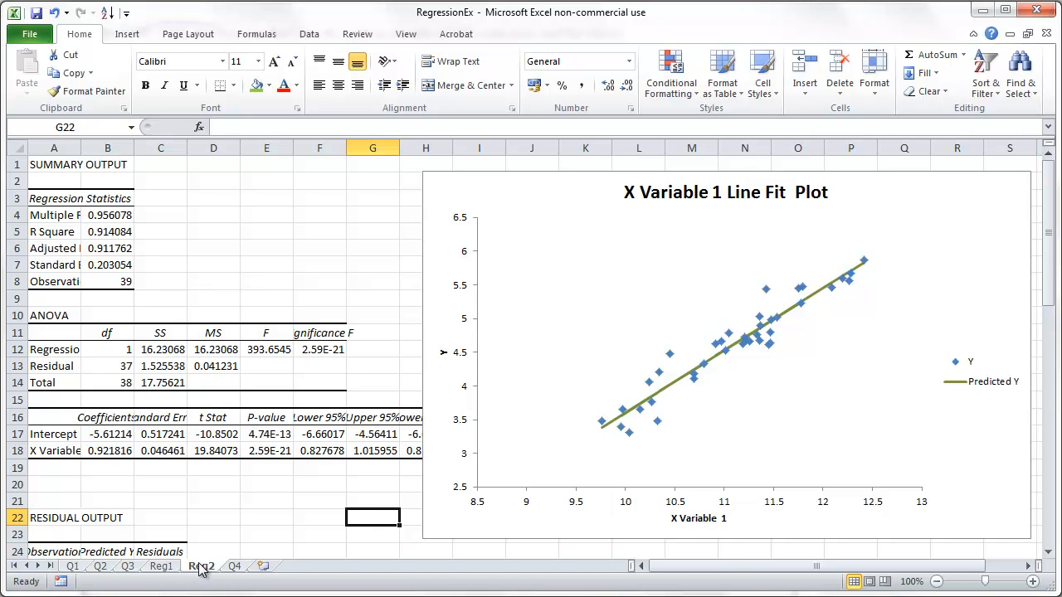
pyautogui.click(163, 561)
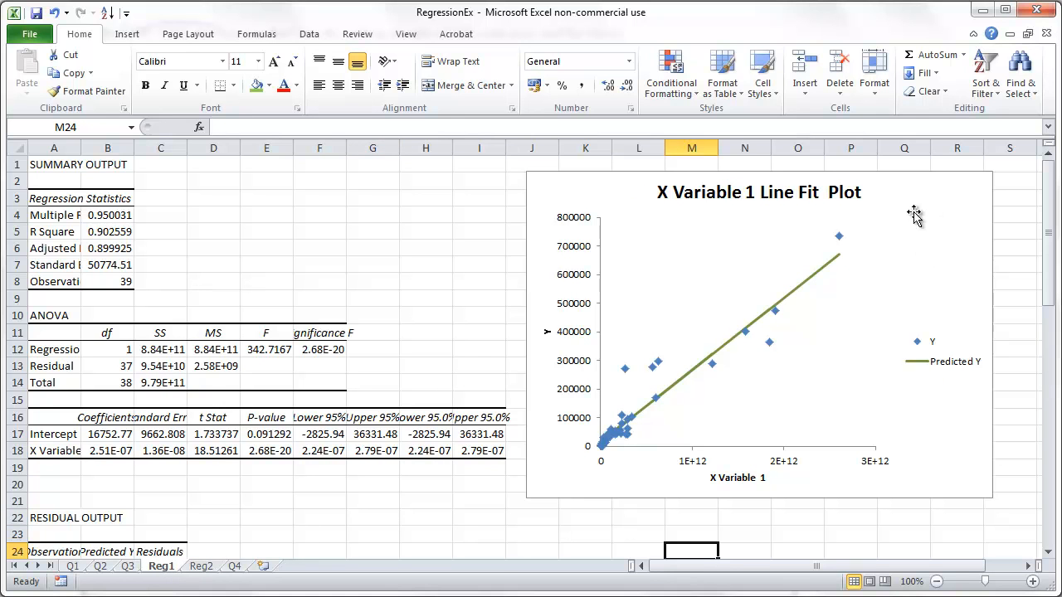
pyautogui.moveTo(600, 430)
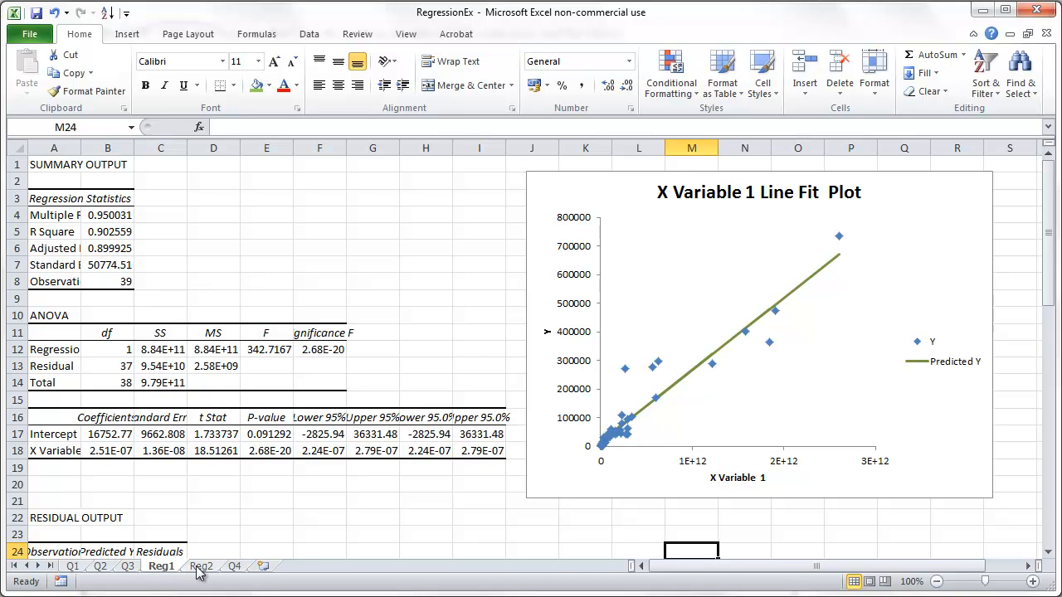
pyautogui.click(199, 568)
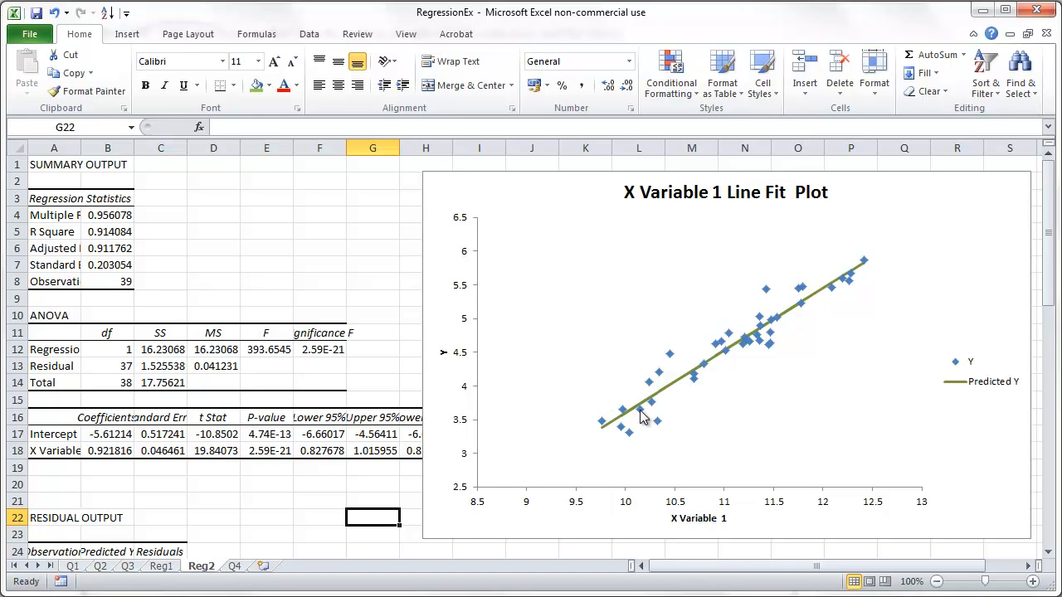
pyautogui.moveTo(760, 362)
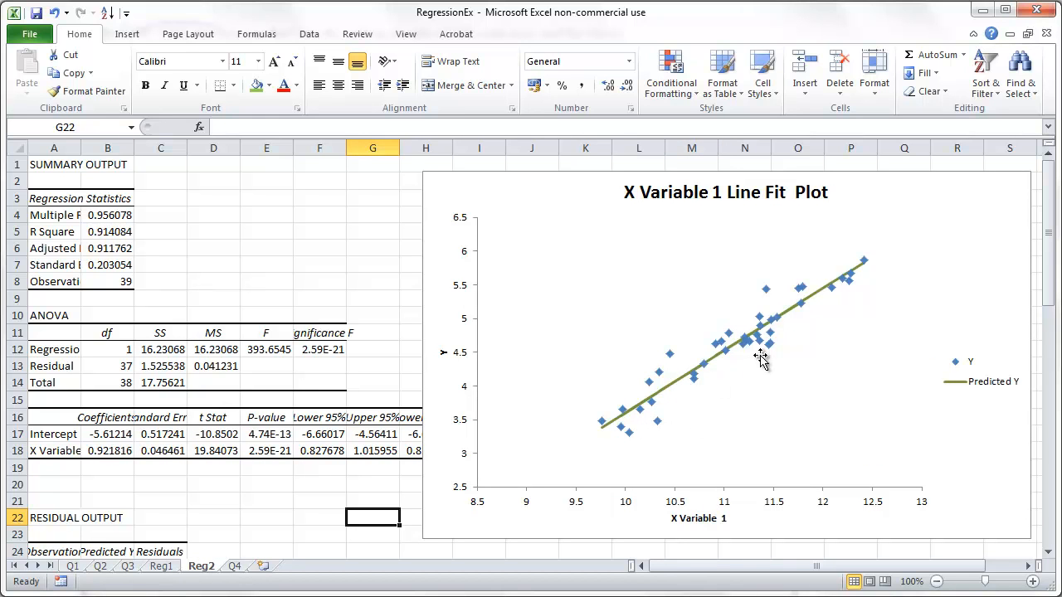
pyautogui.moveTo(704, 400)
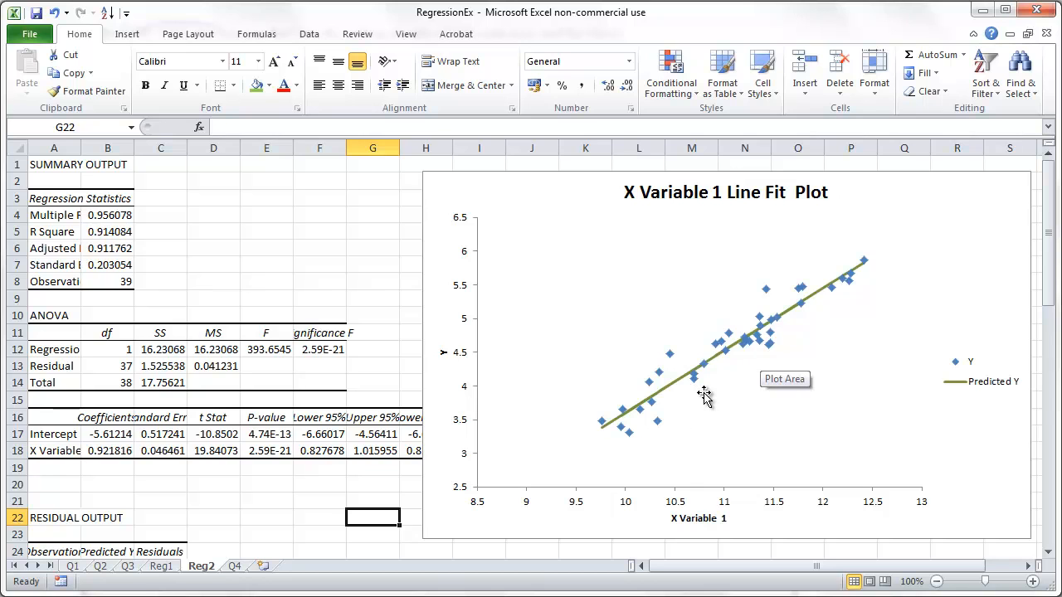
pyautogui.moveTo(710, 398)
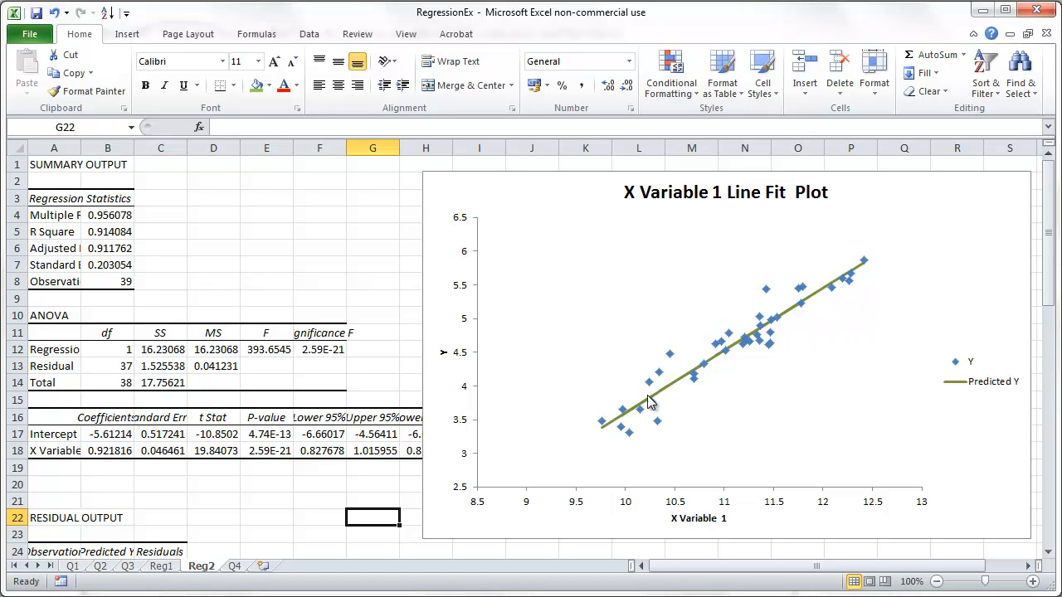
pyautogui.moveTo(796, 318)
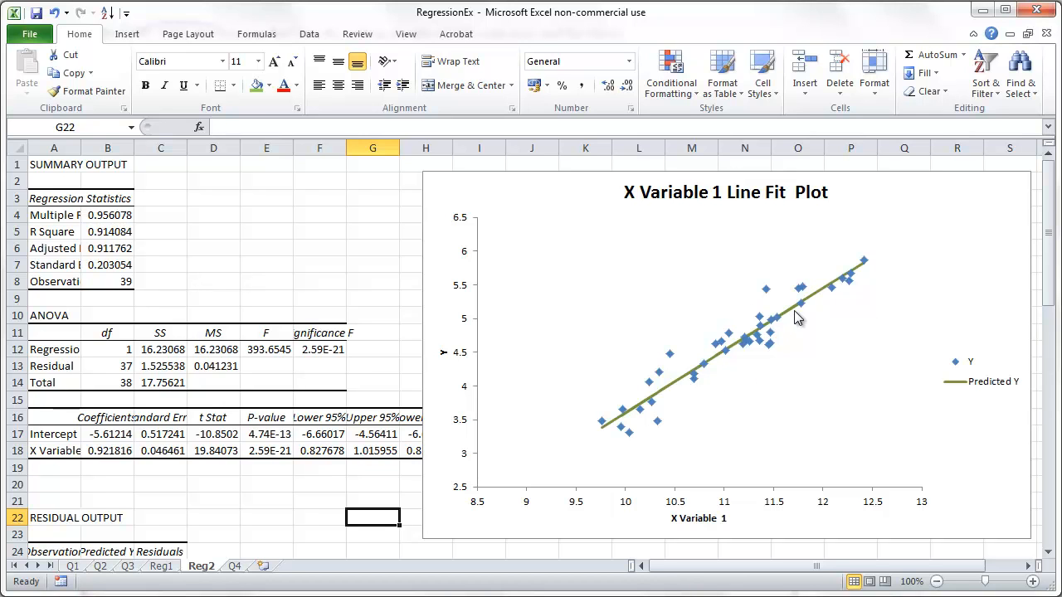
pyautogui.moveTo(807, 312)
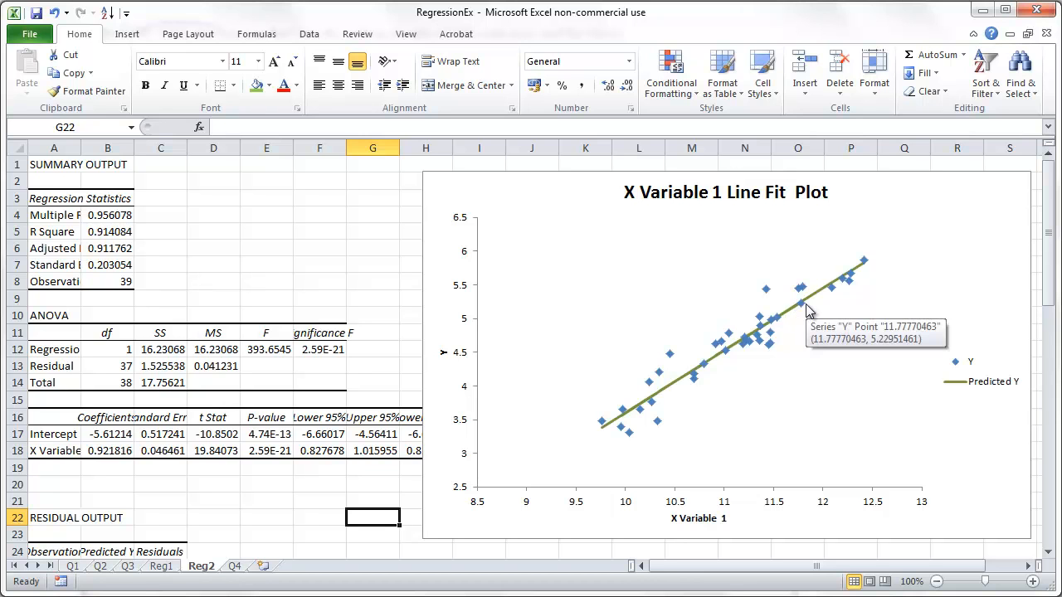
pyautogui.moveTo(827, 298)
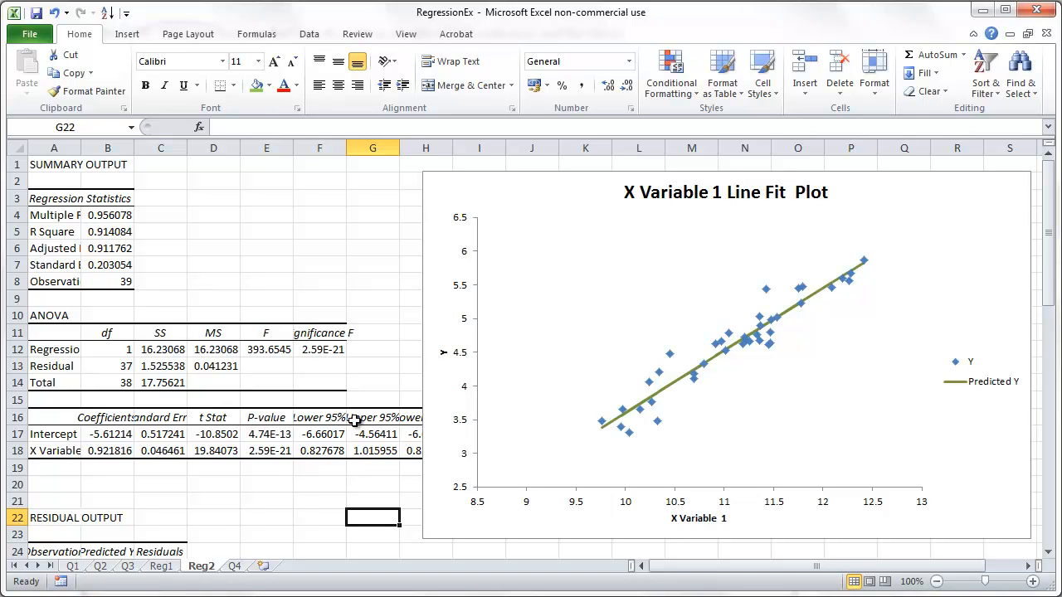
pyautogui.moveTo(810, 566)
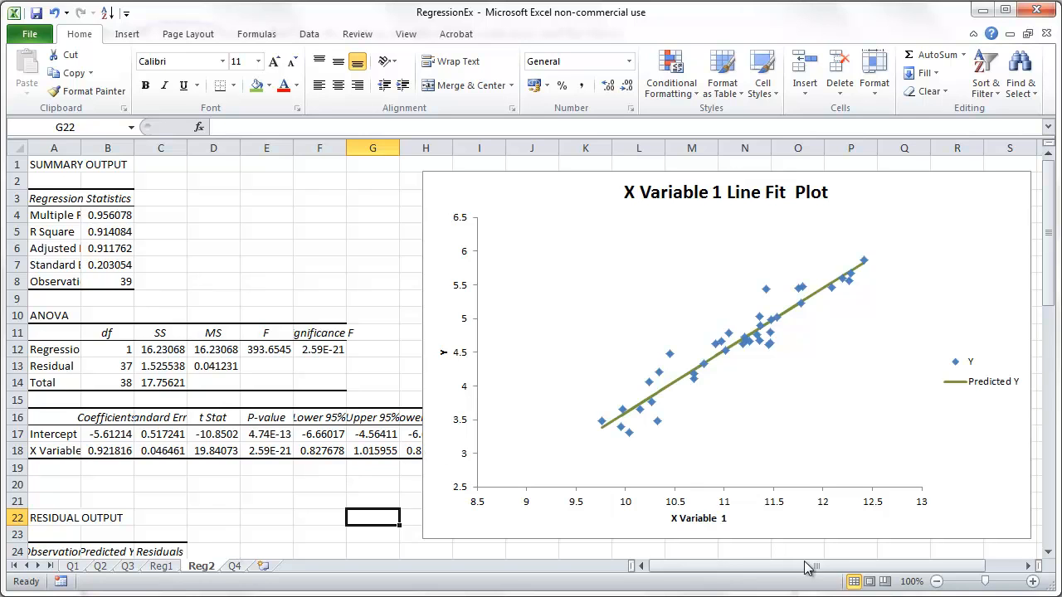